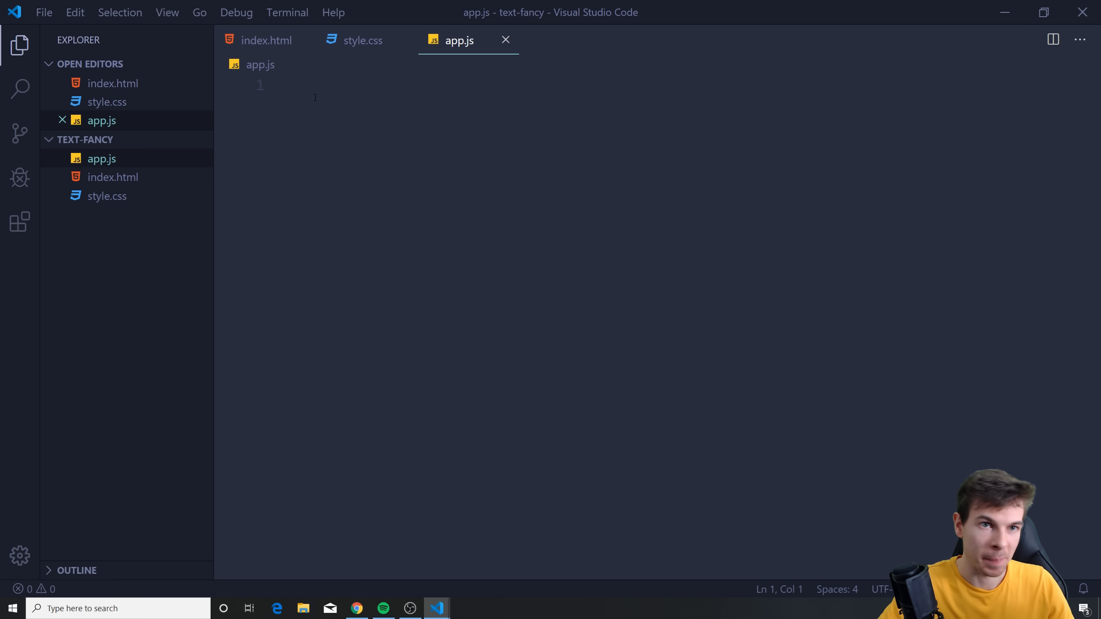
mouse_move(505, 43)
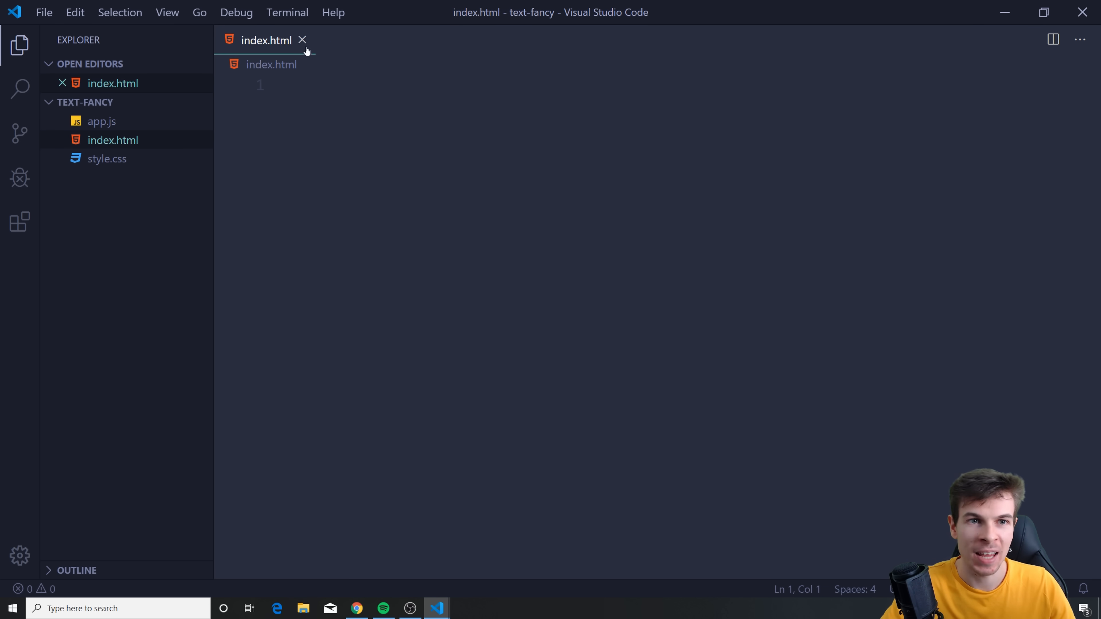
- Add an h1 with class "fancy" reading 'Fancy Schemnzy' to index.html
click(303, 40)
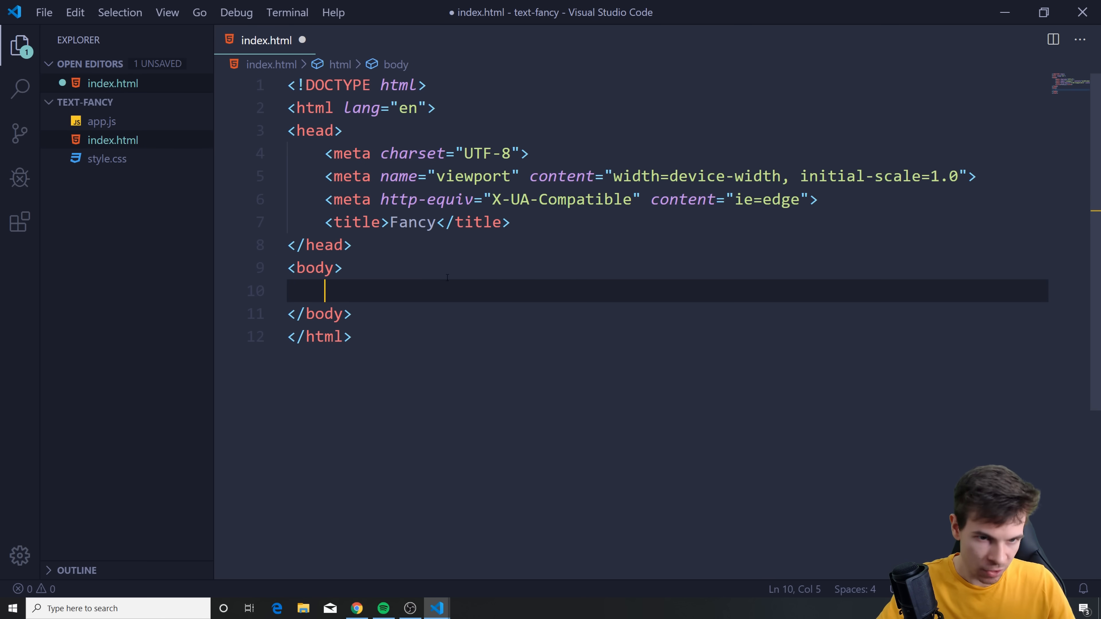
text(h1)
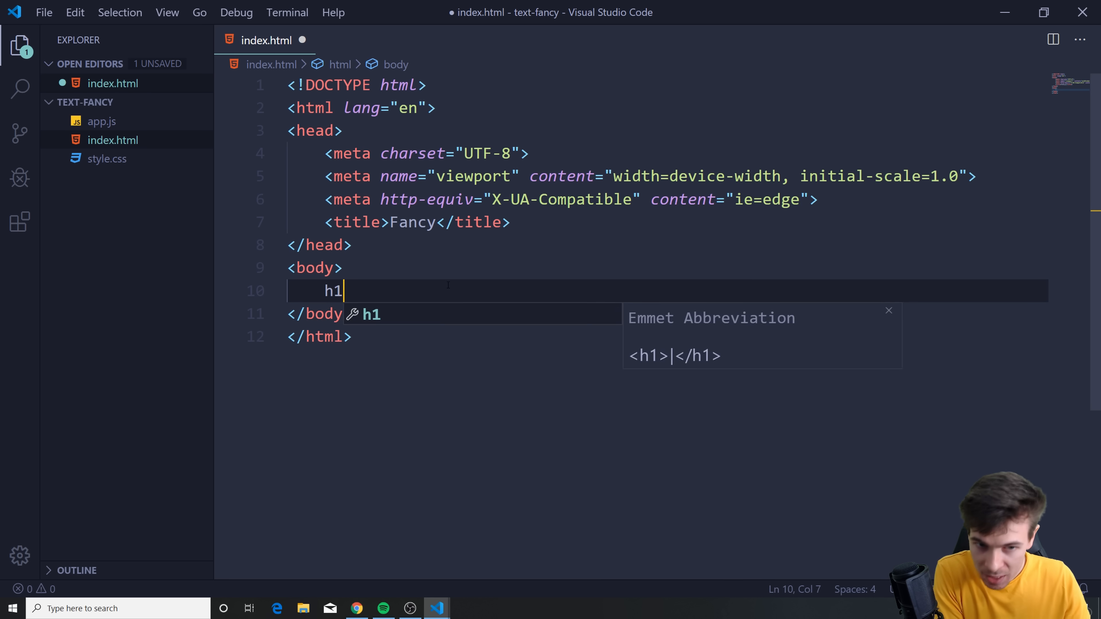
key(Tab)
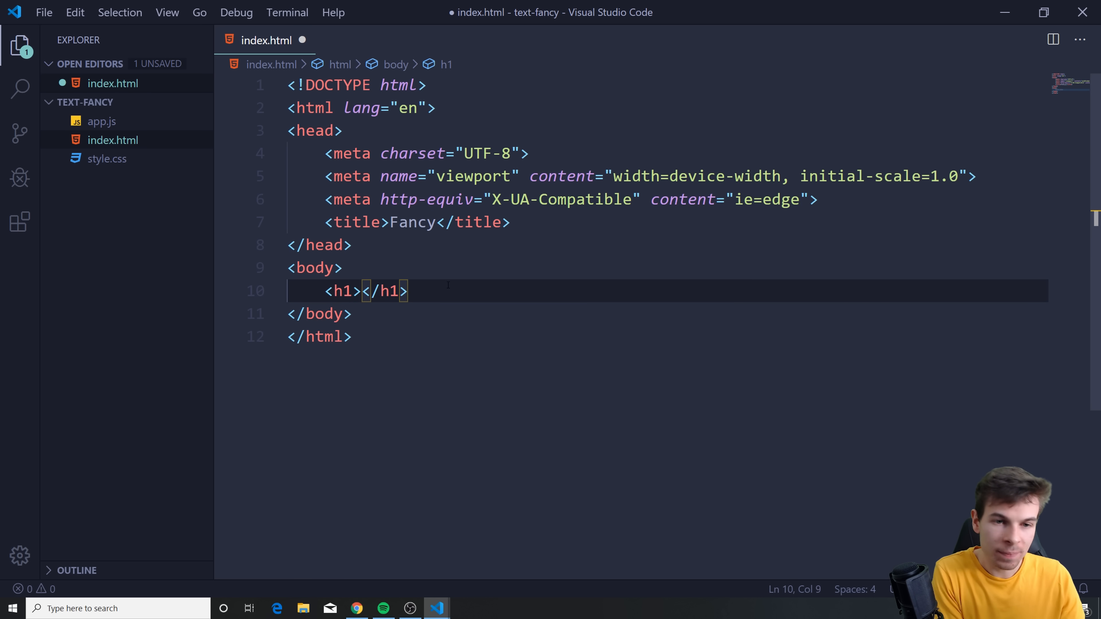
text(class="fancy")
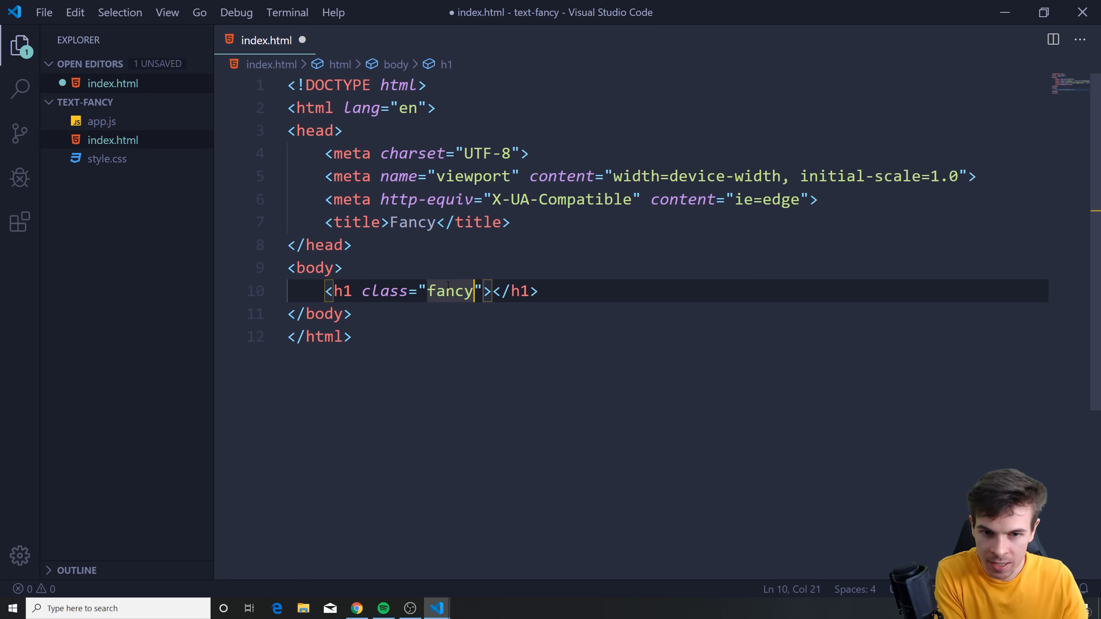
text(Fancy Schemnzy)
text(<link rel="stylesheet" href="">)
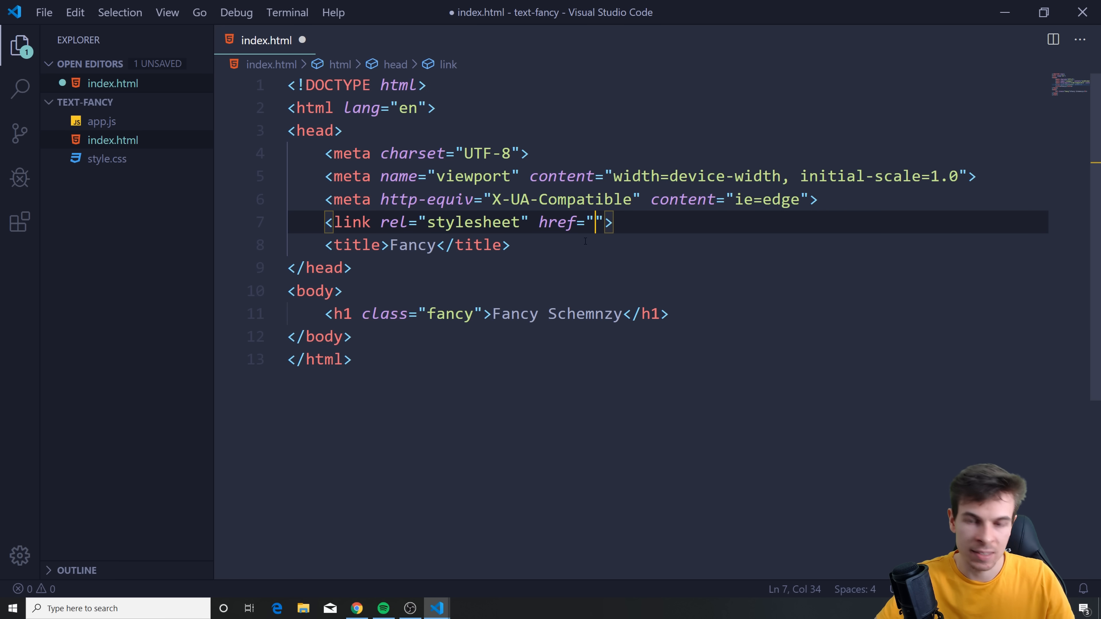
- Link ./style.css and add a script tag loading ./app.js, then switch to app.js
text(./style.css)
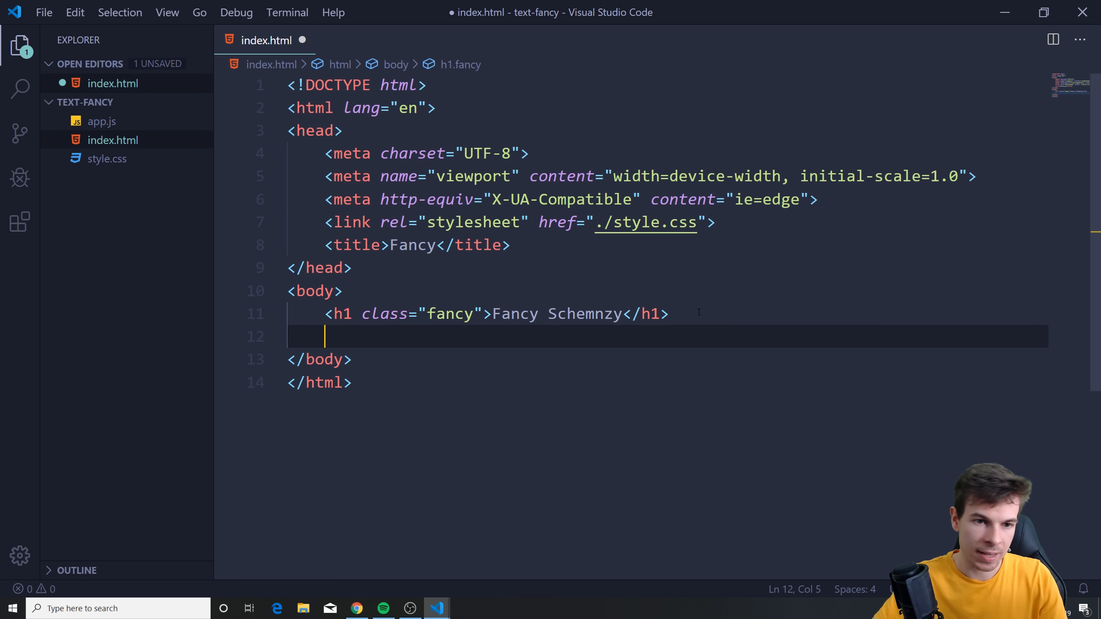
text(a)
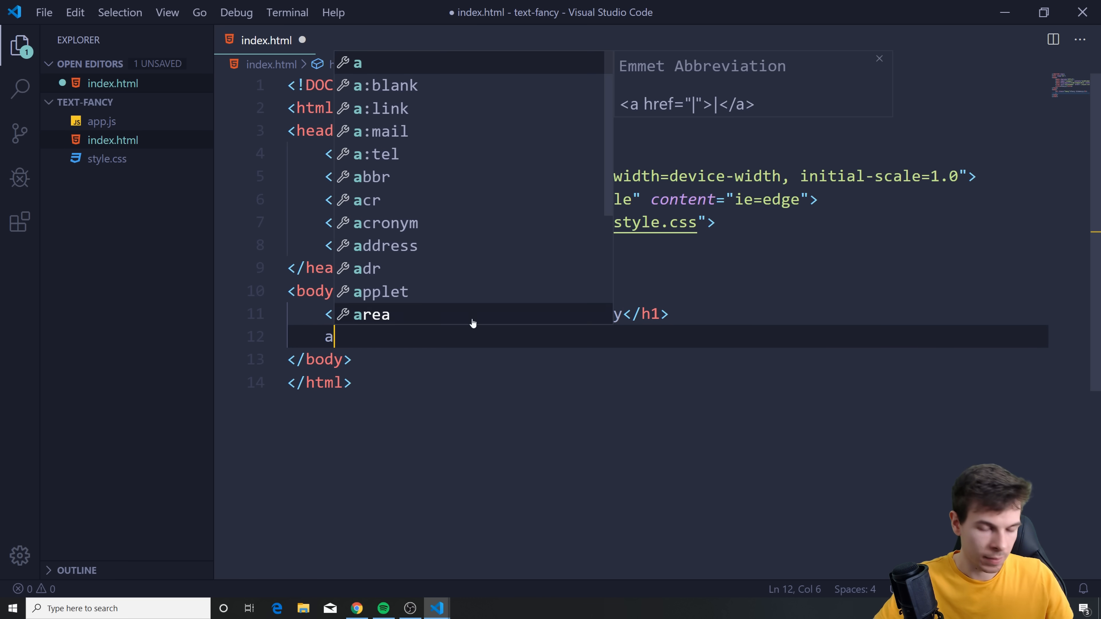
text(cript></script>)
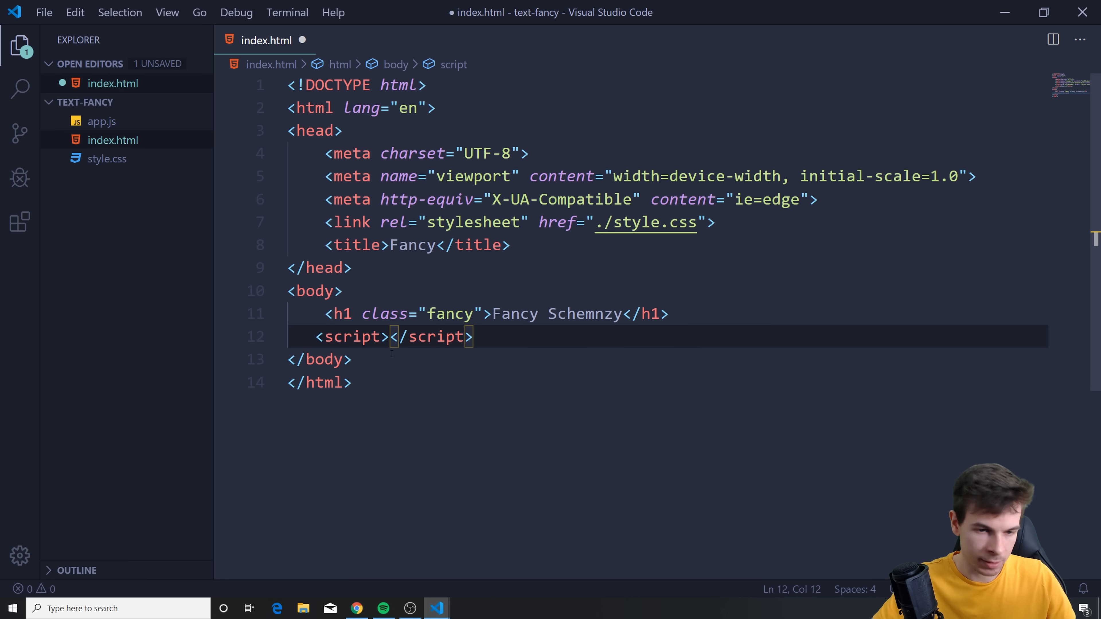
text(src="")
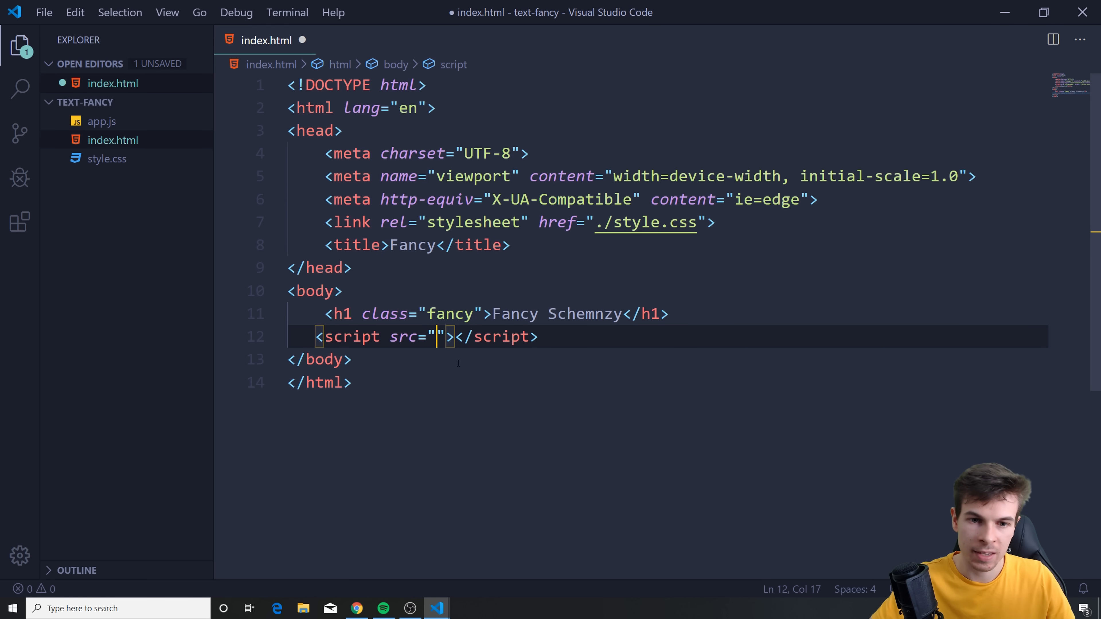
text(app.js)
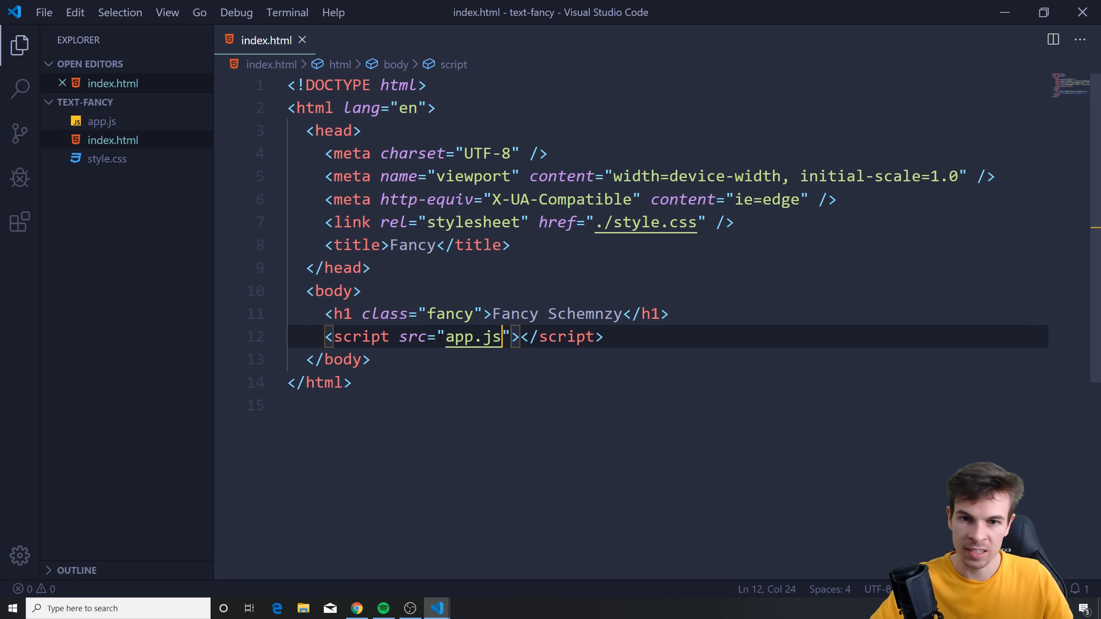
text(./)
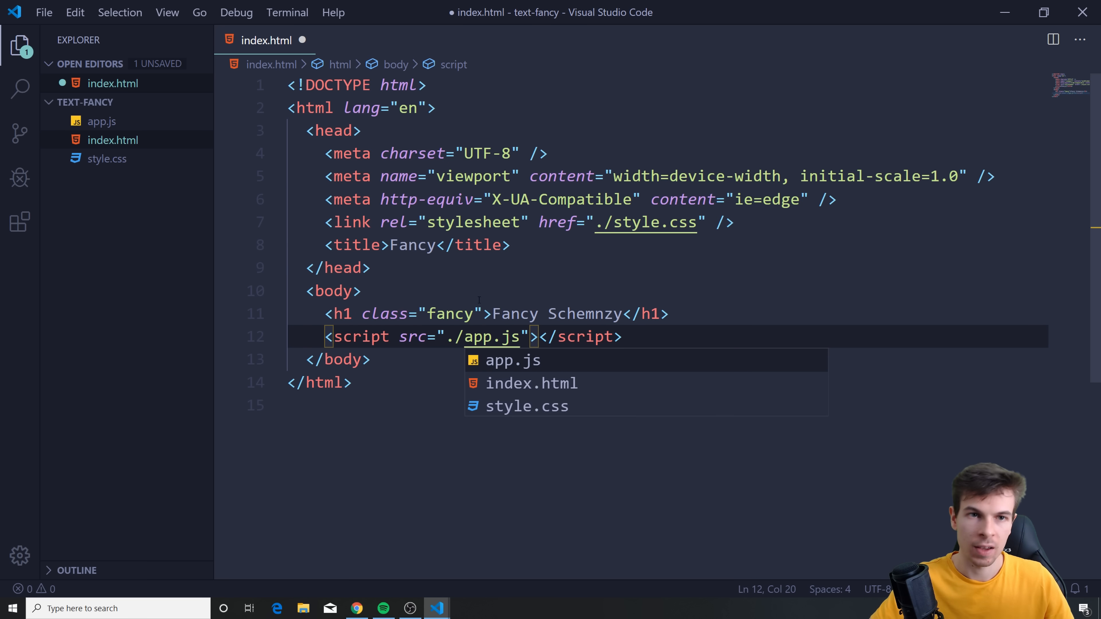
click(107, 141)
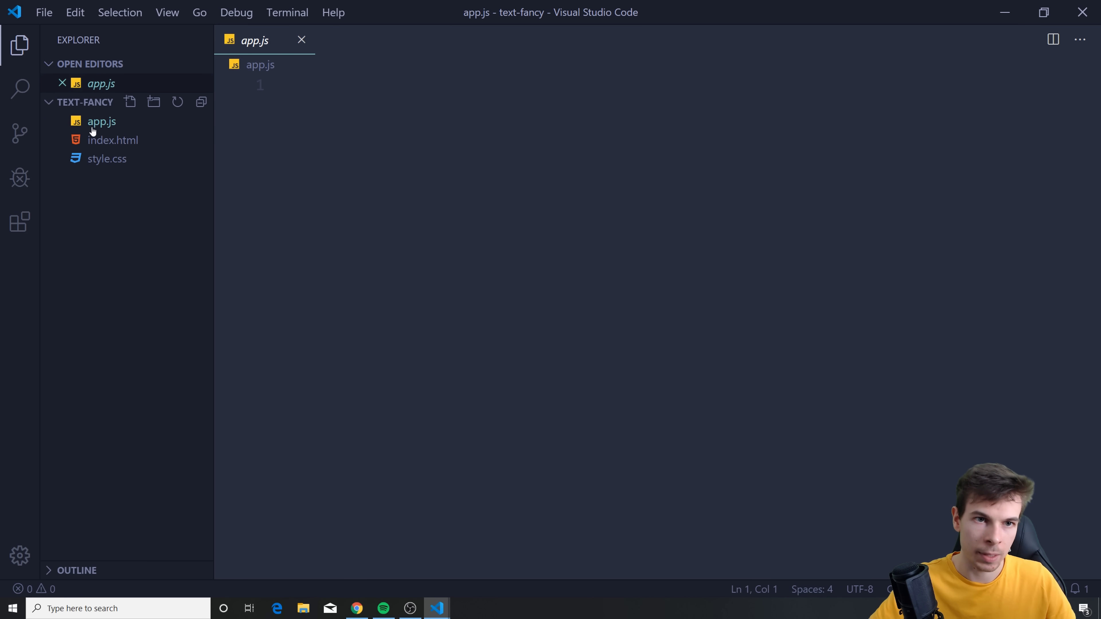
- Serve style.css's page with Live Server in a maximized Firefox window, then return to the editor
click(107, 159)
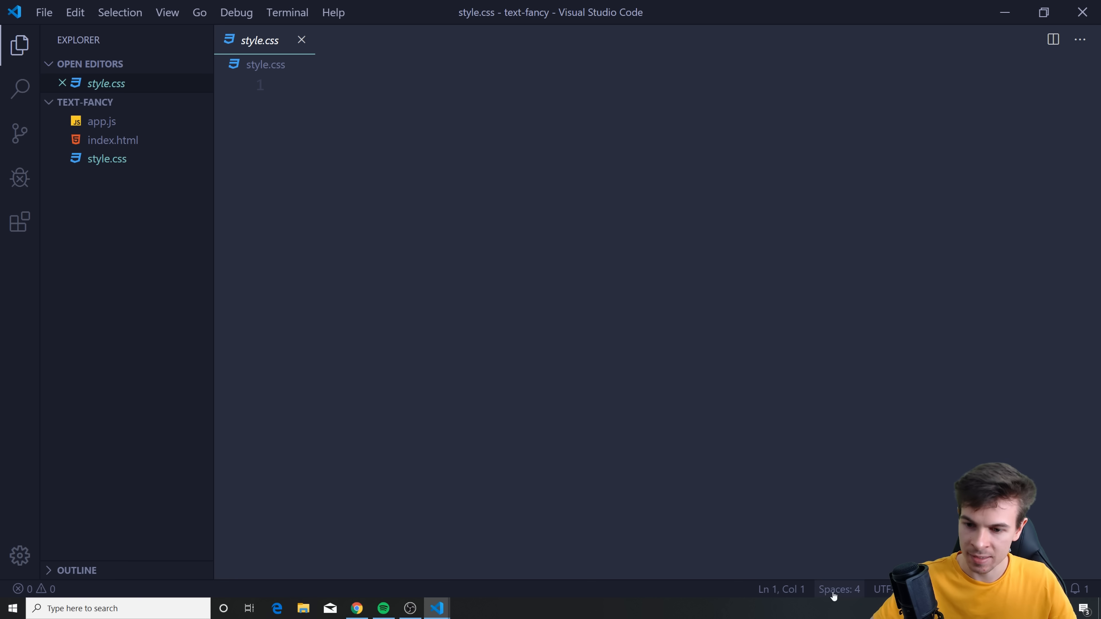
right_click(104, 158)
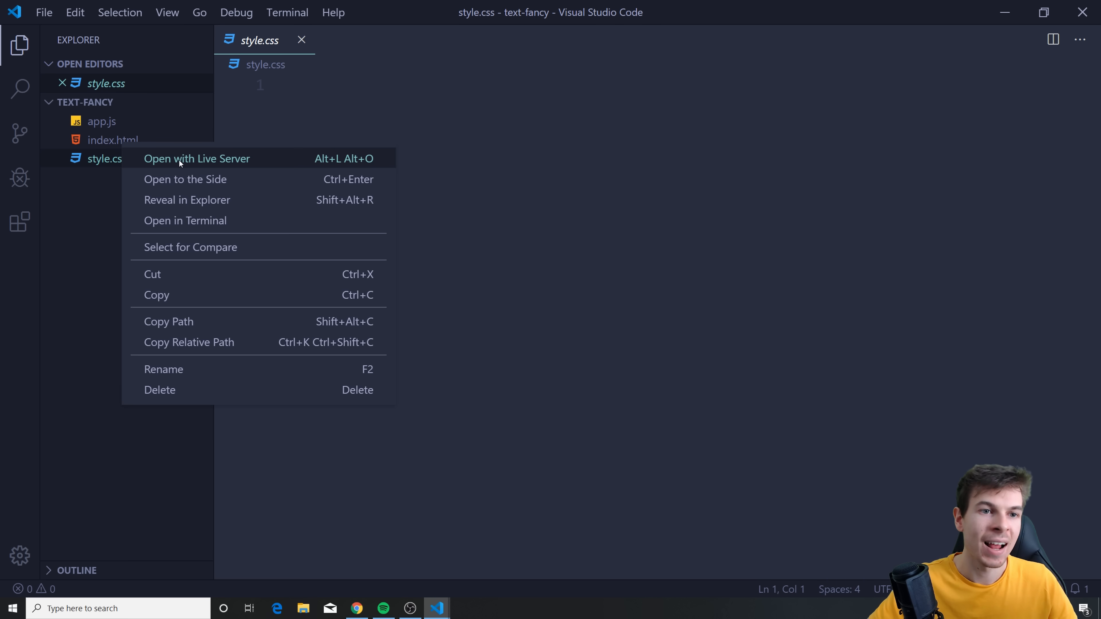
click(179, 158)
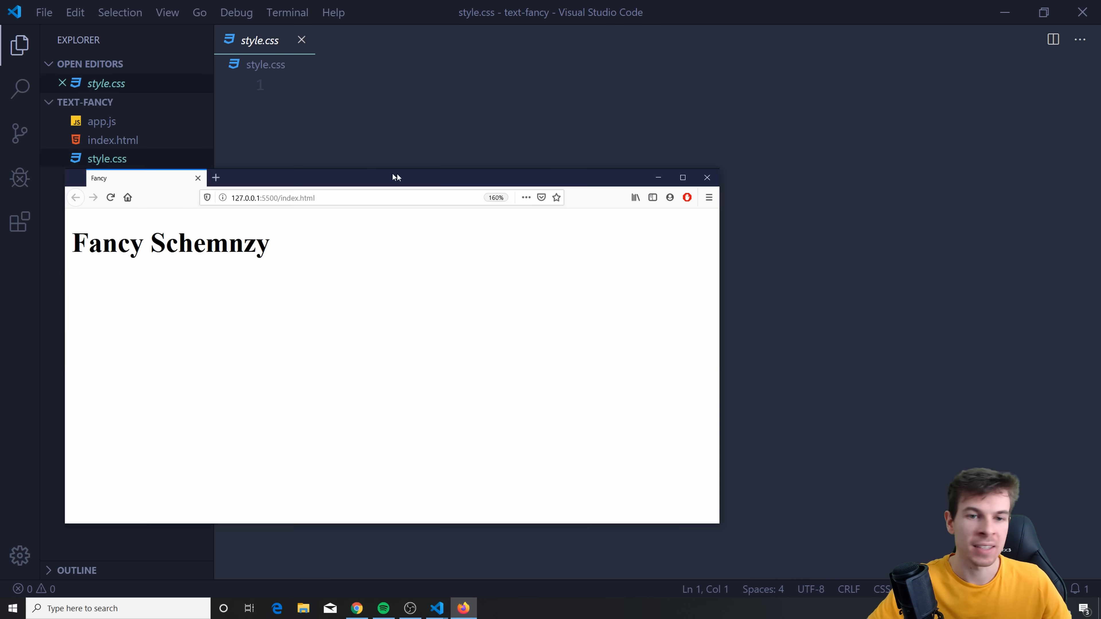
drag(395, 177, 499, 176)
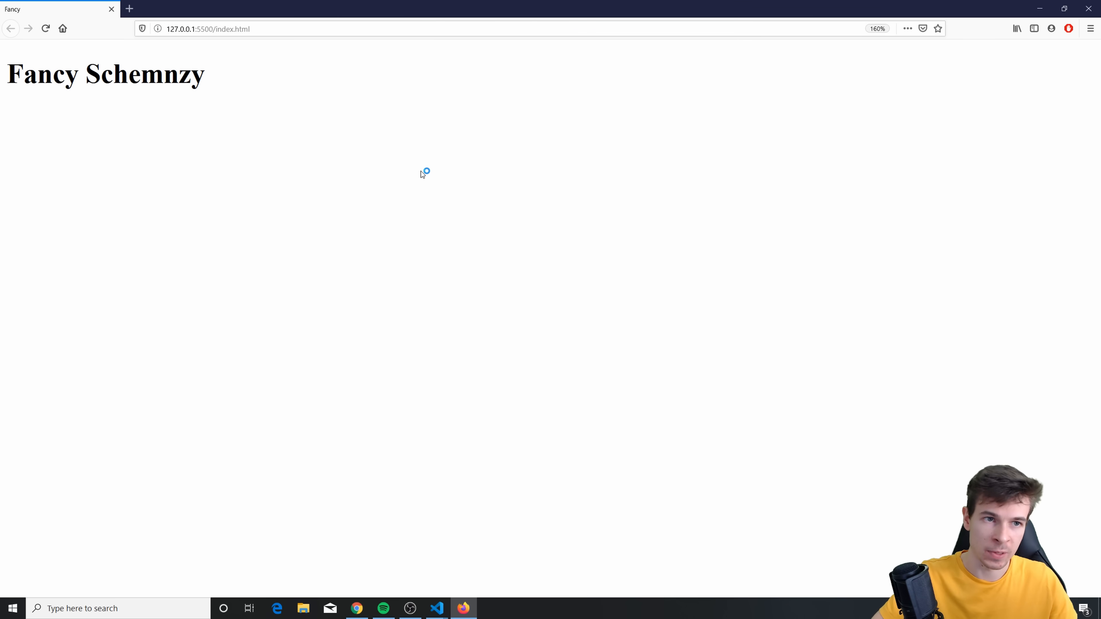
click(436, 609)
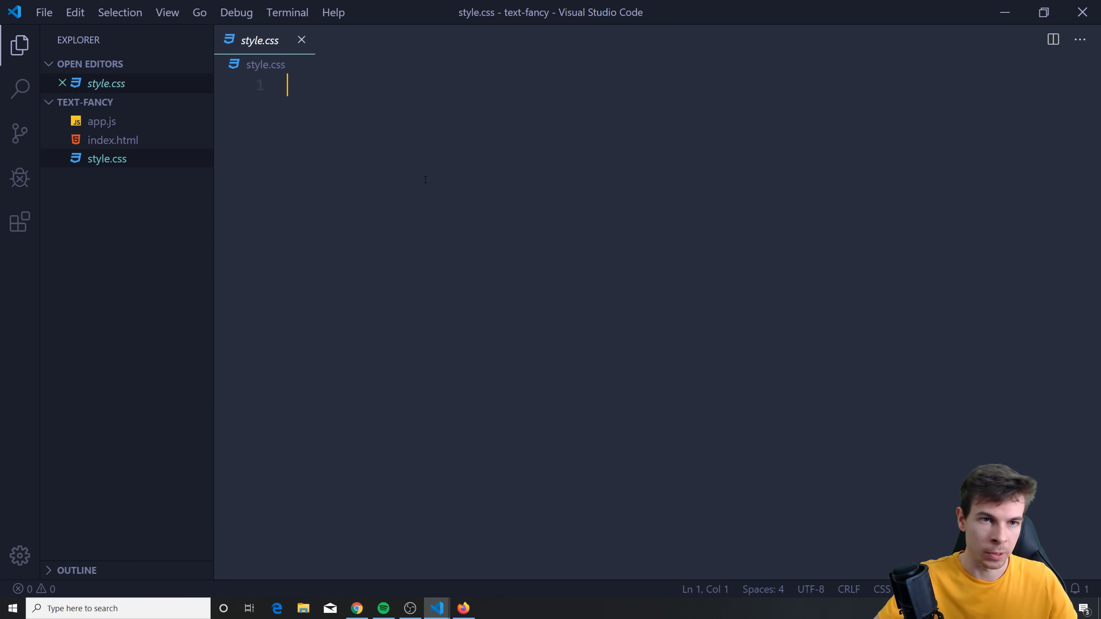
- Add a universal reset rule: margin 0, padding 0, box-sizing border-box
text(*{)
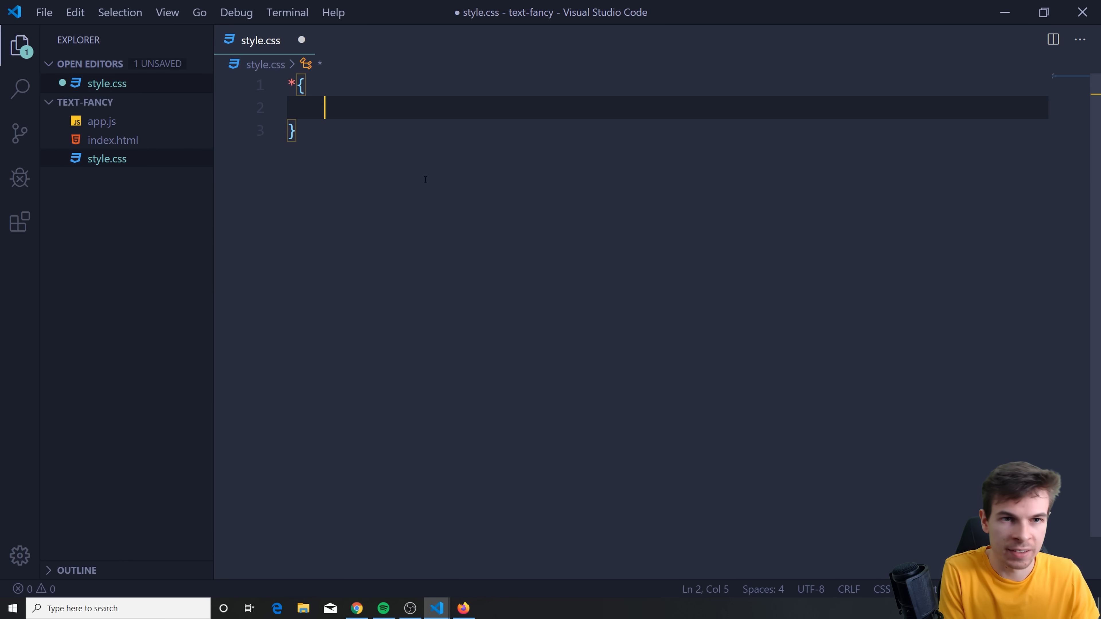
text(margin: 0;)
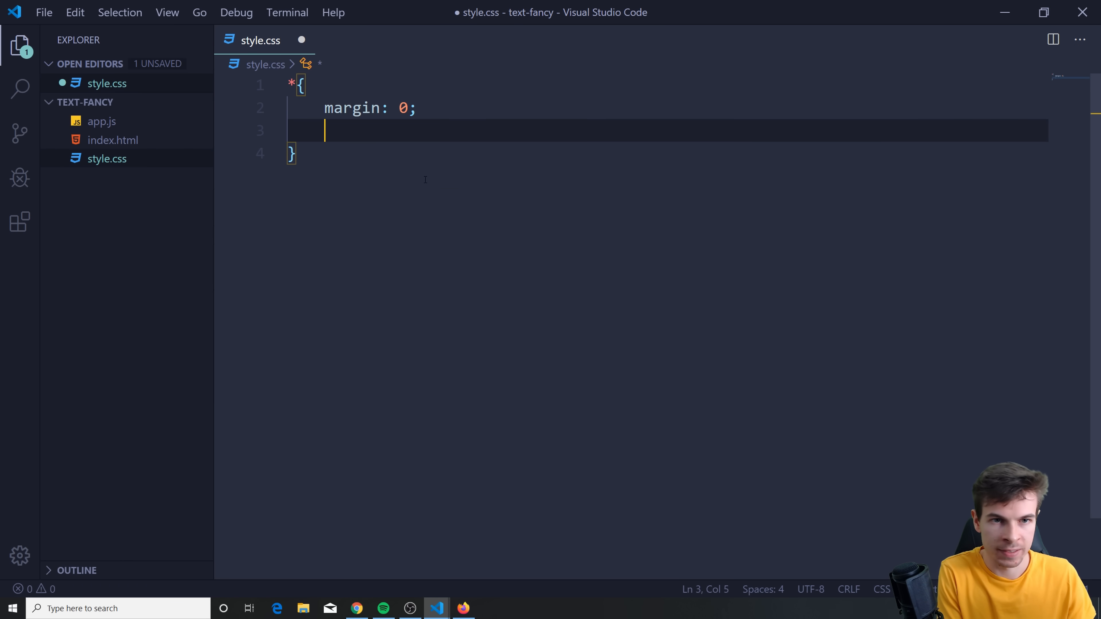
text(padding: 0;)
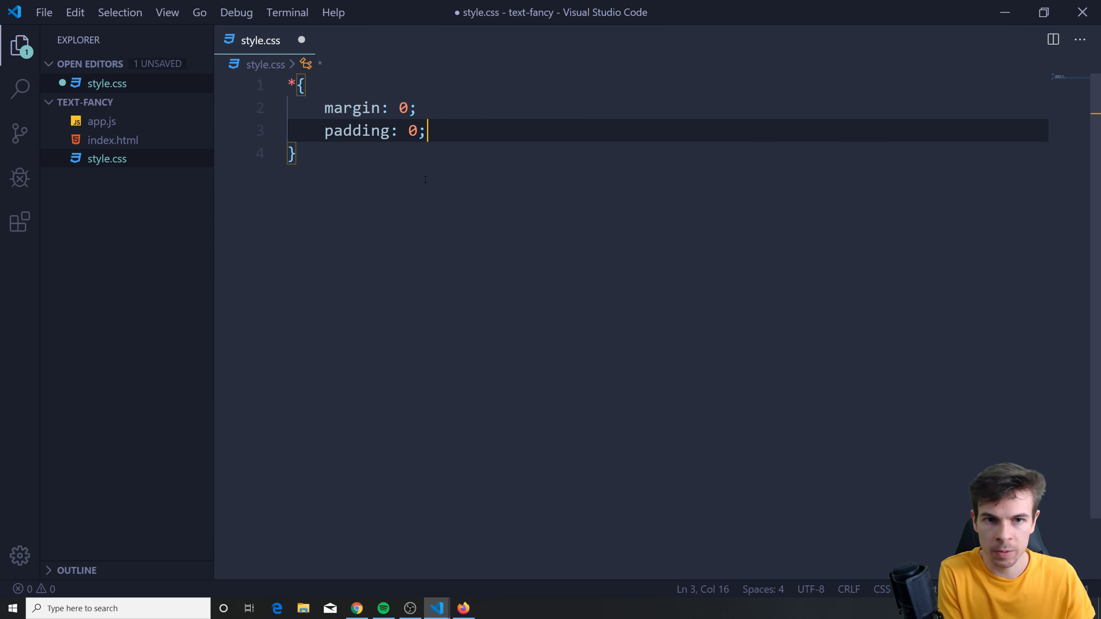
text(box-sizingb)
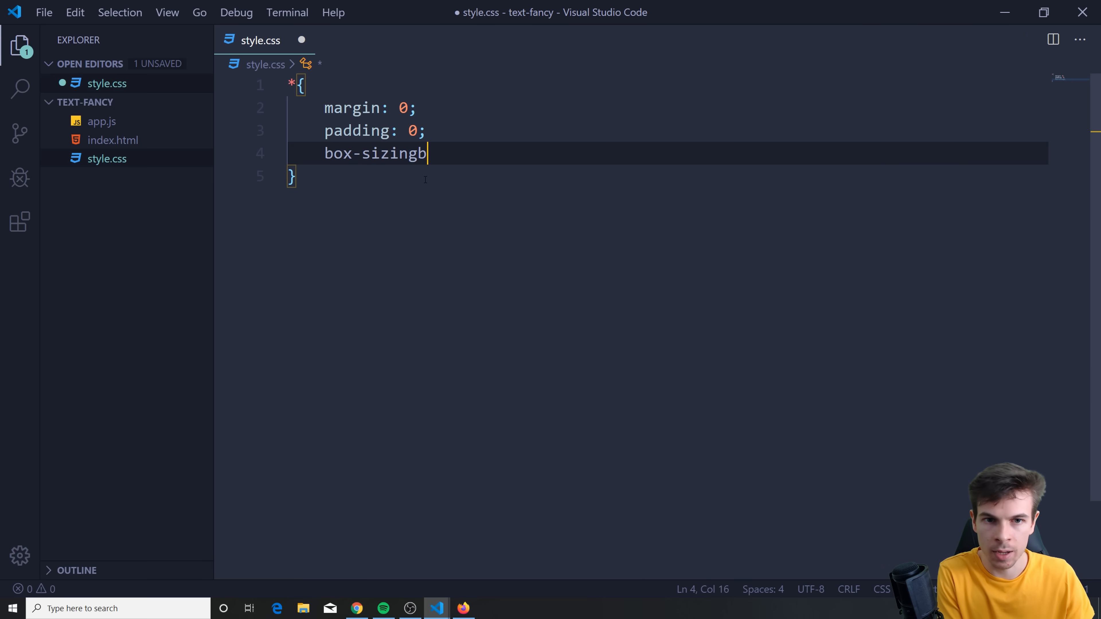
text(:border-box)
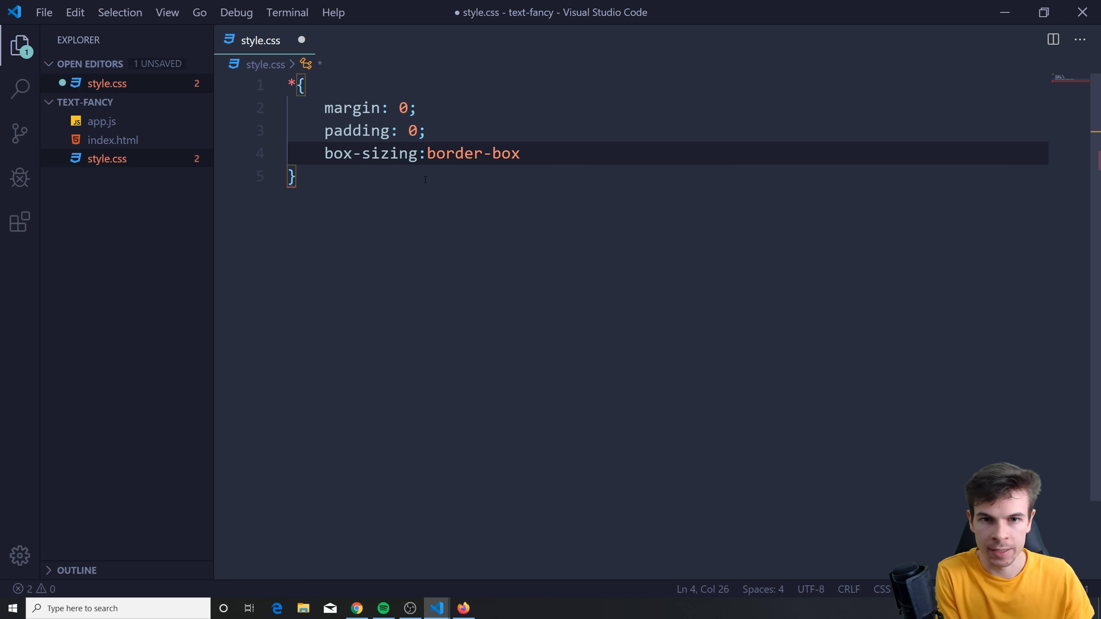
- Style the body and give the h1 a 4rem sans-serif font
text(body{)
text(background: black;)
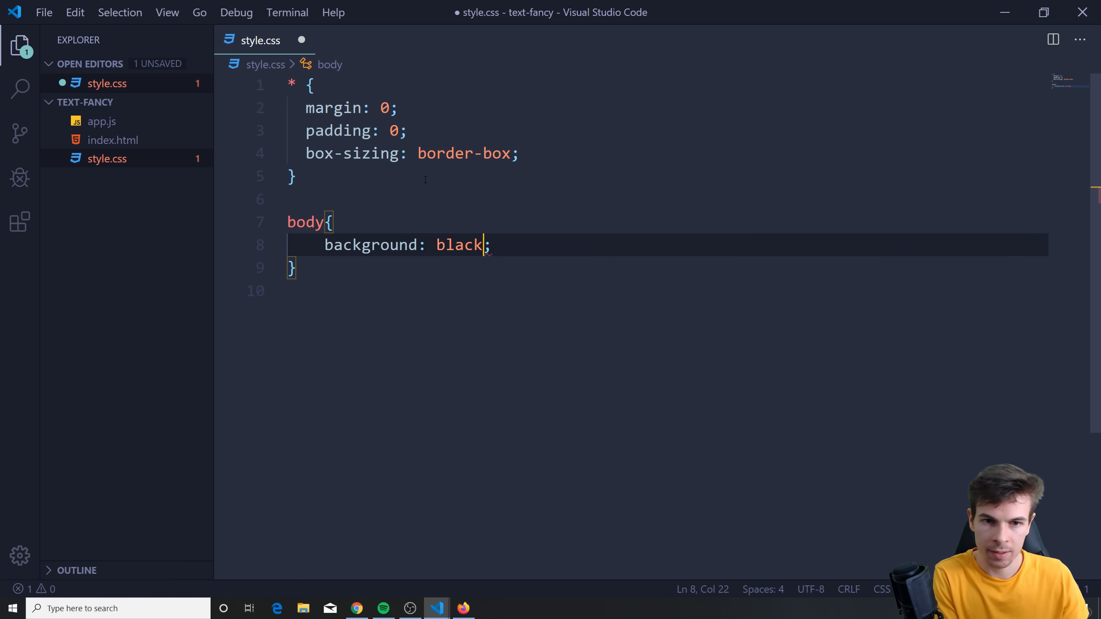
key(Enter)
text(color: white;)
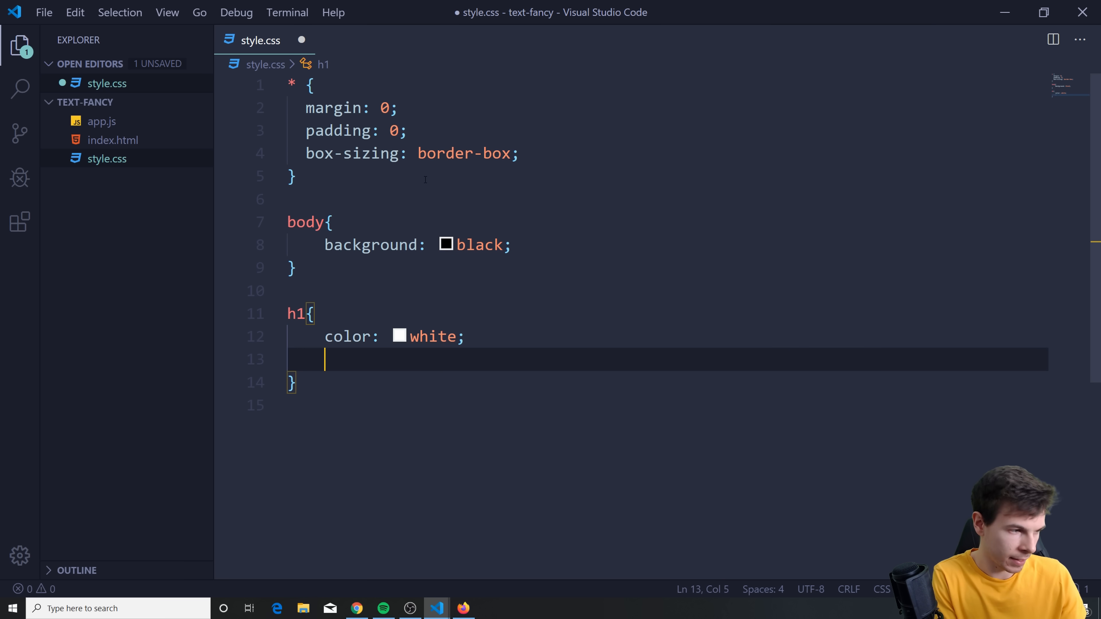
text(font-size: 4;)
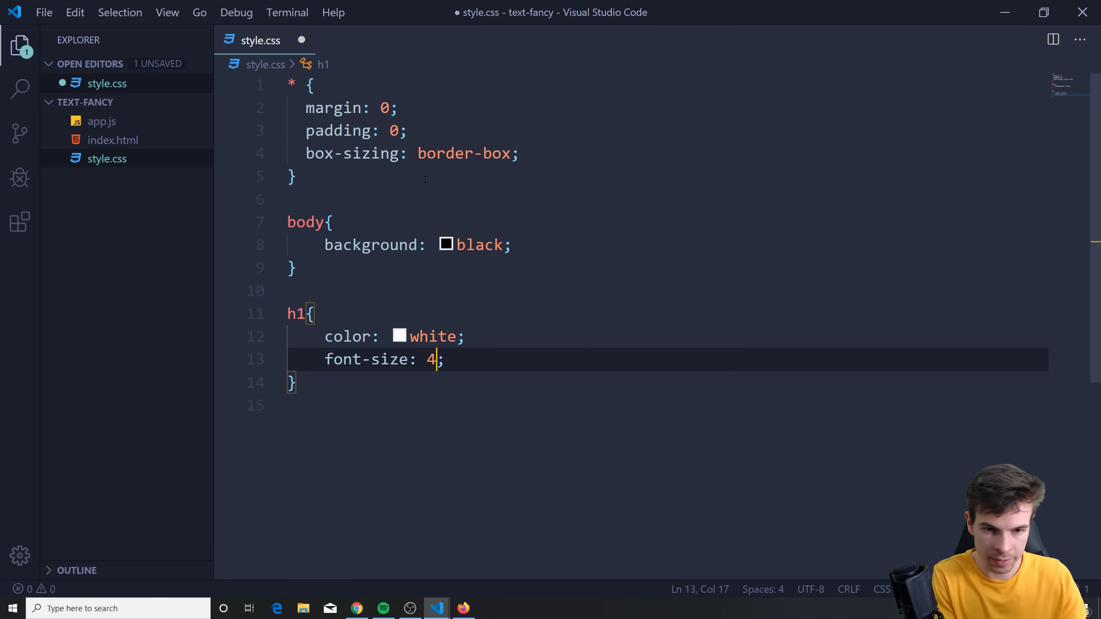
text(rem;)
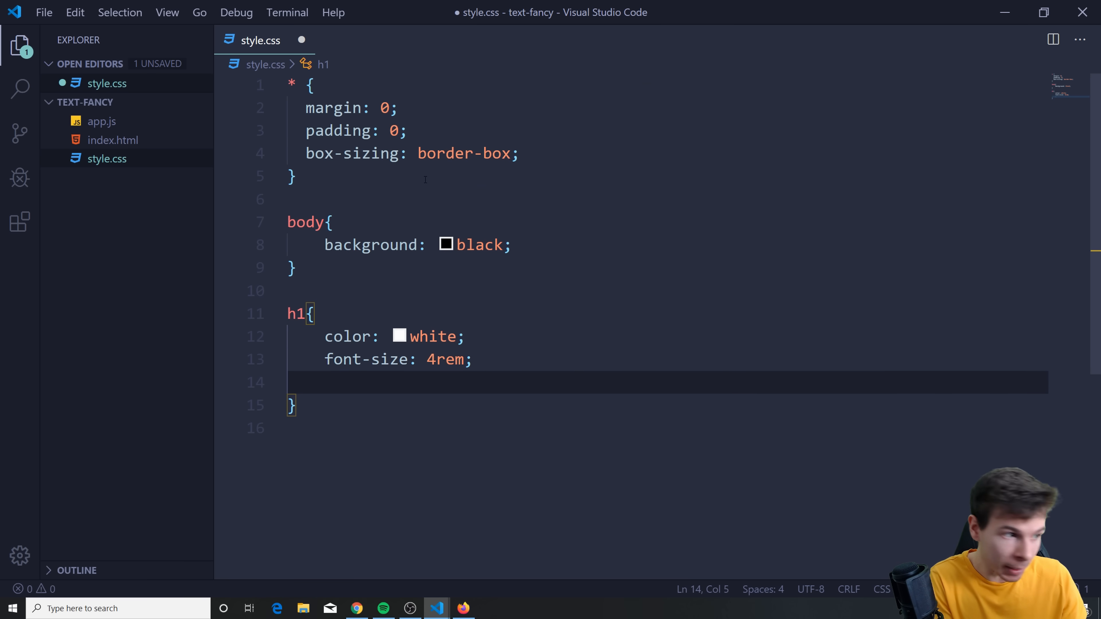
text(font-)
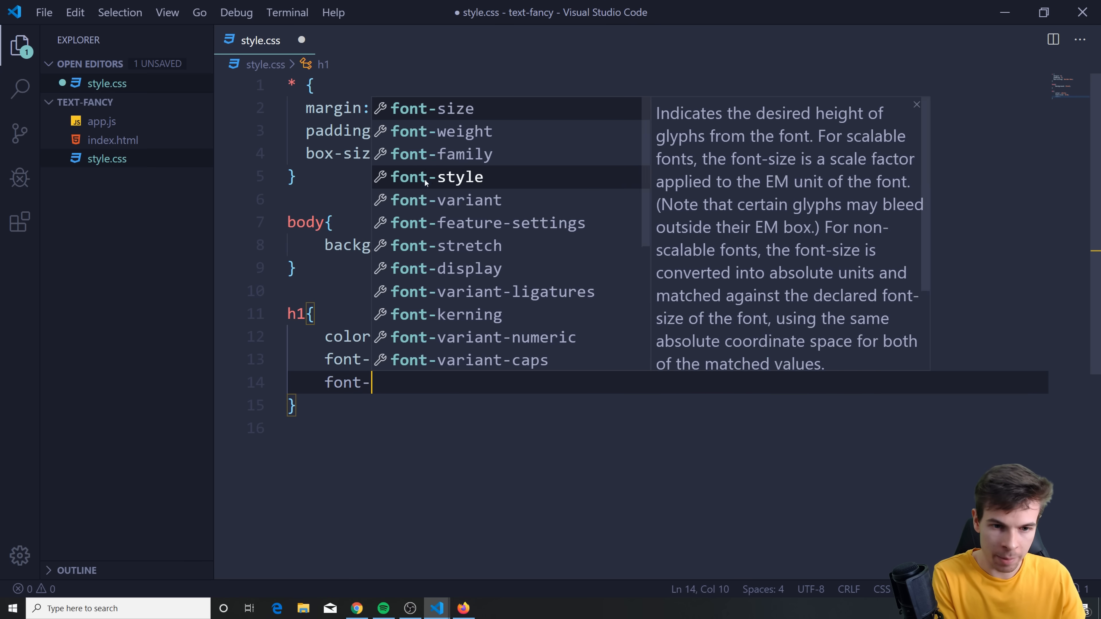
text(family: sans-serif;)
text(text-align: center;)
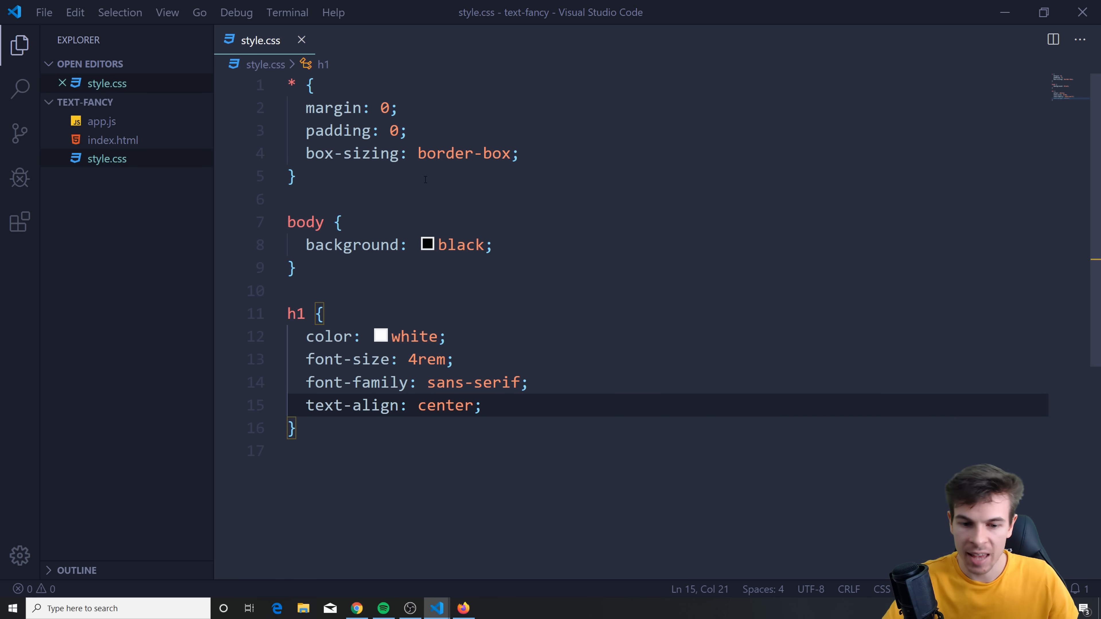
- After checking the page, add line-height: 100vh to the h1 rule
click(461, 608)
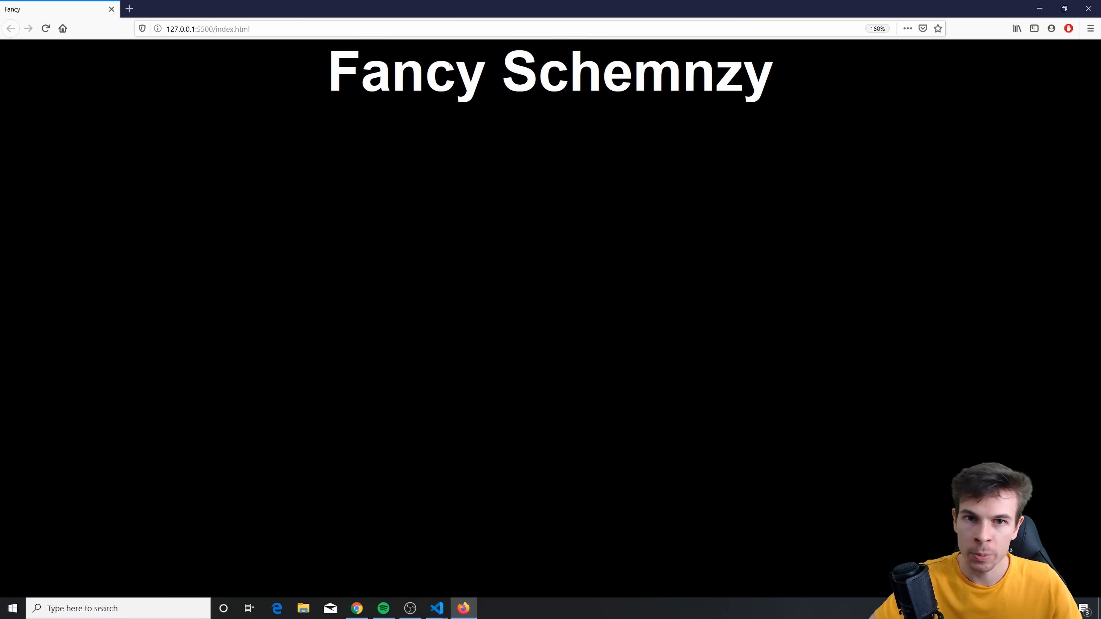
click(437, 608)
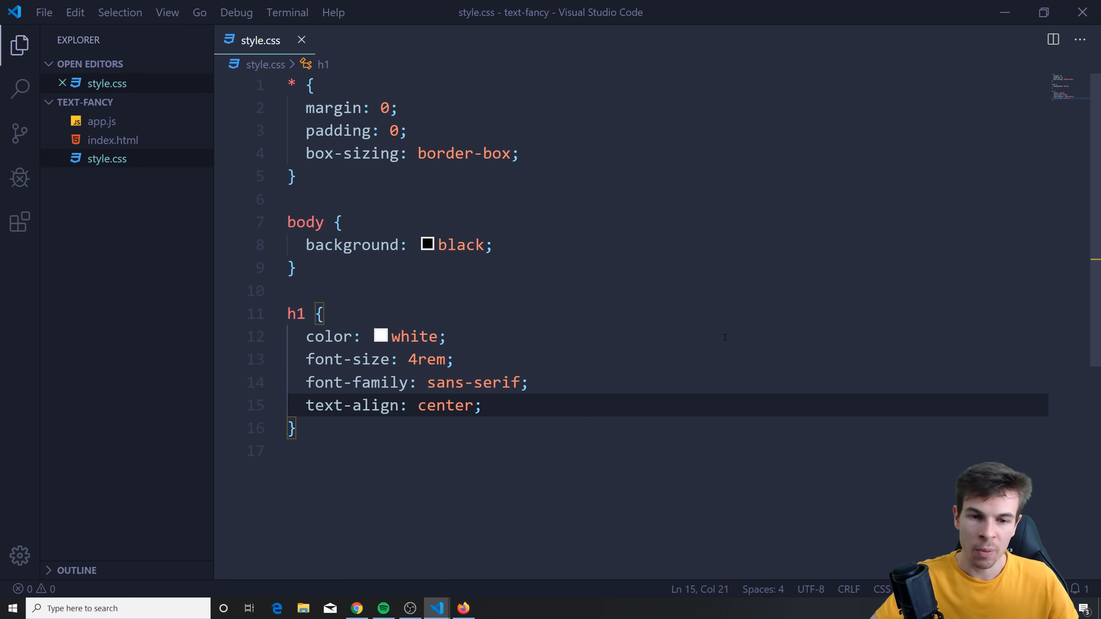
key(Enter)
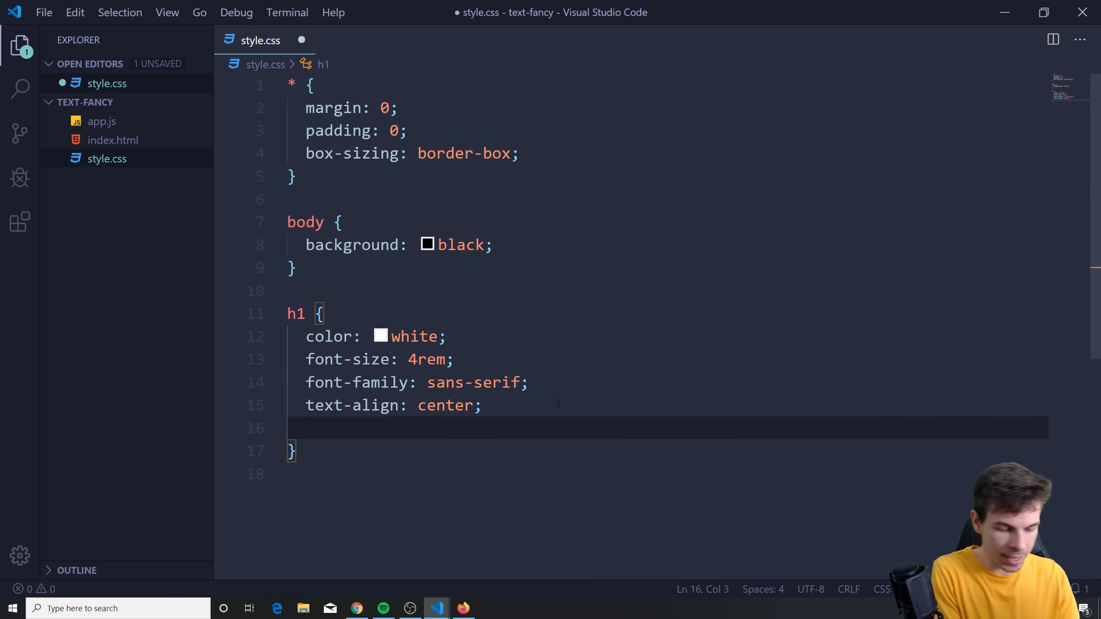
text(line-height:)
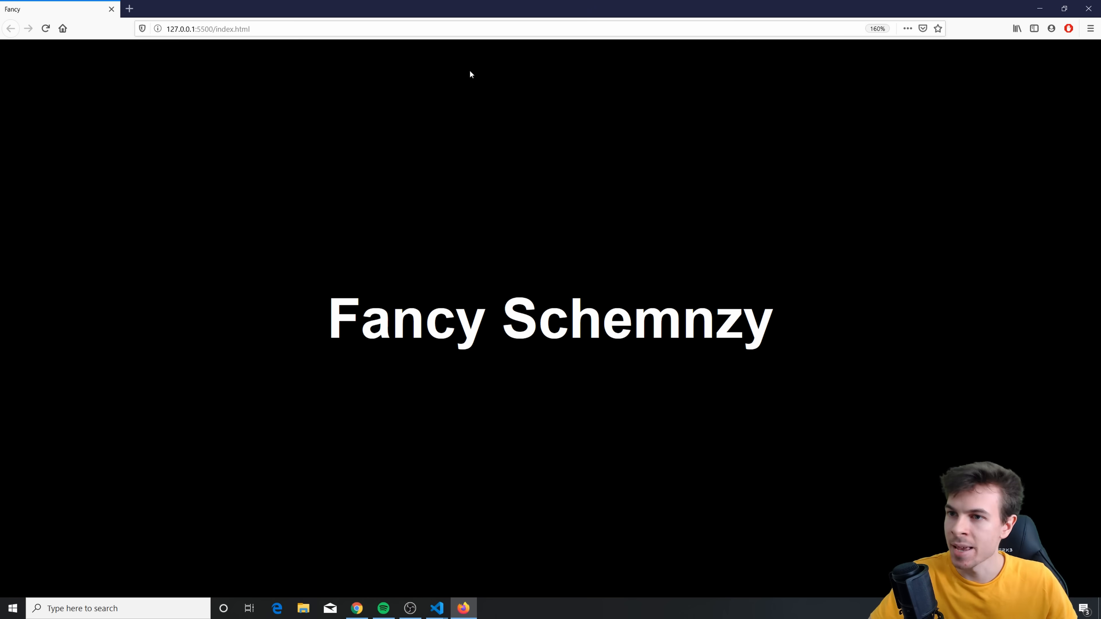
- Reload the page in Firefox to see the heading vertically centred
click(436, 608)
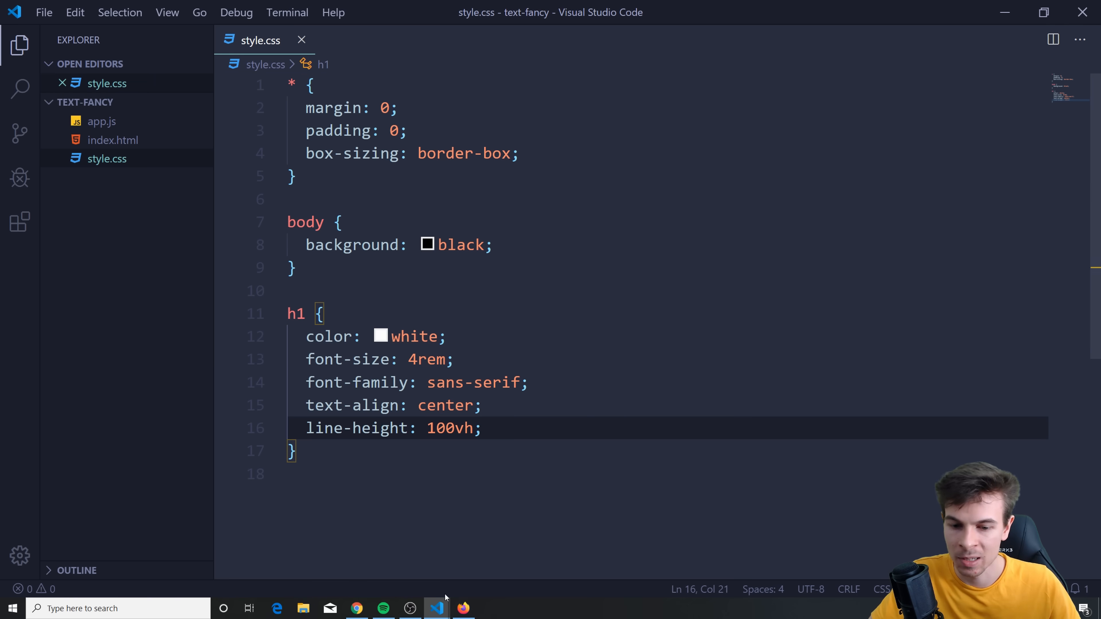
click(462, 608)
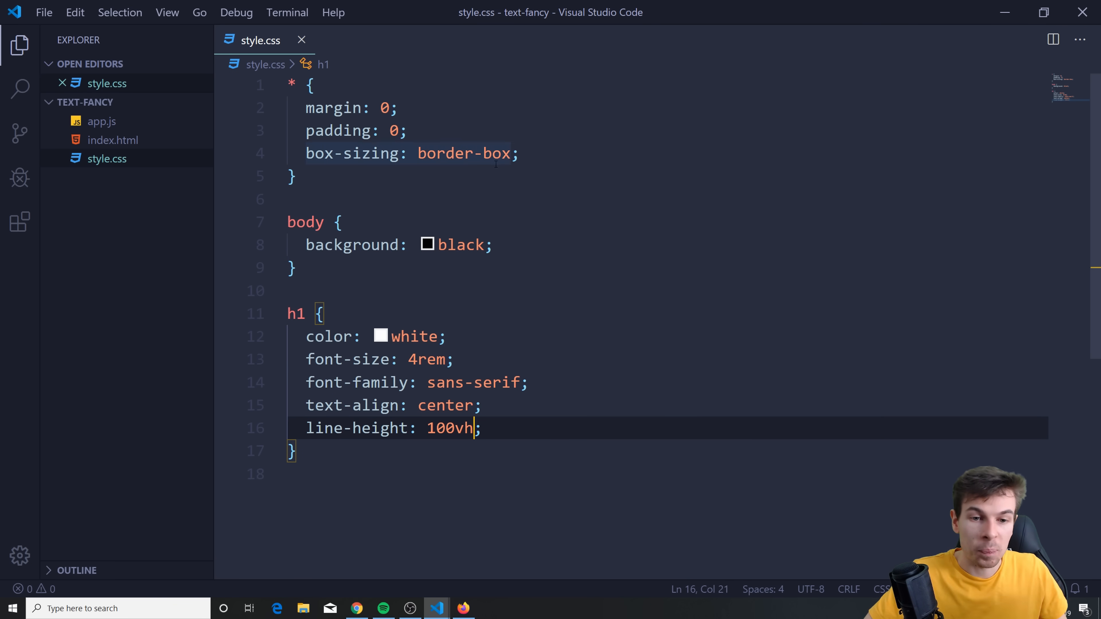
click(301, 40)
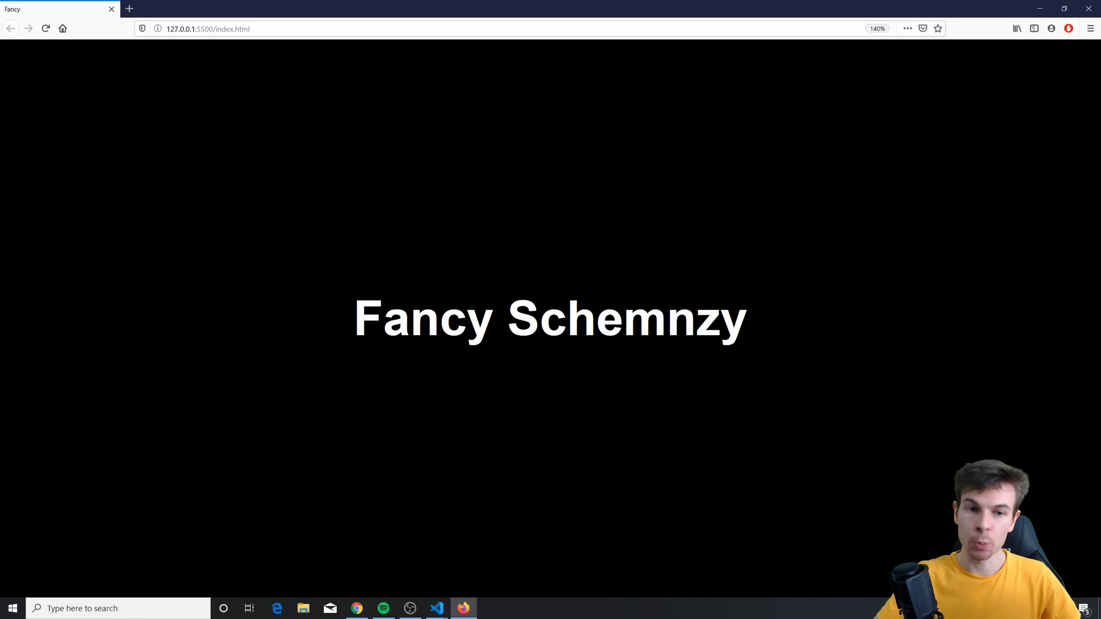
double_click(395, 323)
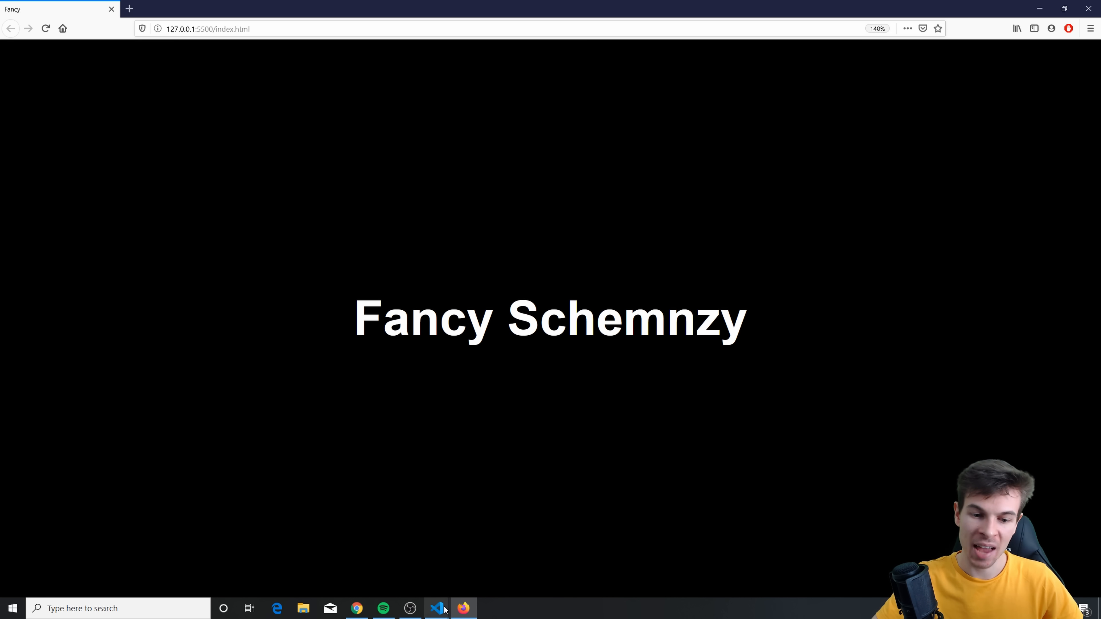
- Review the 'Fancy Schemnzy' heading in index.html, then switch to the empty app.js
click(436, 609)
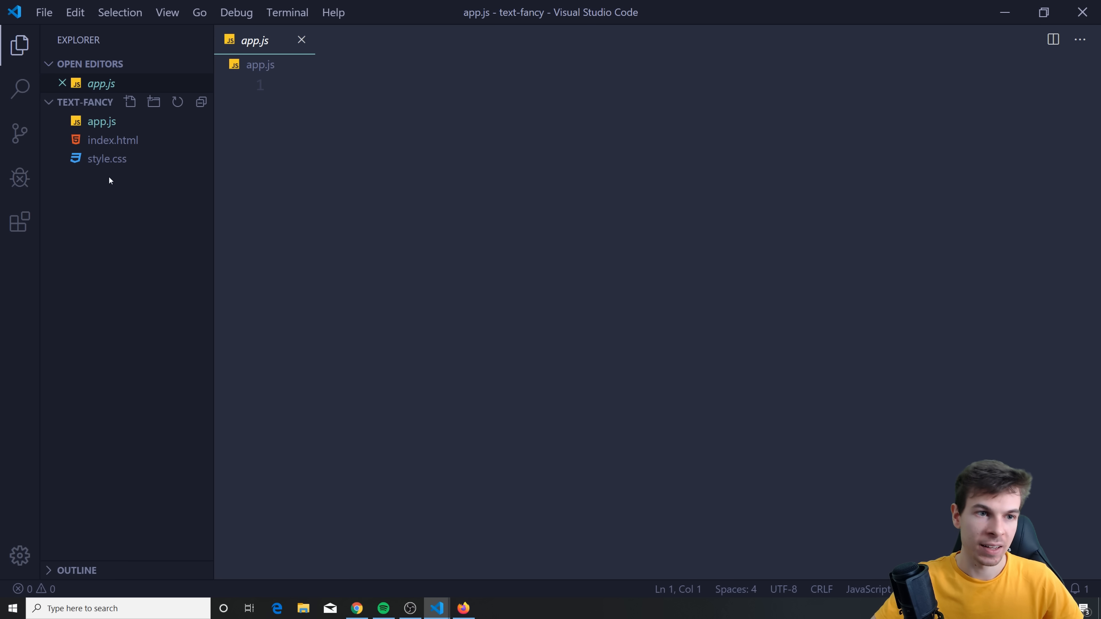
click(112, 139)
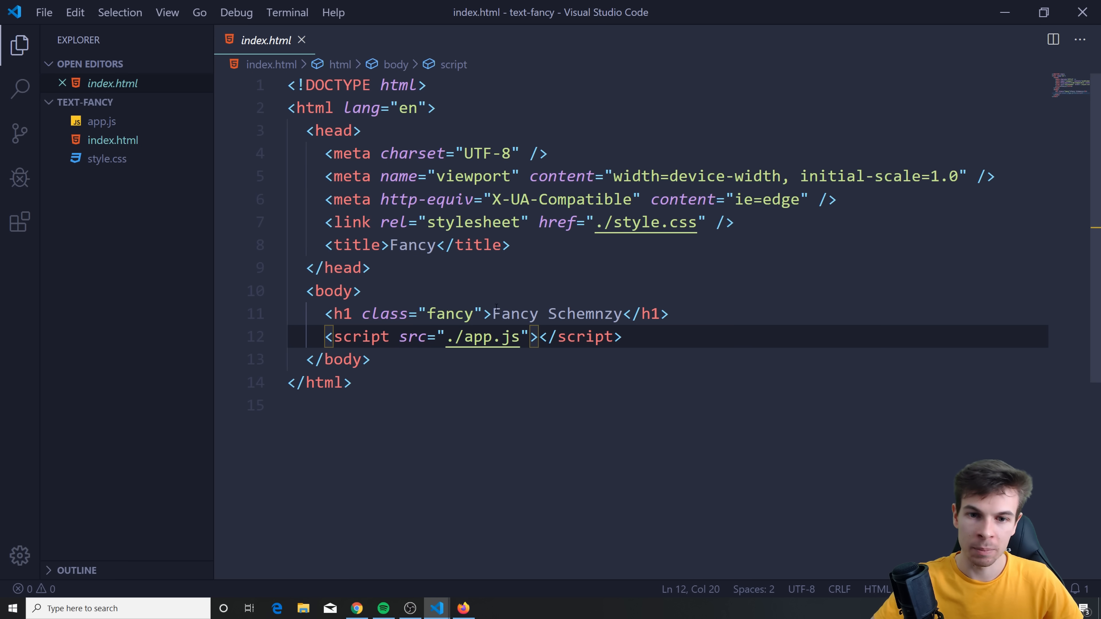
drag(494, 314, 631, 313)
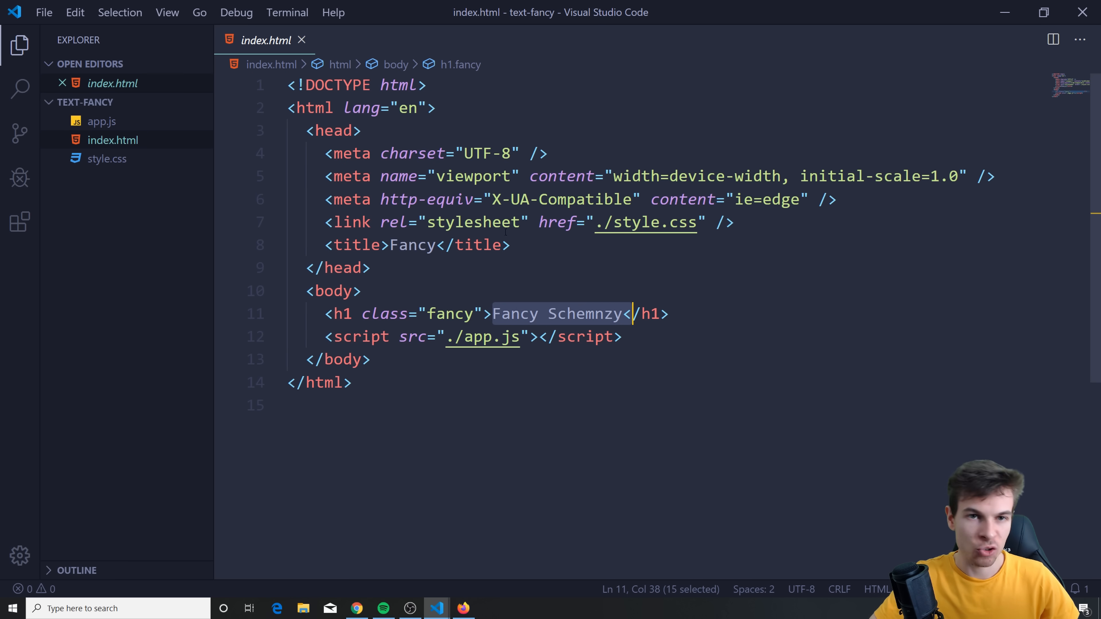
click(302, 40)
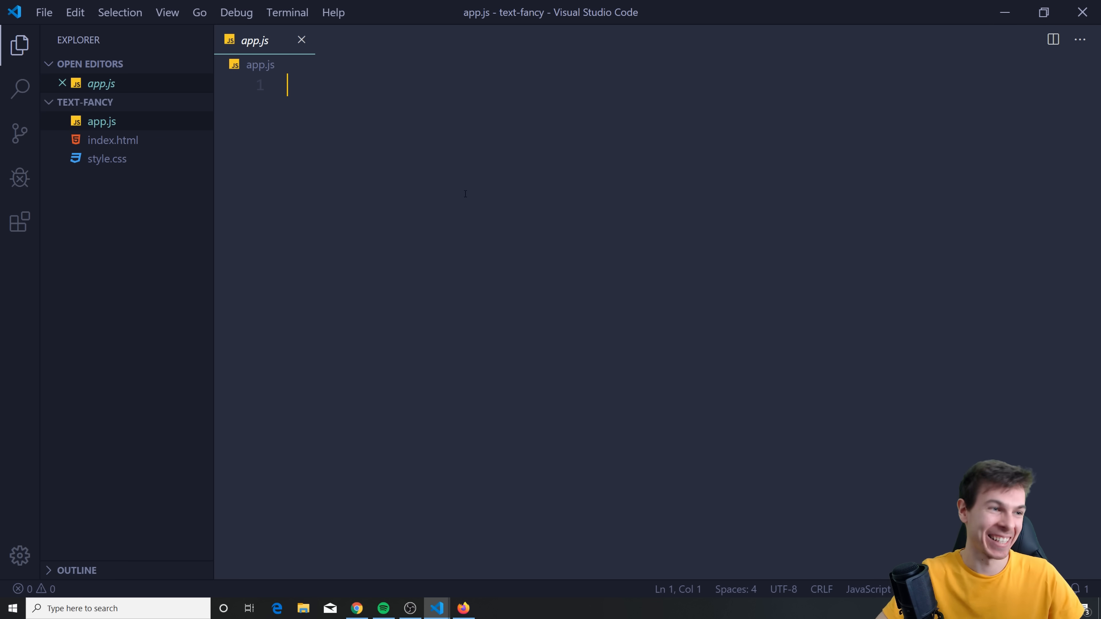
- Declare const text = document.querySelector('.fancy') and console.log(text), saved
text(const)
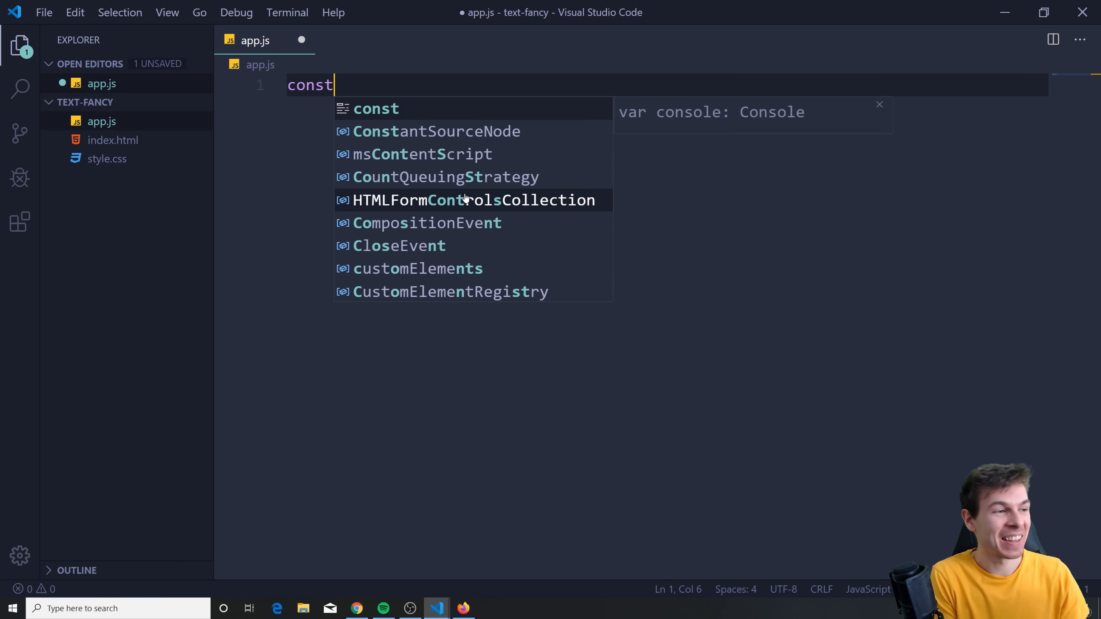
text(text =)
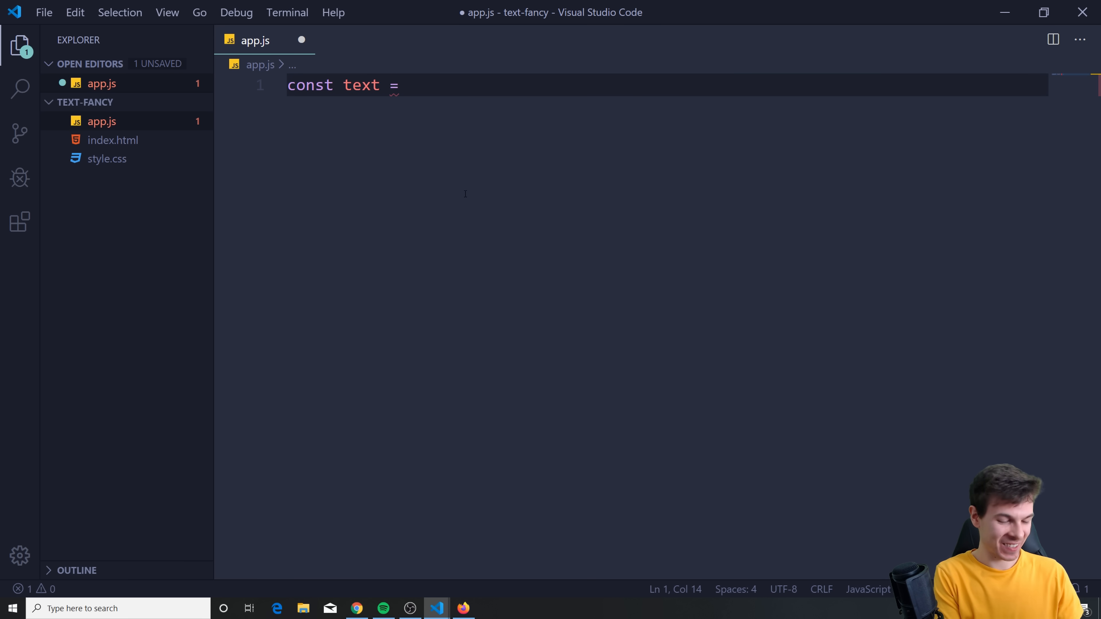
text(document.querySelector('.fancy');)
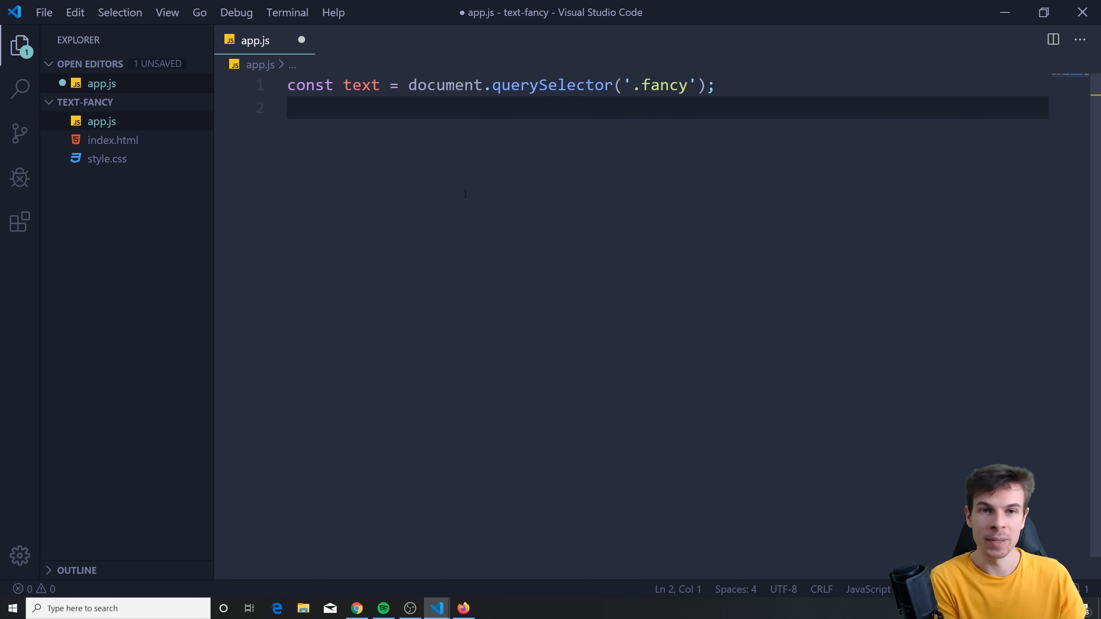
key(Ctrl+s)
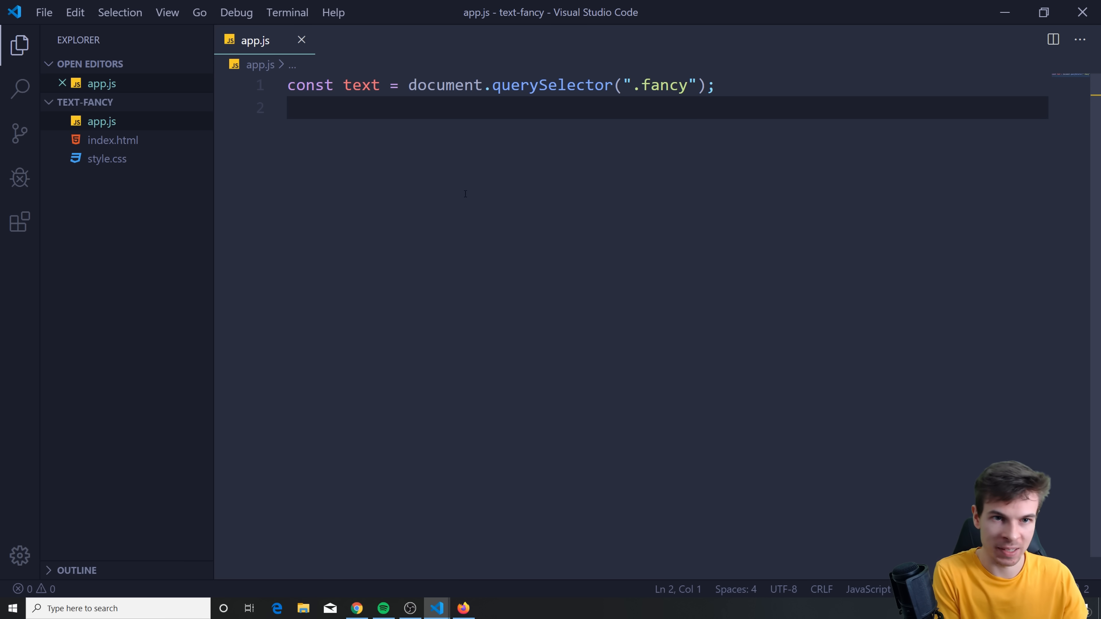
text(console.log(text);)
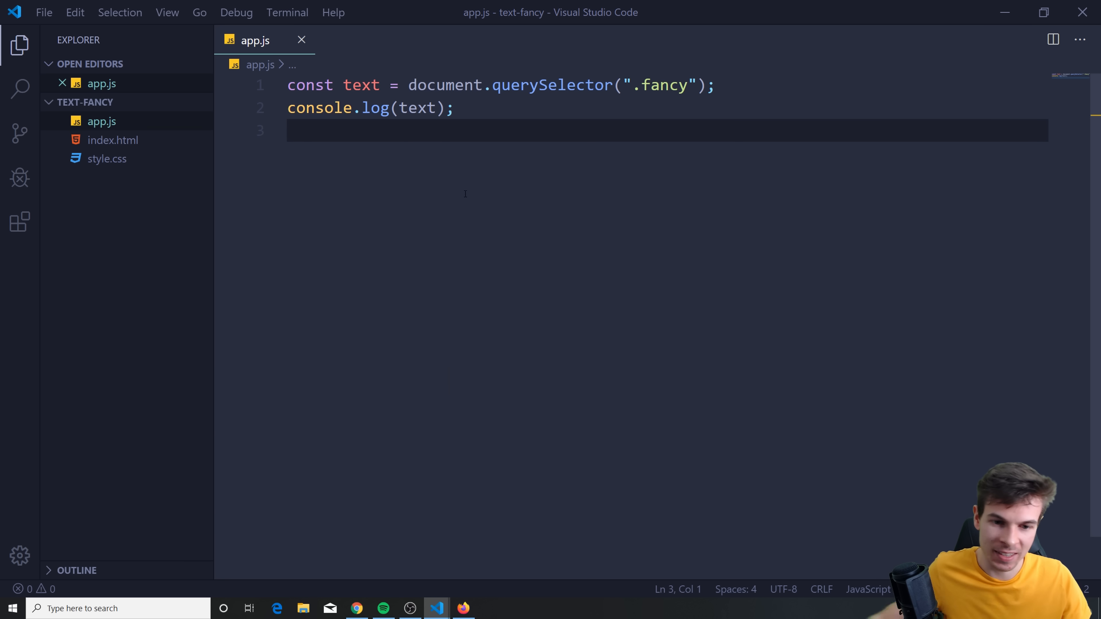
- Check the page in Firefox and open its developer console
click(463, 616)
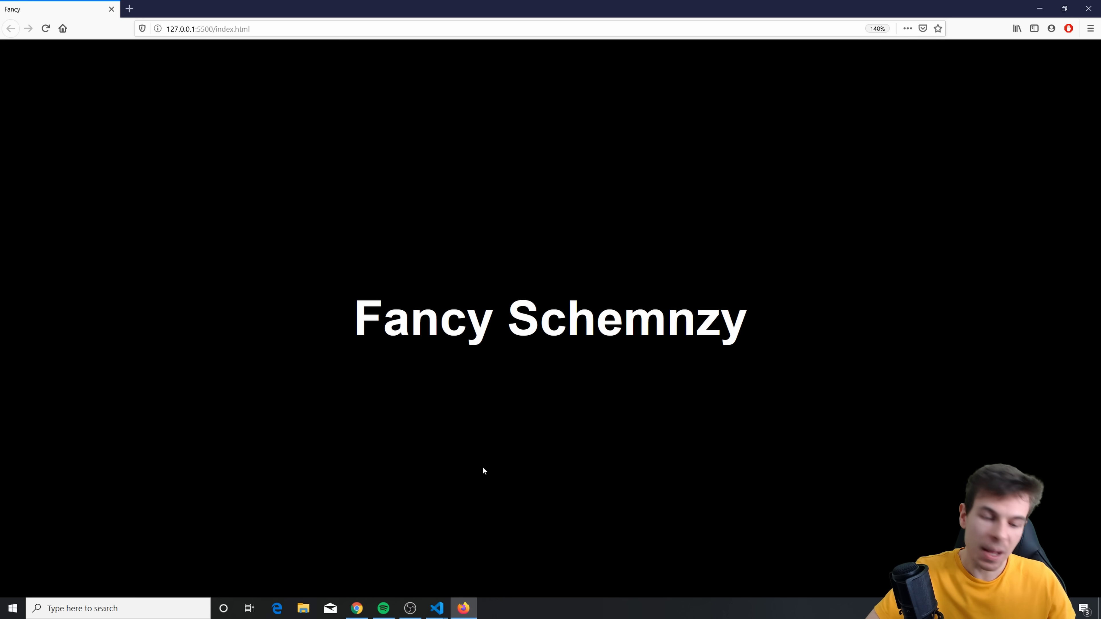
key(F12)
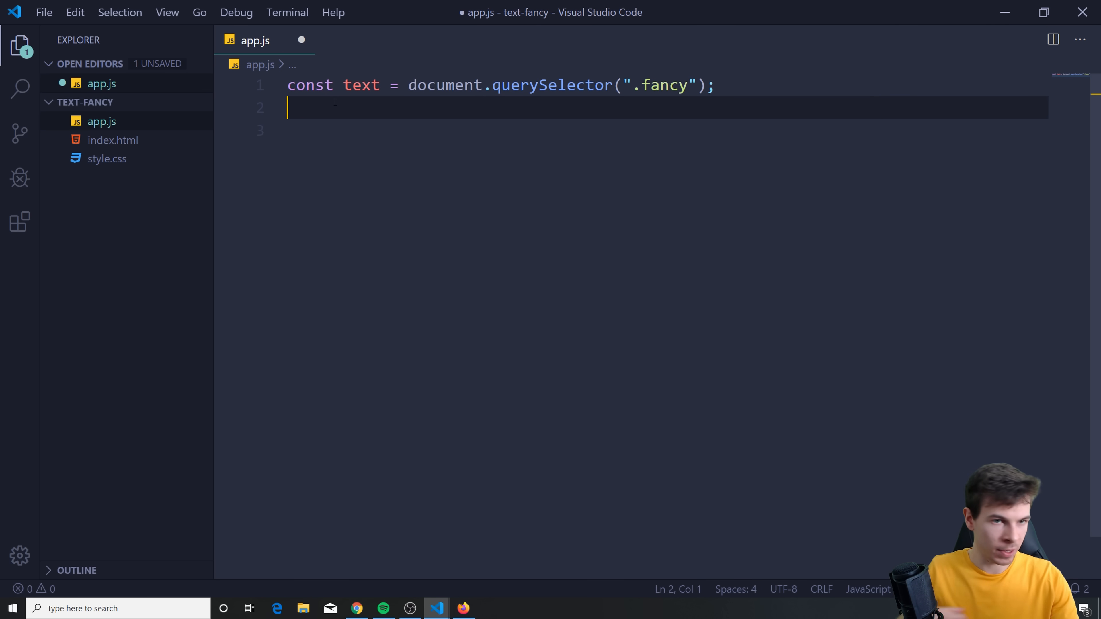
- Declare const strText = text.textContent and console.log(strText), then view the browser output
text(const str)
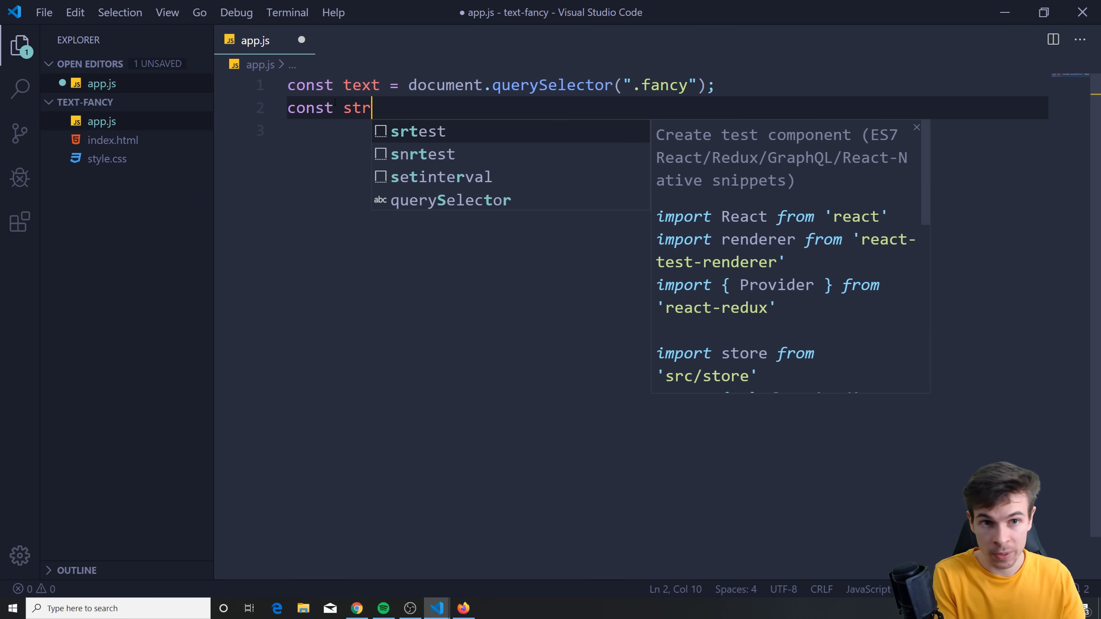
text(Text =)
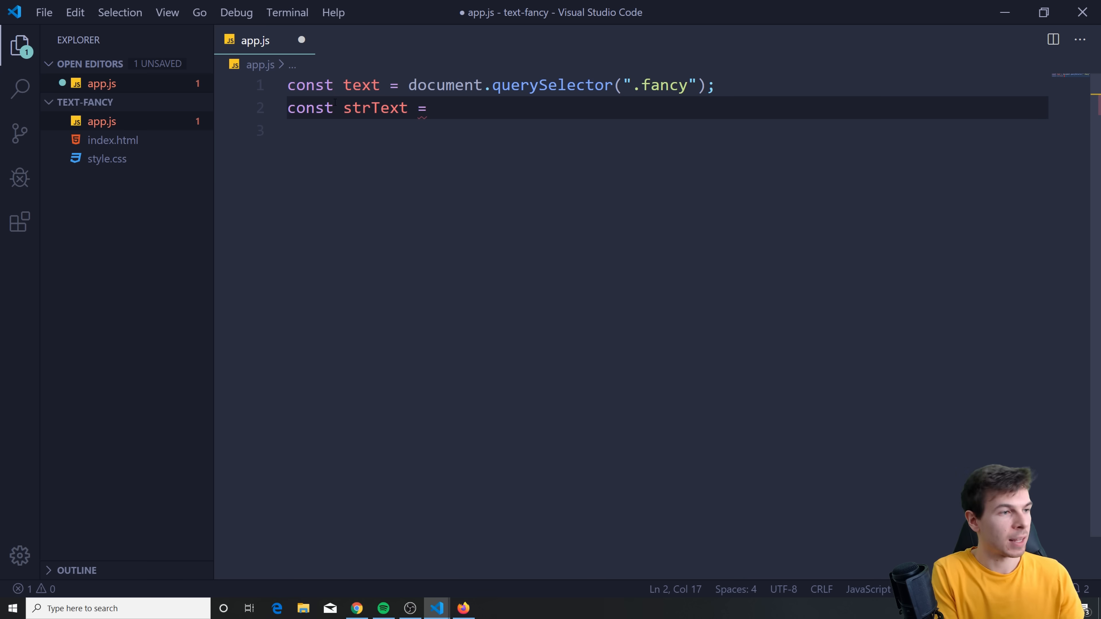
text(text.textContent;)
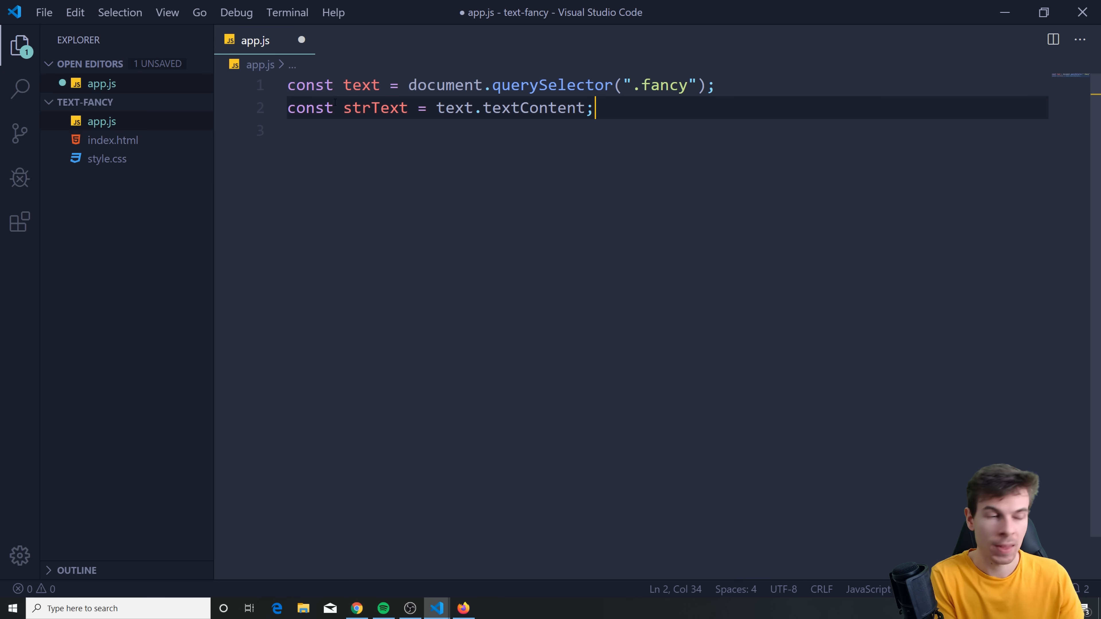
text(console.loo)
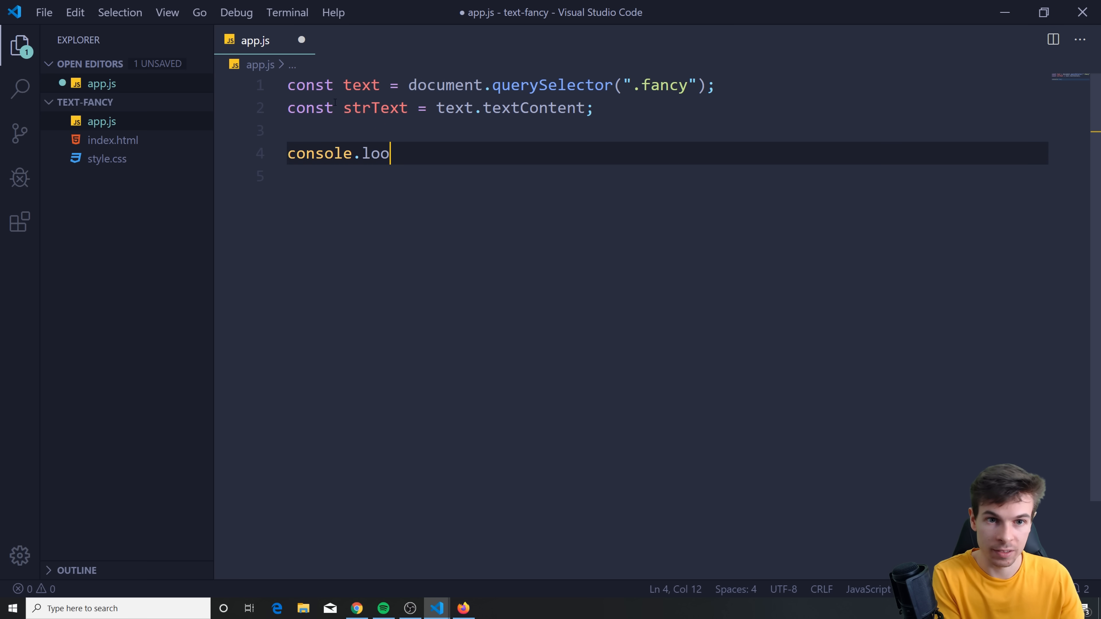
text(g(strText);)
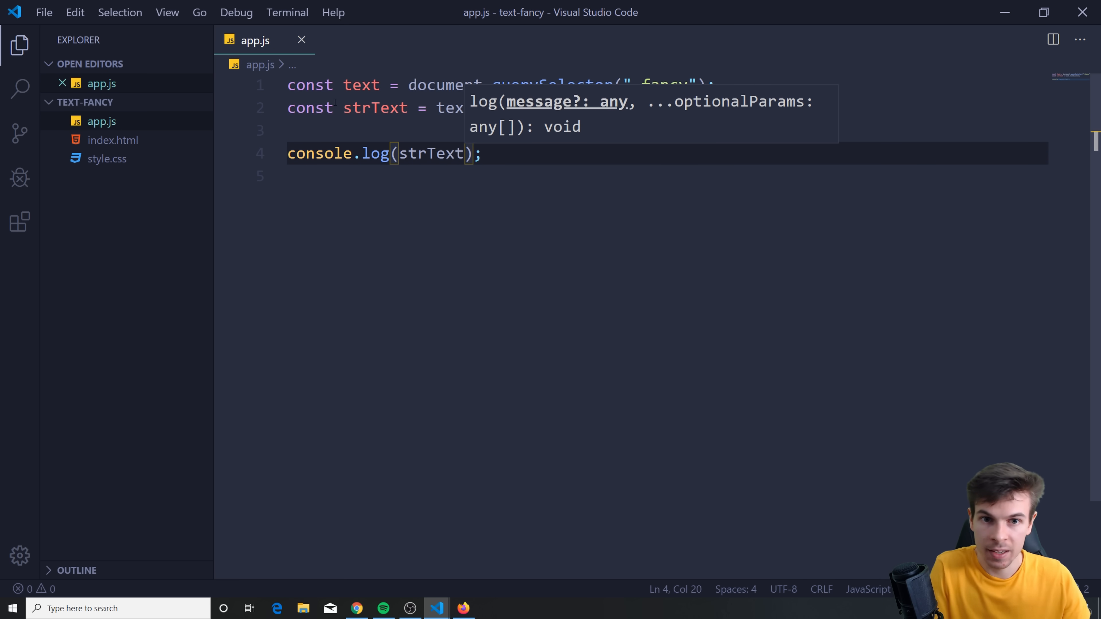
click(463, 608)
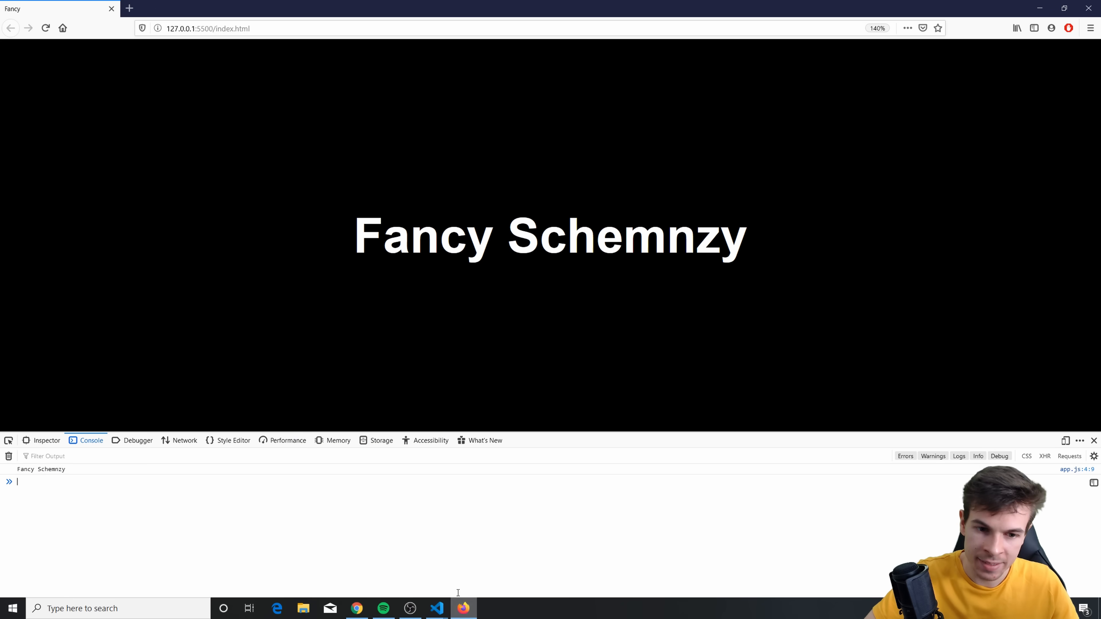
- Select the logged 'Fancy Schemnzy' console output and return to the editor
double_click(43, 469)
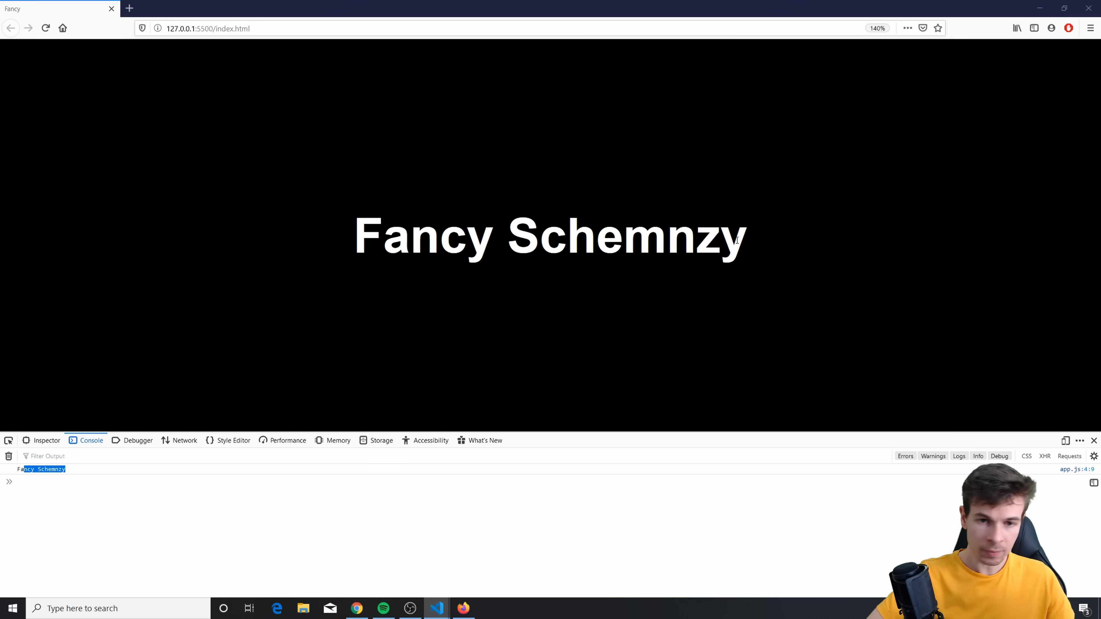
click(434, 609)
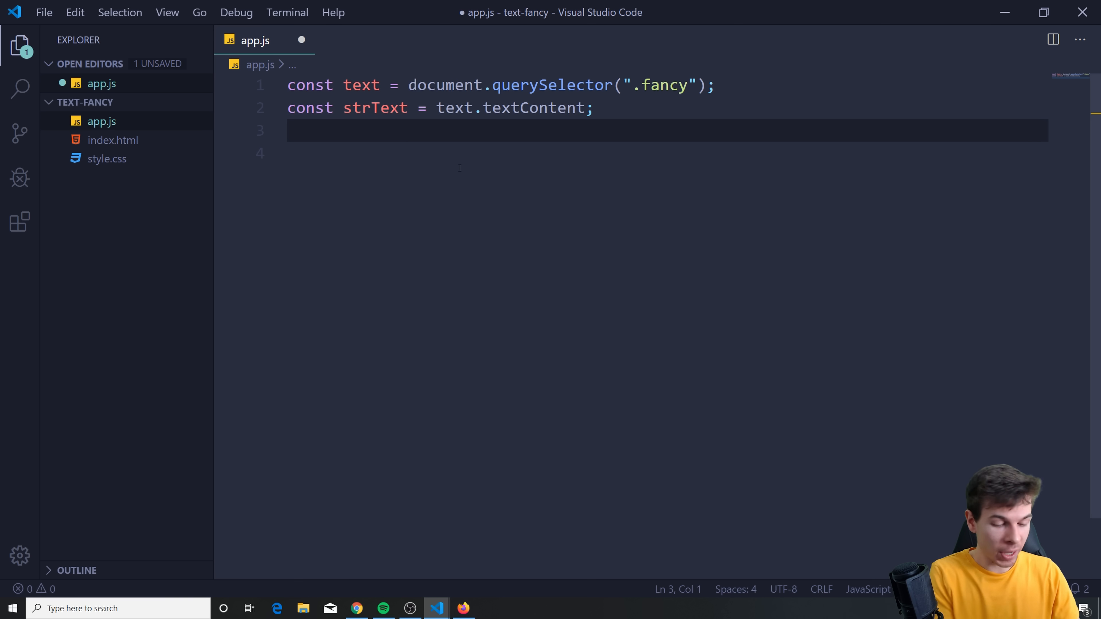
- Declare const splitText = strText.split("") and console.log(splitText)
text(const spl)
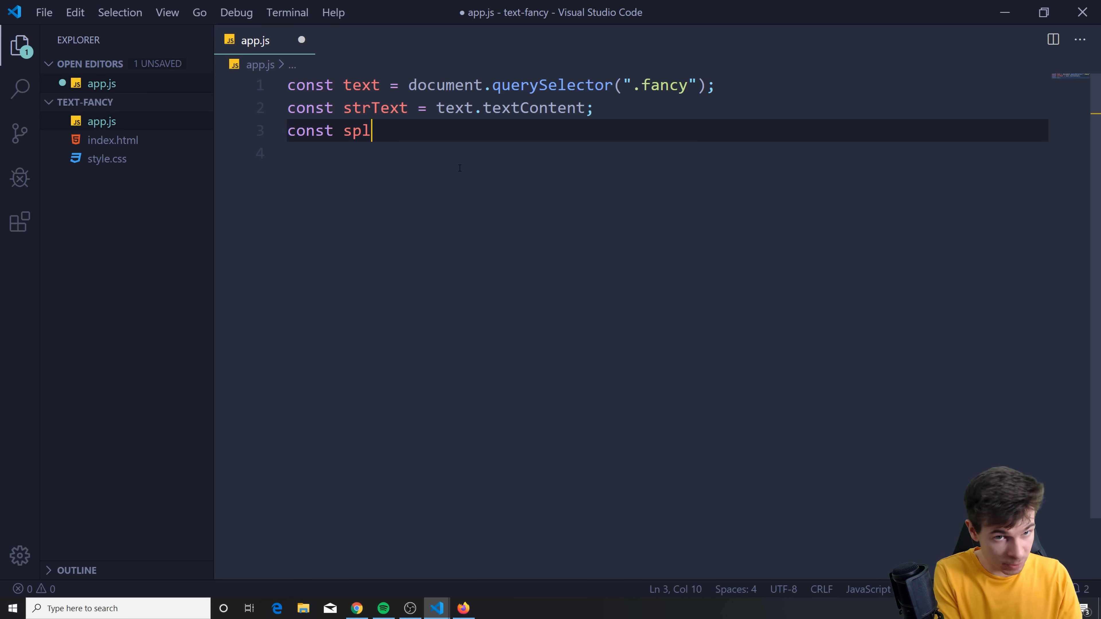
text(itText =)
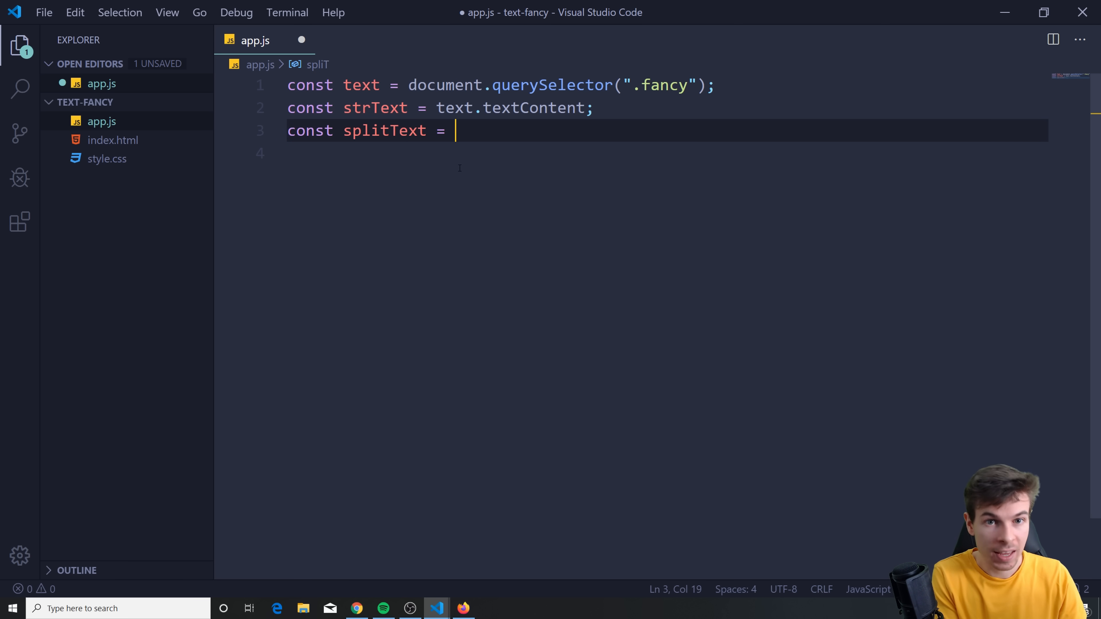
text(strText.split("");)
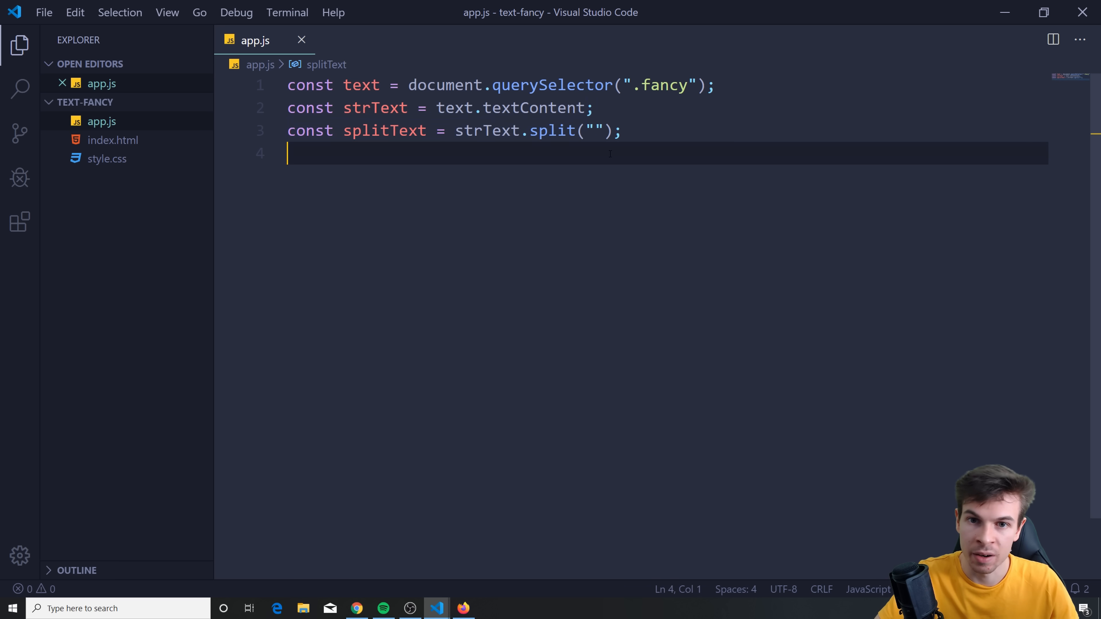
key(Enter)
text(console.log()
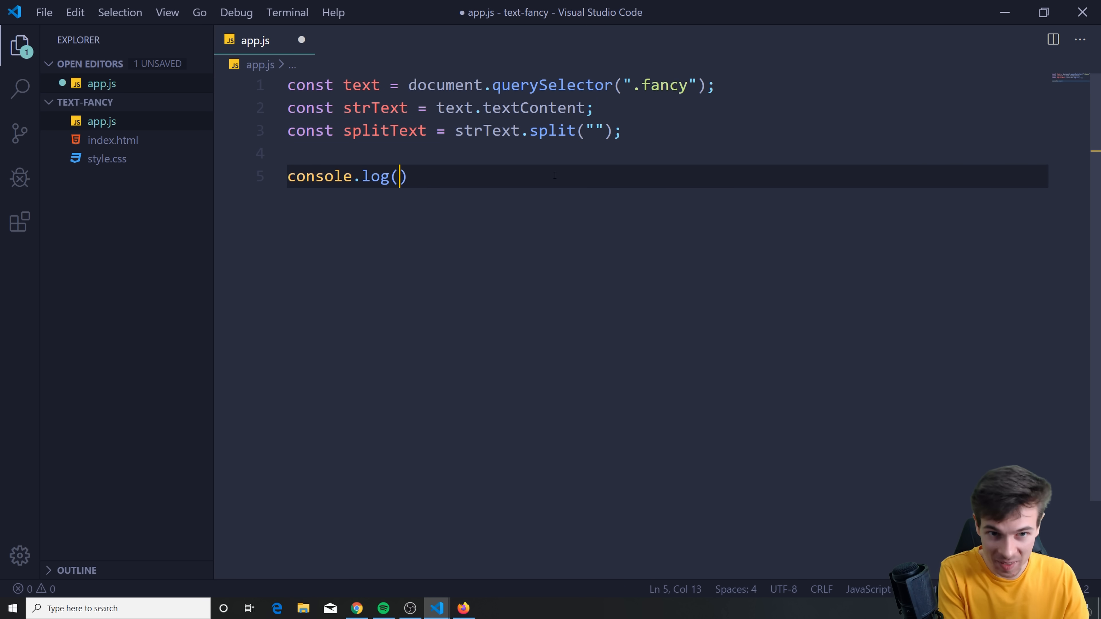
text(splitText)
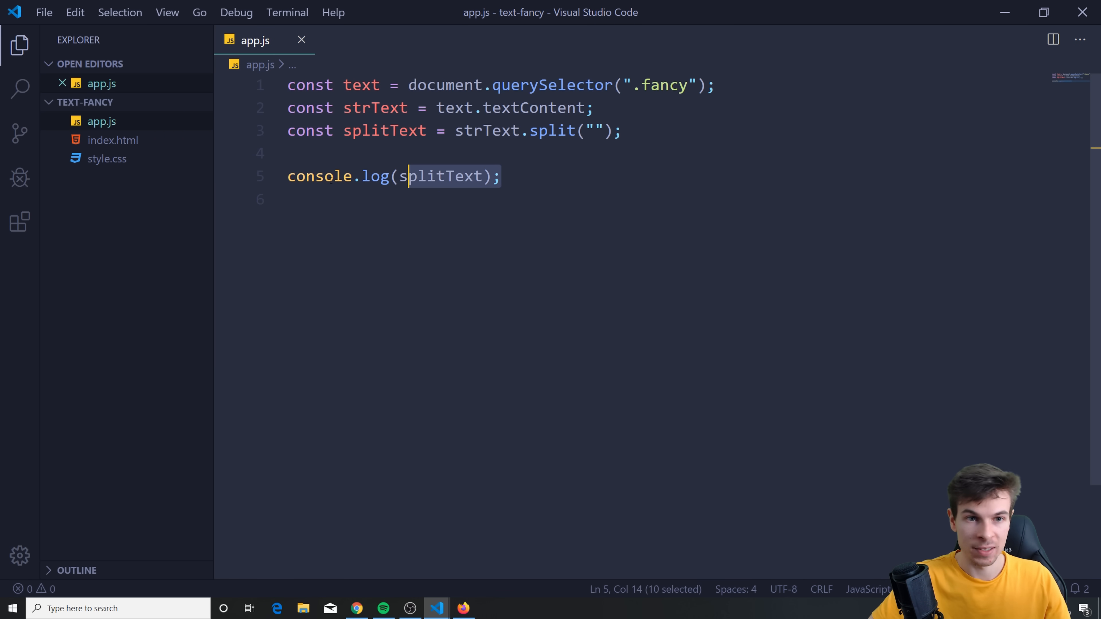
- Write a for loop running i from 0 up to splitText.length
text(for(let i)
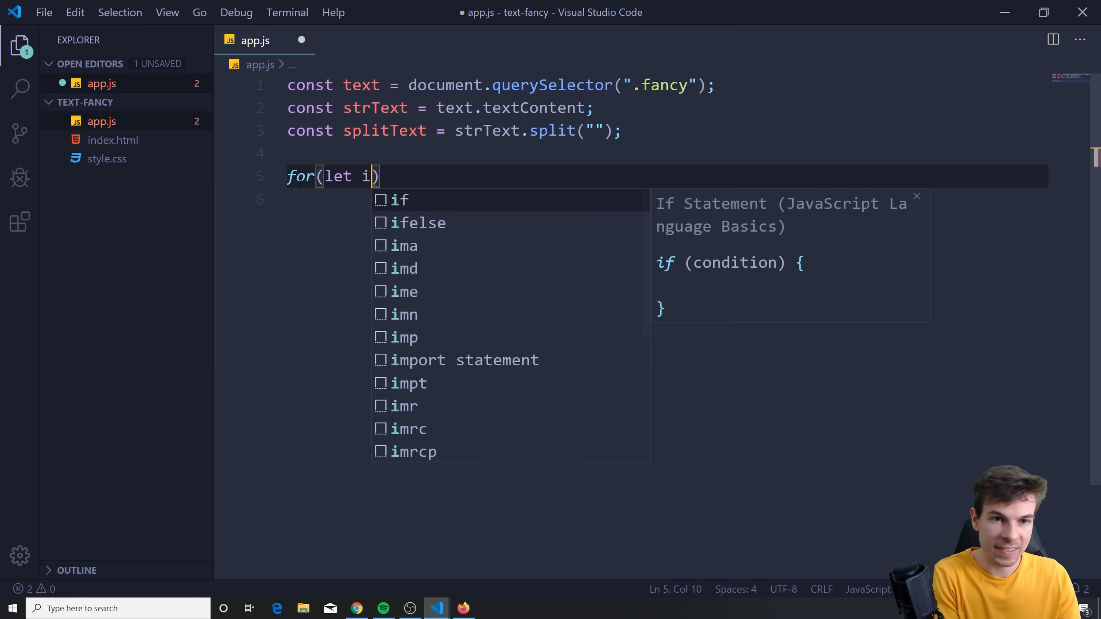
text(=0; i)
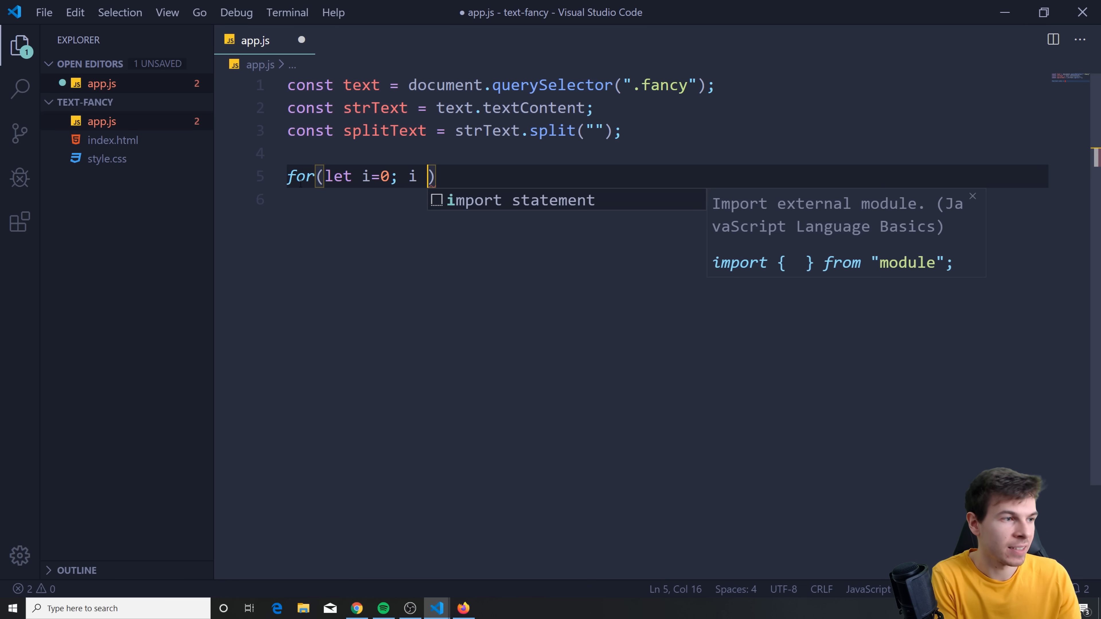
text(< splitText.l)
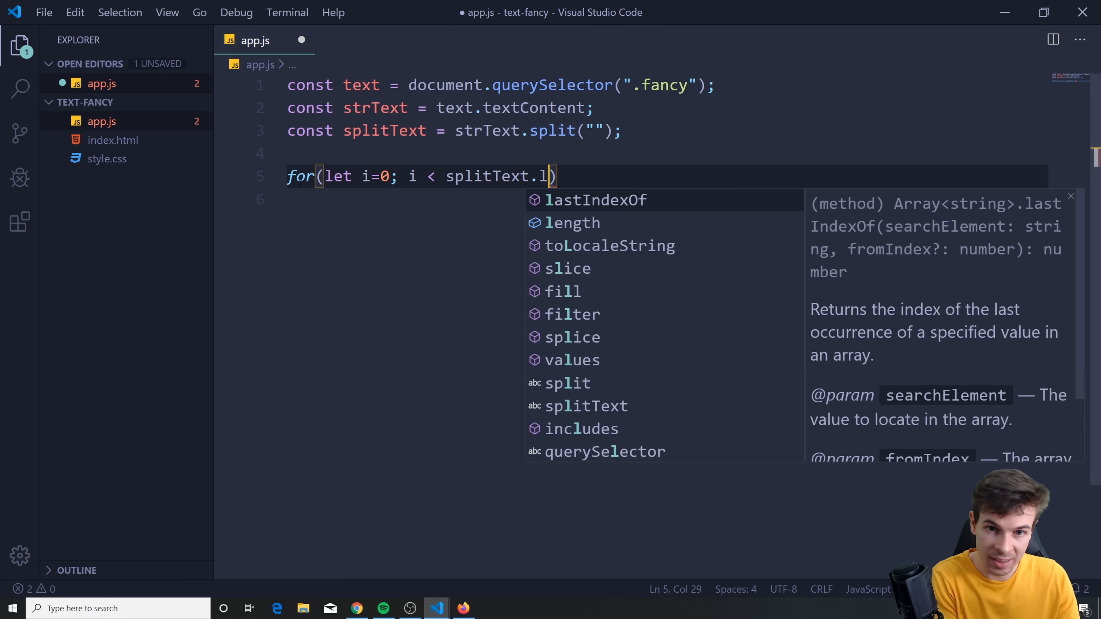
text(ength)
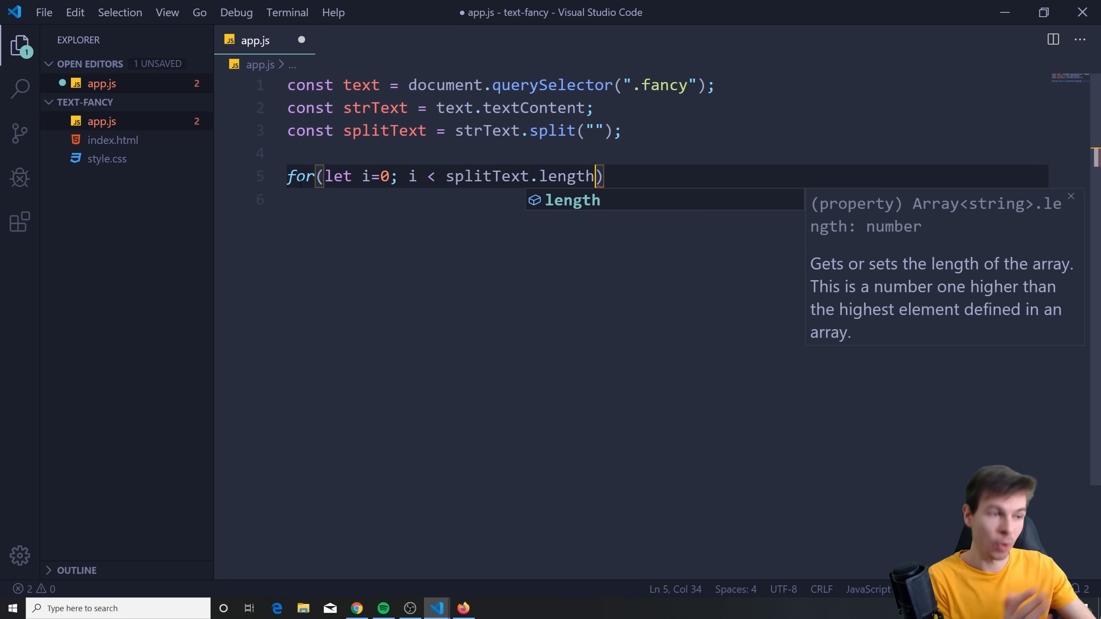
text(; i)
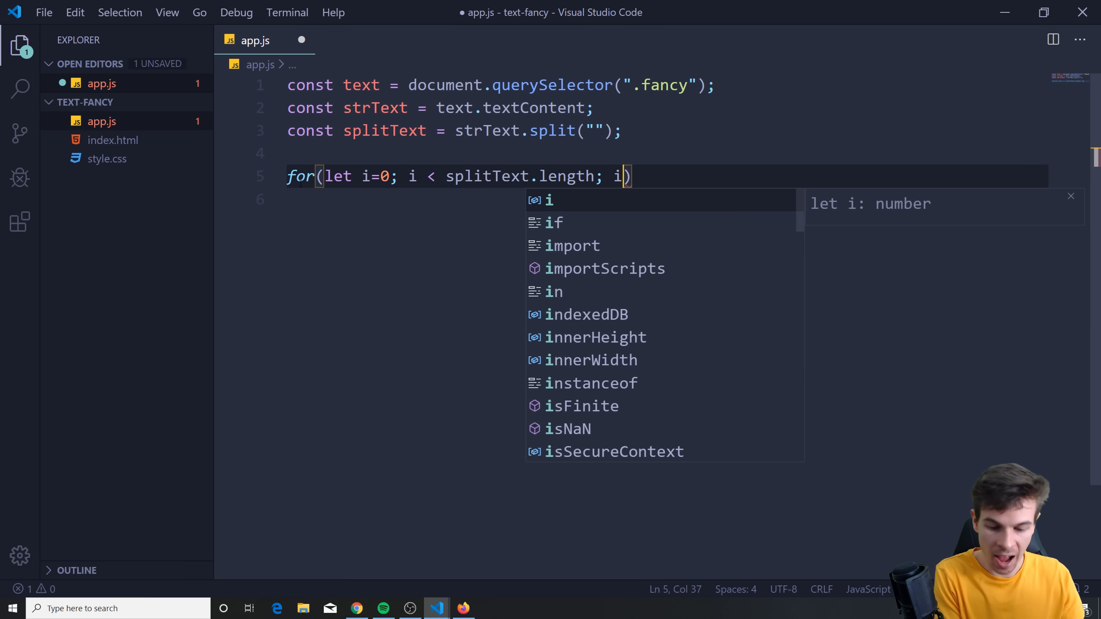
text(++){)
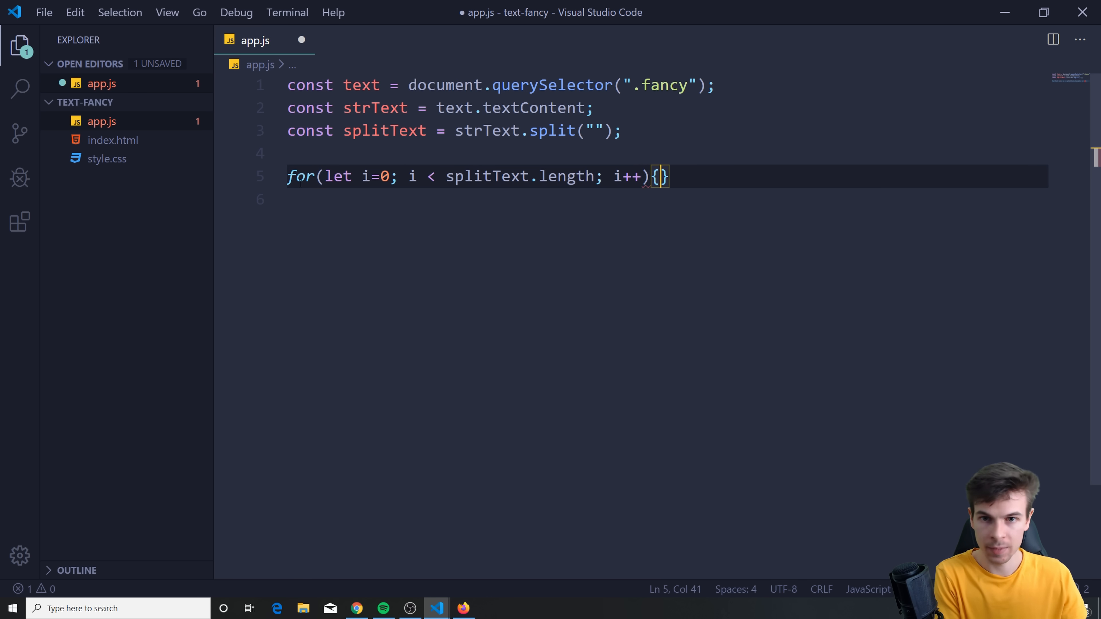
- Inside the loop append "<span>" + splitText[i] + "</span>" to text.innerHTML
text(tex)
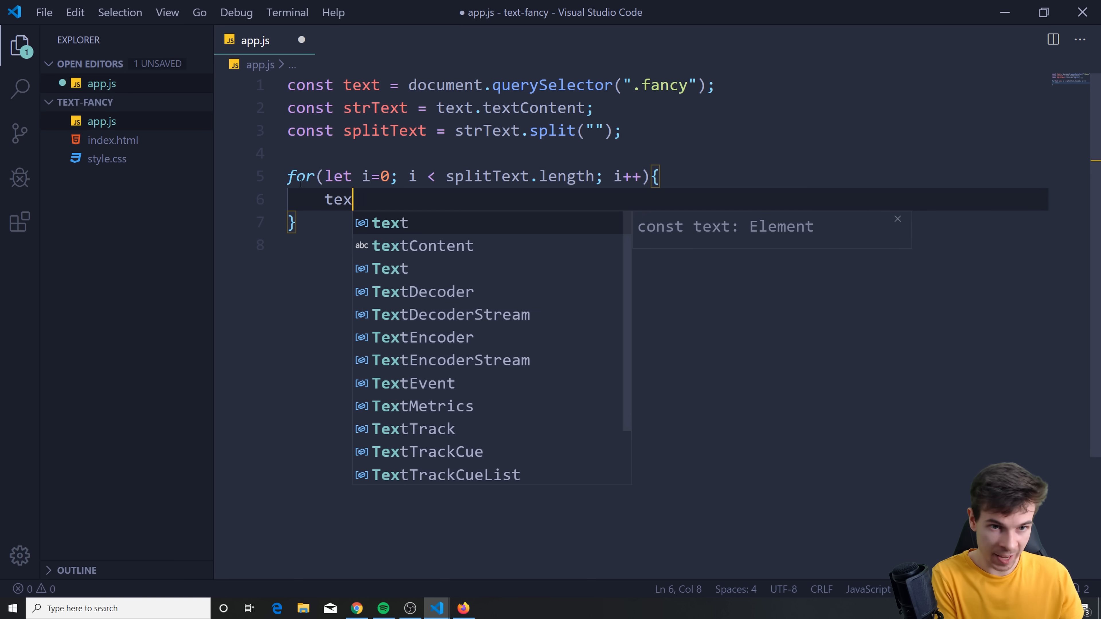
text(t)
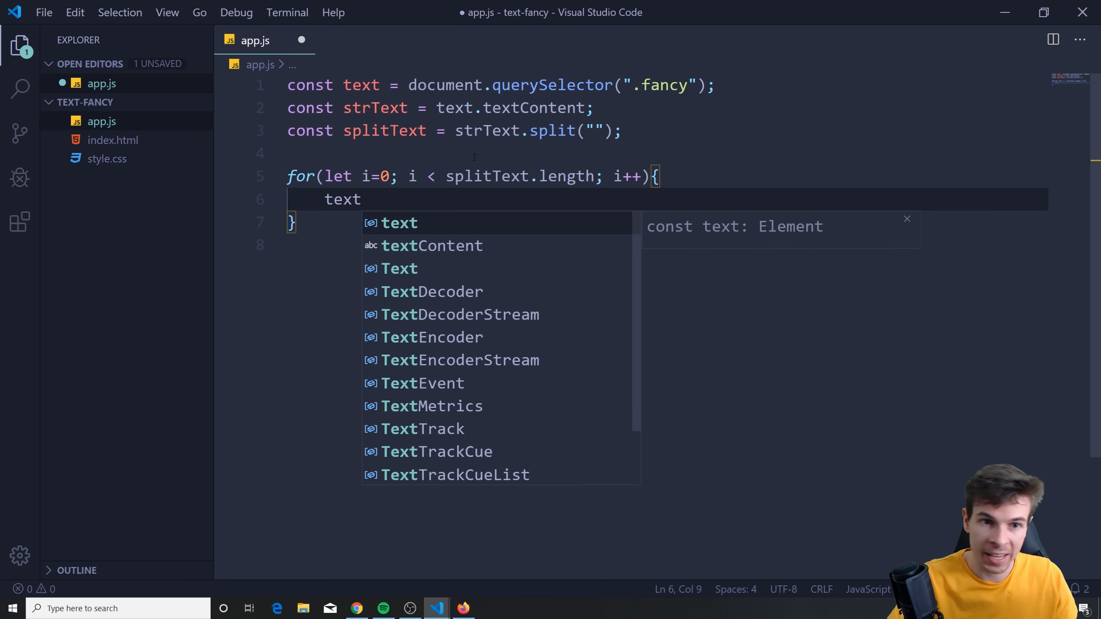
text(.innerHTML)
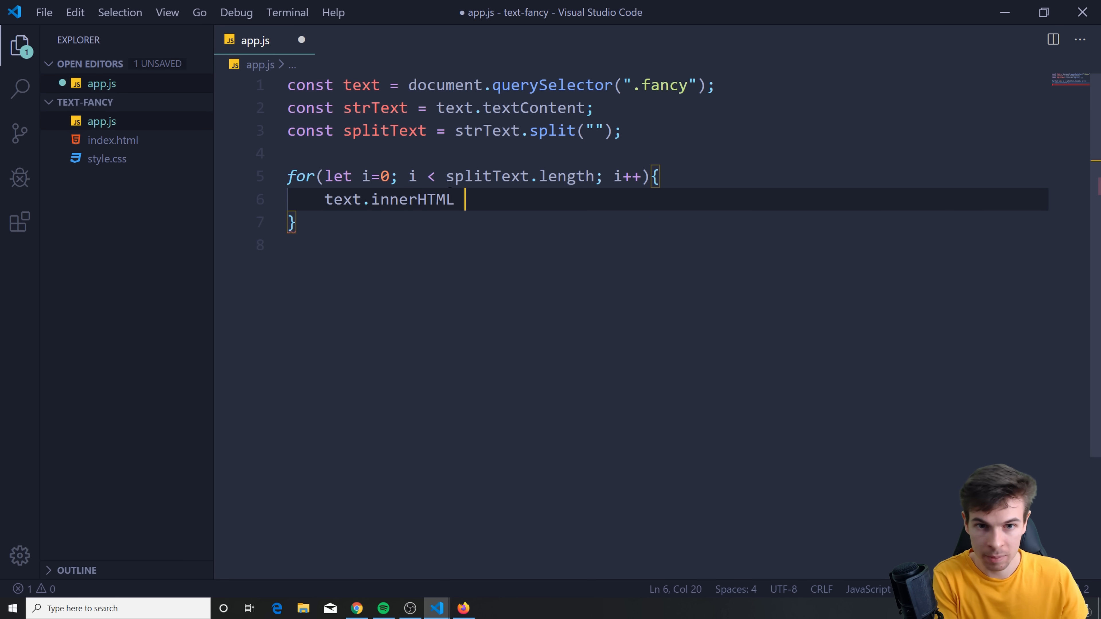
text(+=)
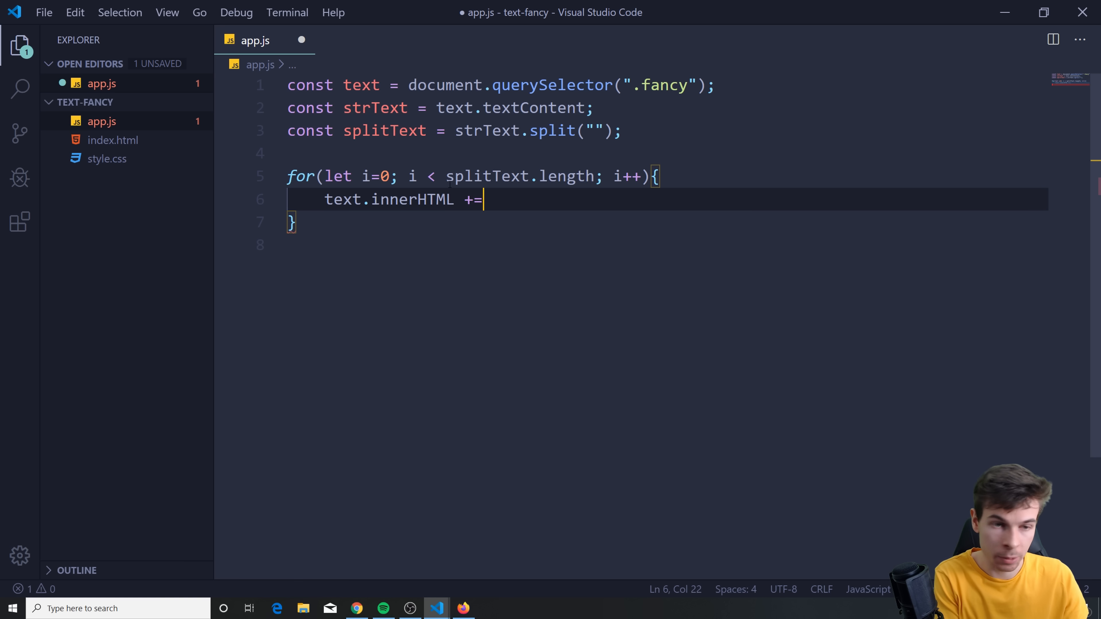
text(")
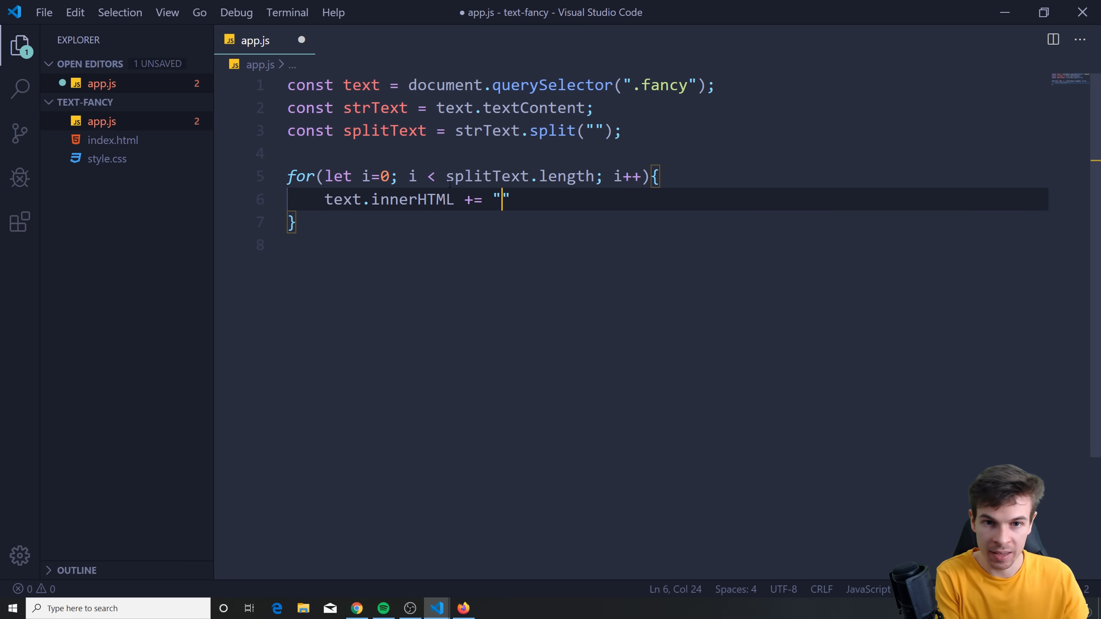
text(<)
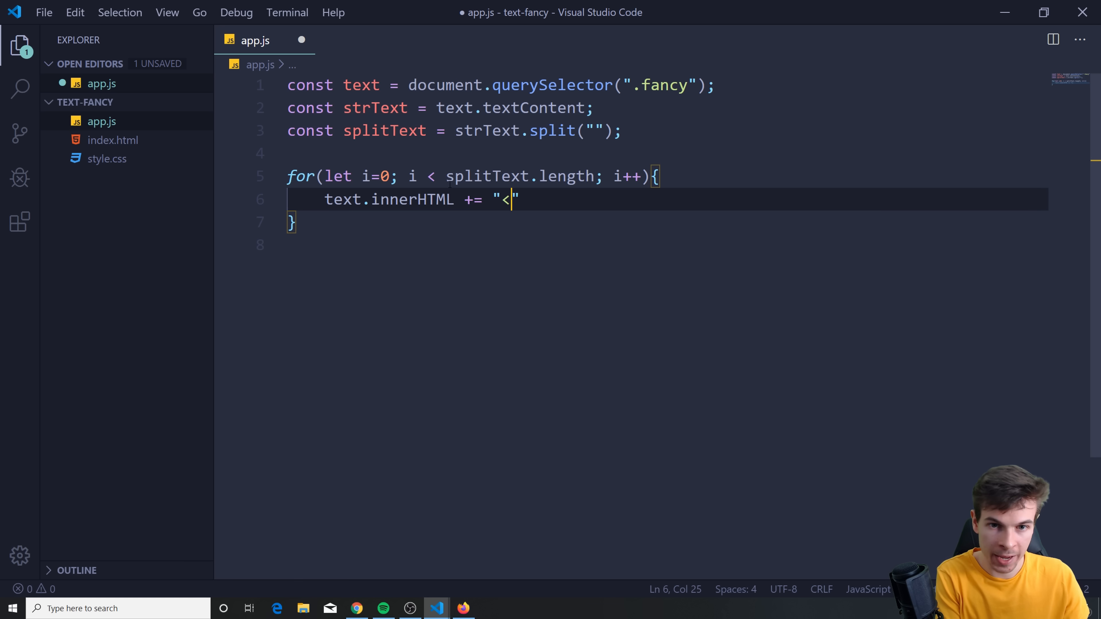
text(span)
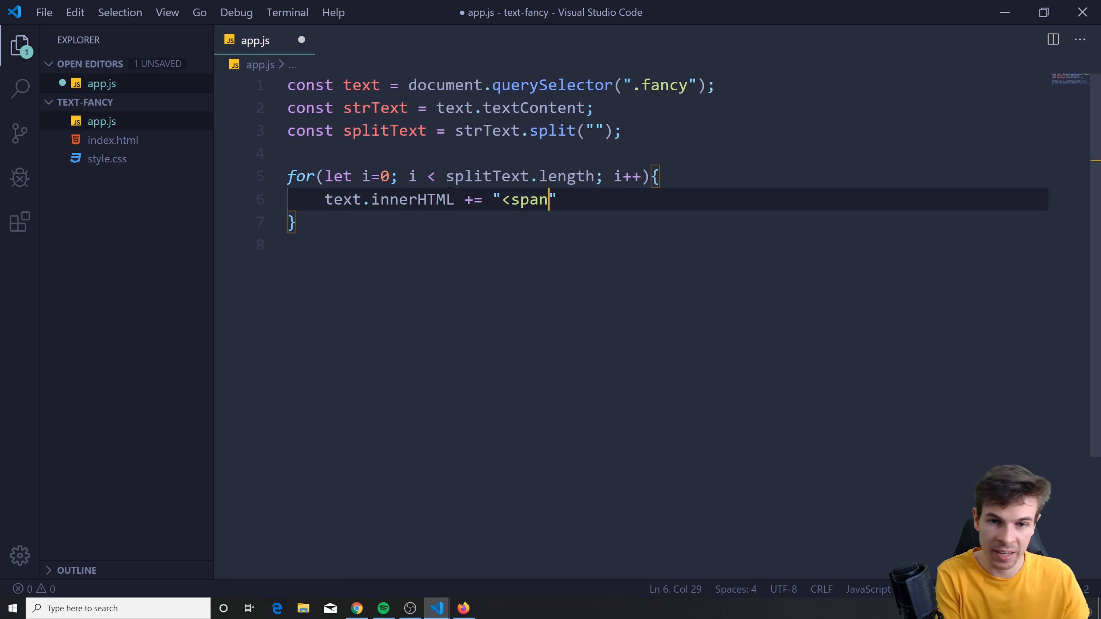
text(>"+)
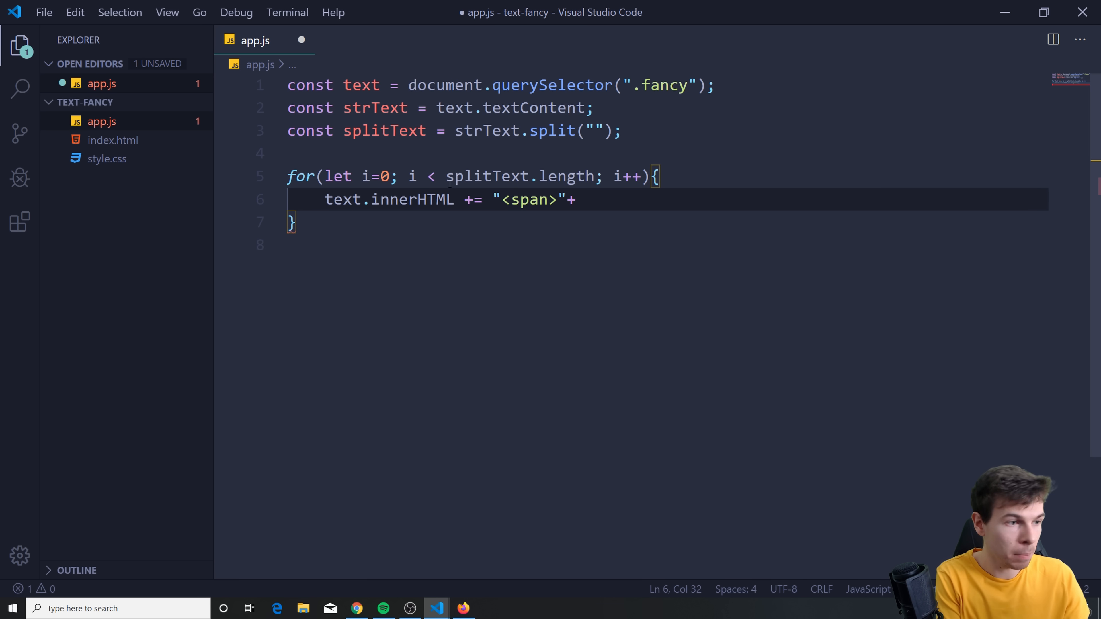
text(split)
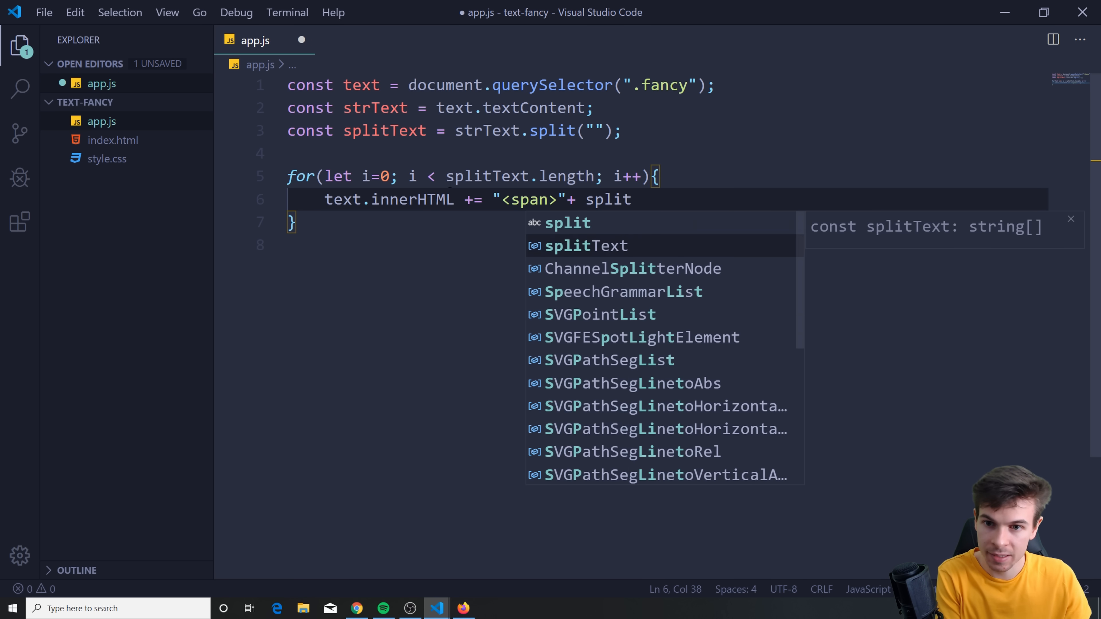
text(Text[i])
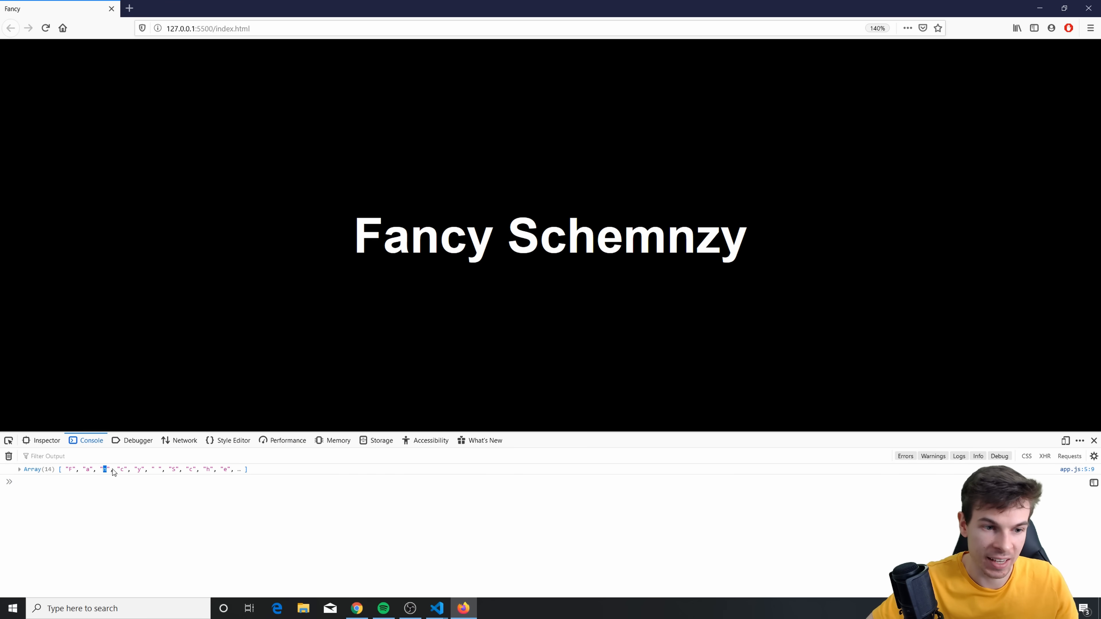
click(436, 608)
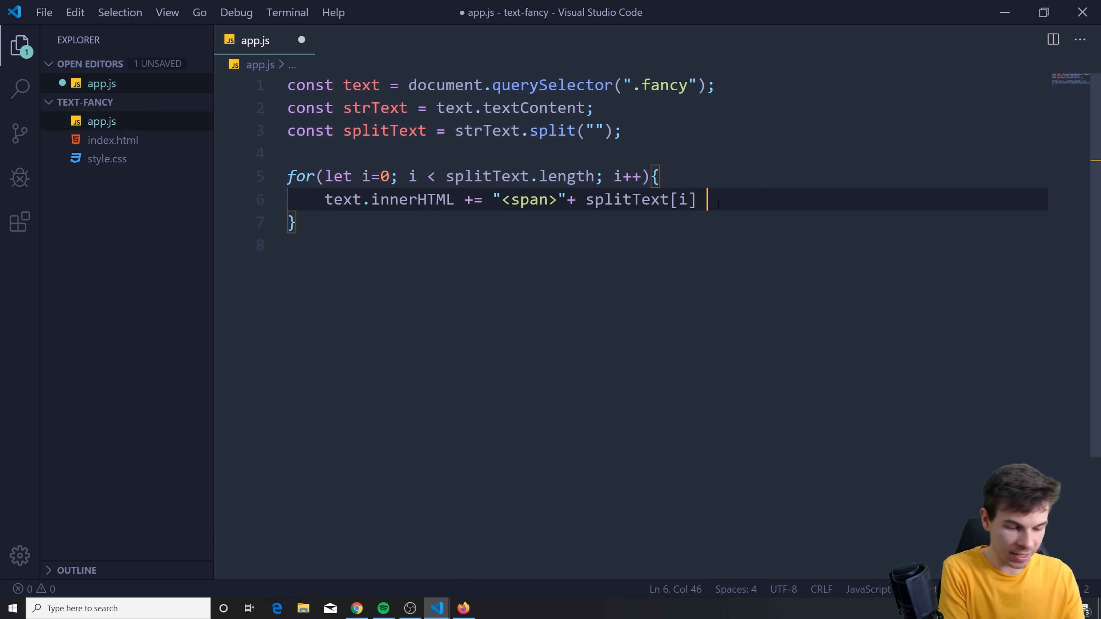
text(+)
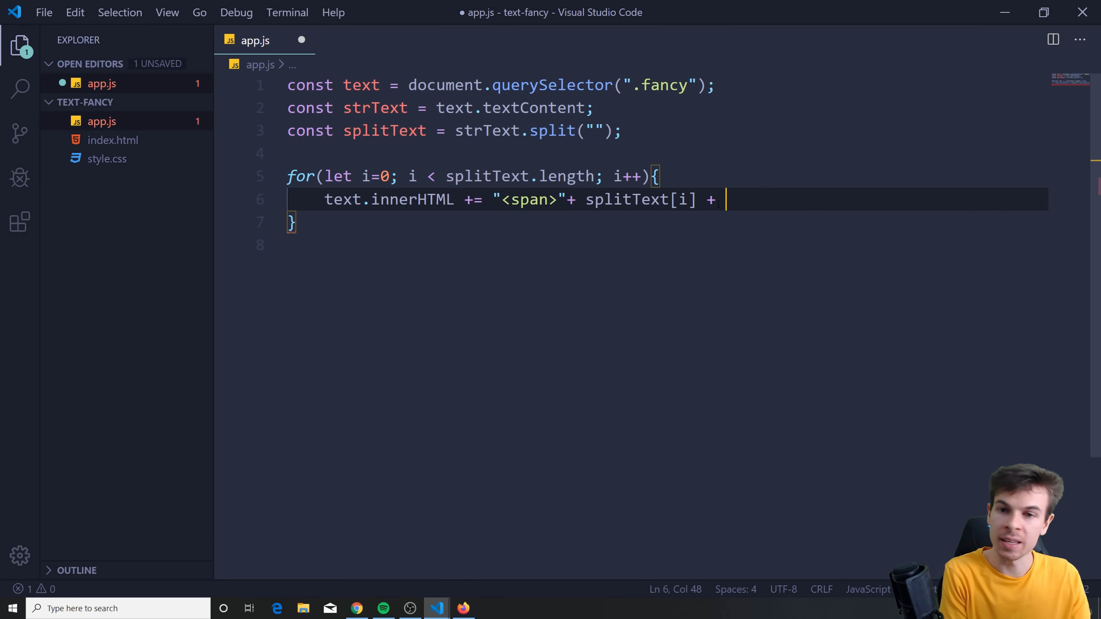
text("</)
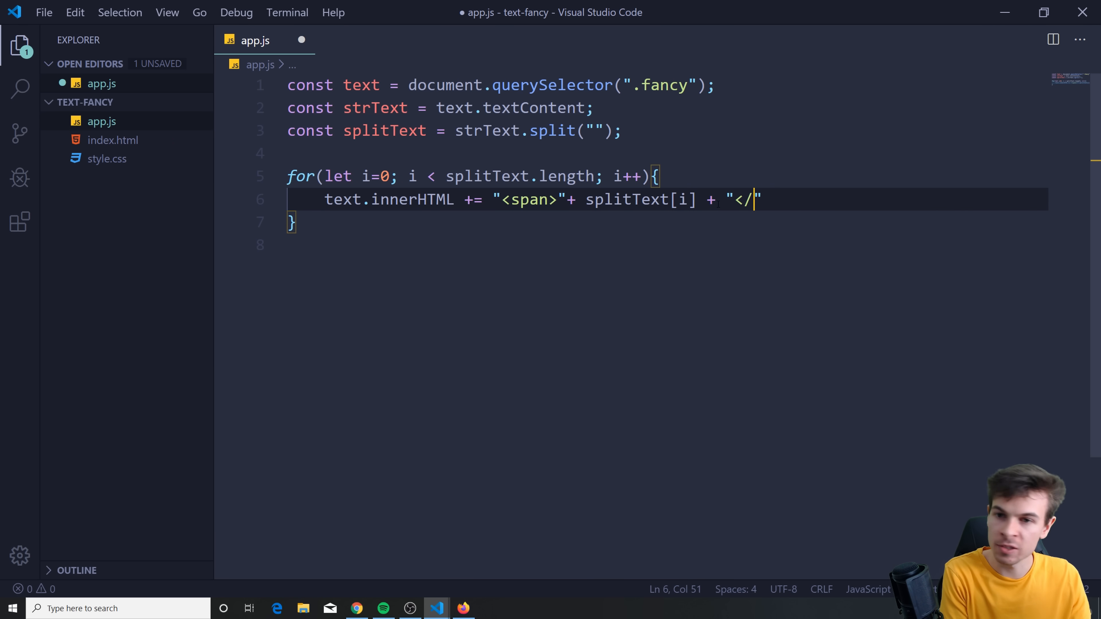
text(span>)
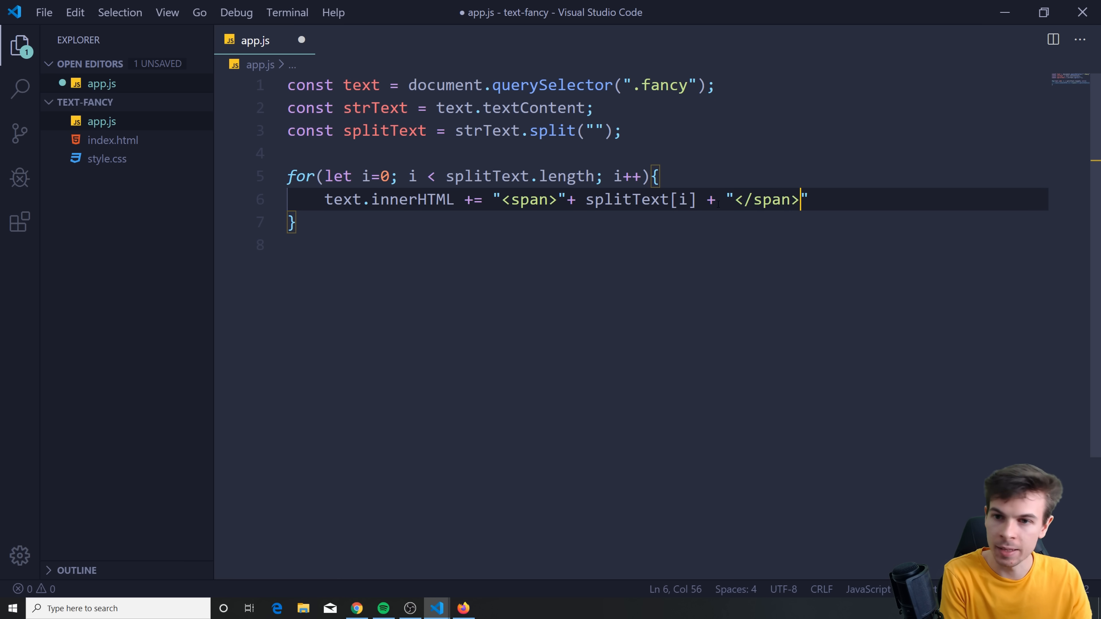
- Save app.js so the formatter tidies the span-wrapping loop
key(Ctrl+s)
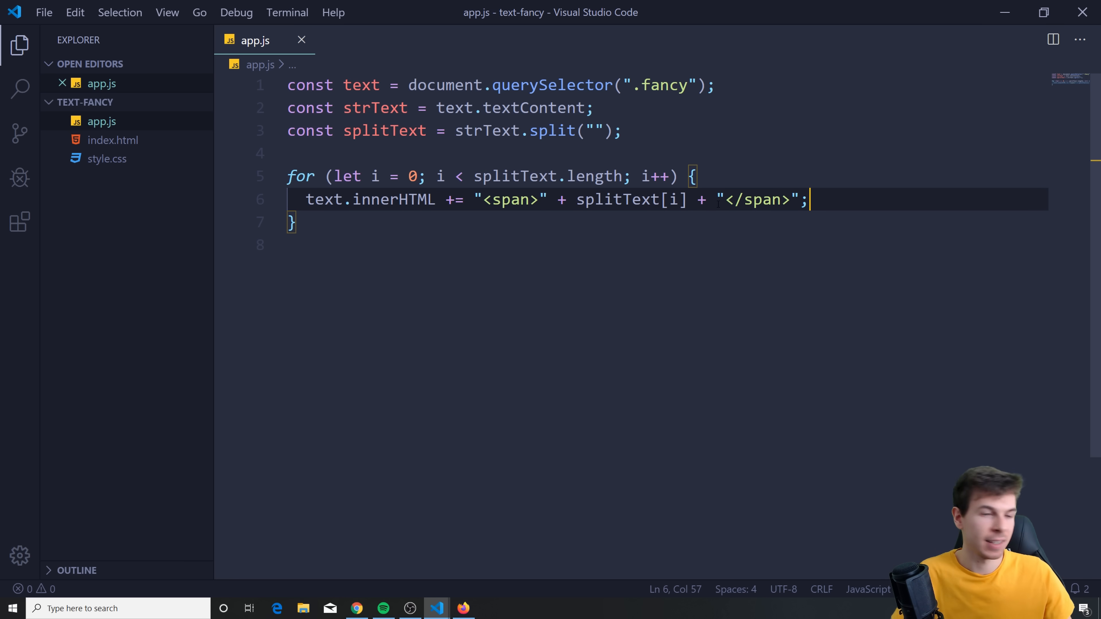
click(463, 608)
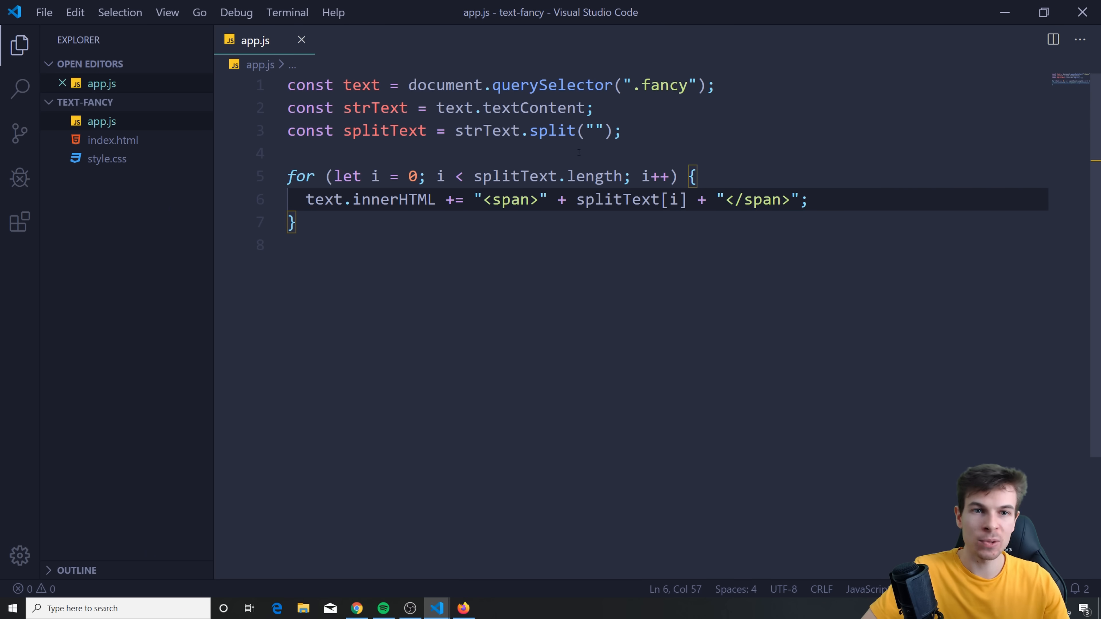
- Set text.textContent = "" so the heading is emptied before the letter spans are added
text(tew)
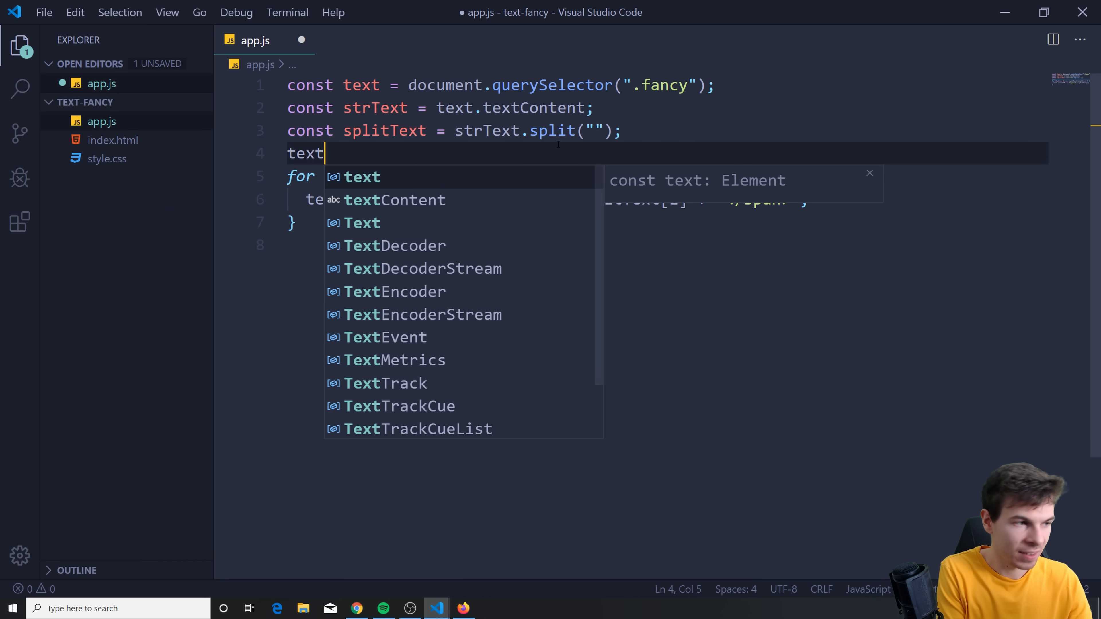
text(.textContent)
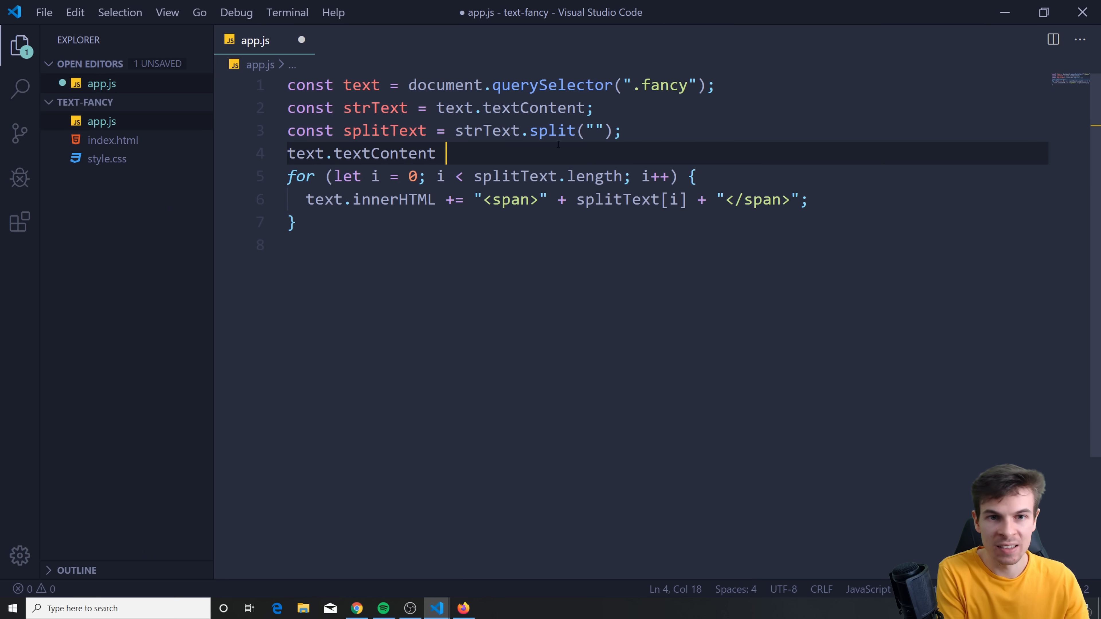
text(= "";)
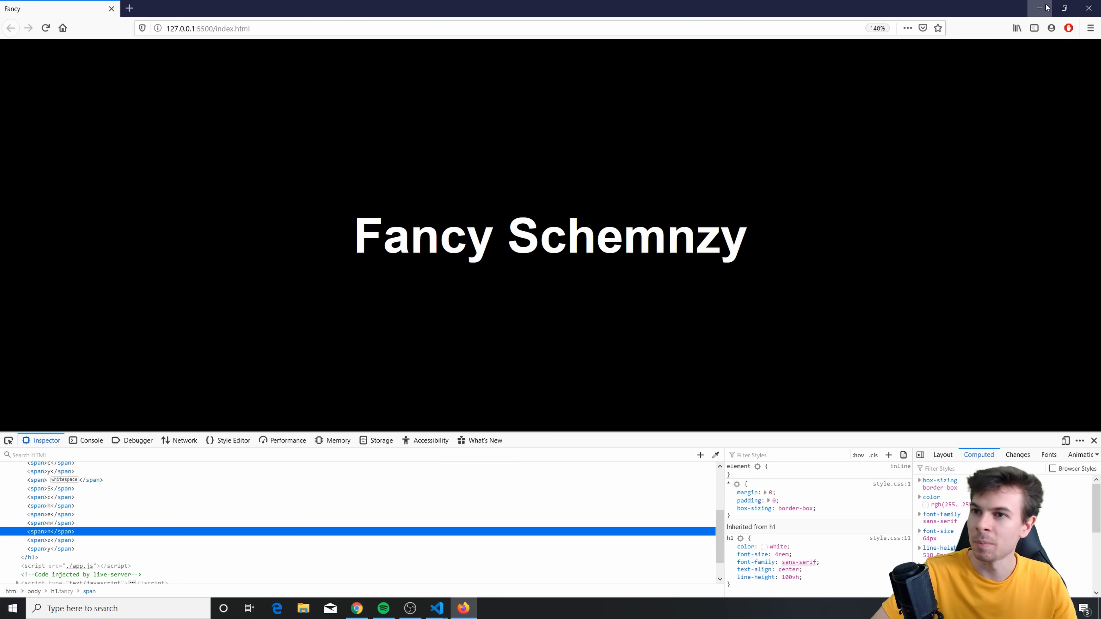
- Minimize Firefox after viewing the letter spans to return to app.js
click(436, 609)
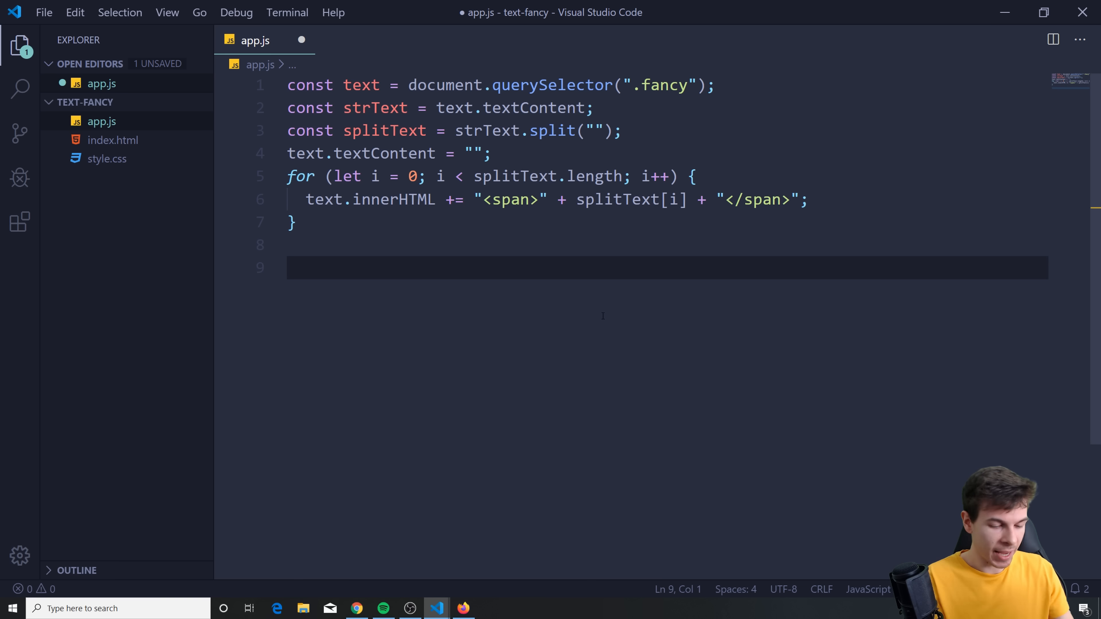
- Declare let char = 0 and let timer = setInterval(onTick, 50) below the loop
text(let char = 0;)
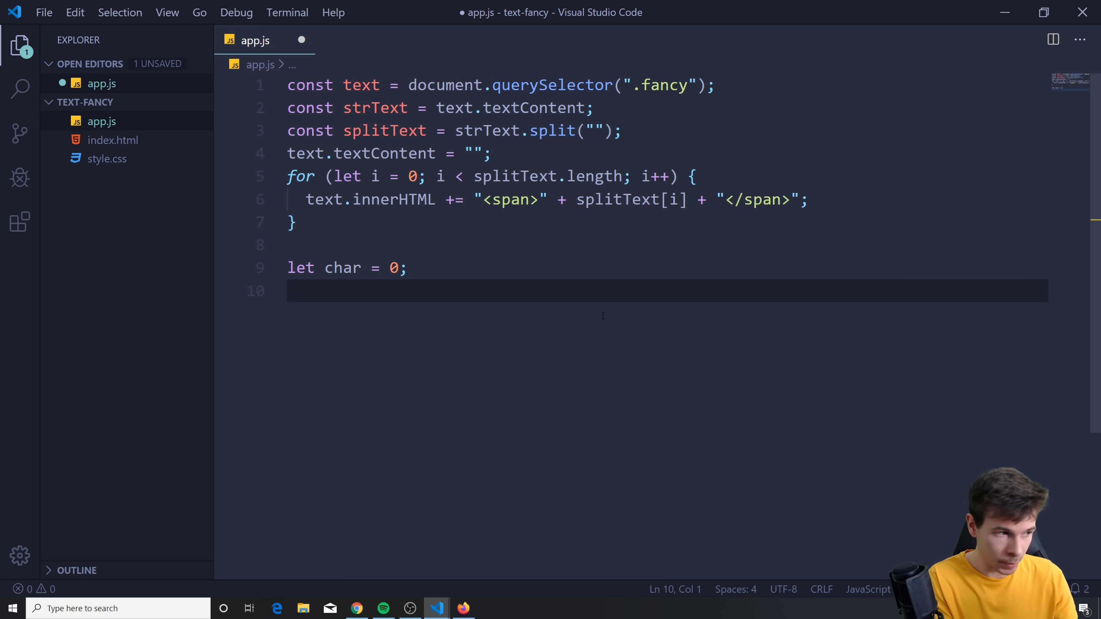
text(let timer)
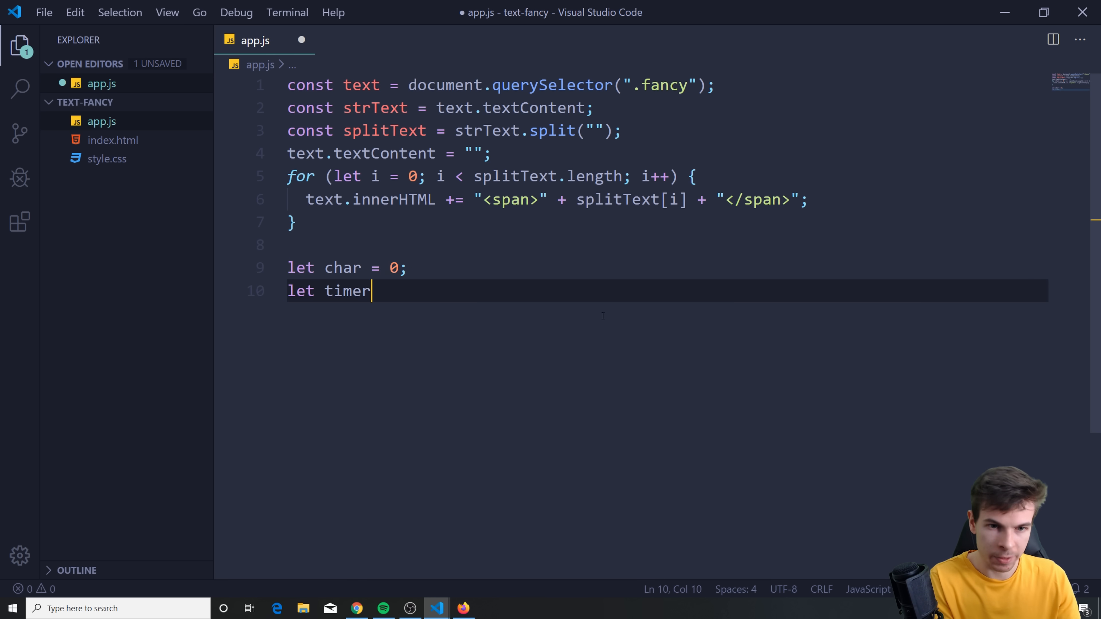
text(= setInterval()
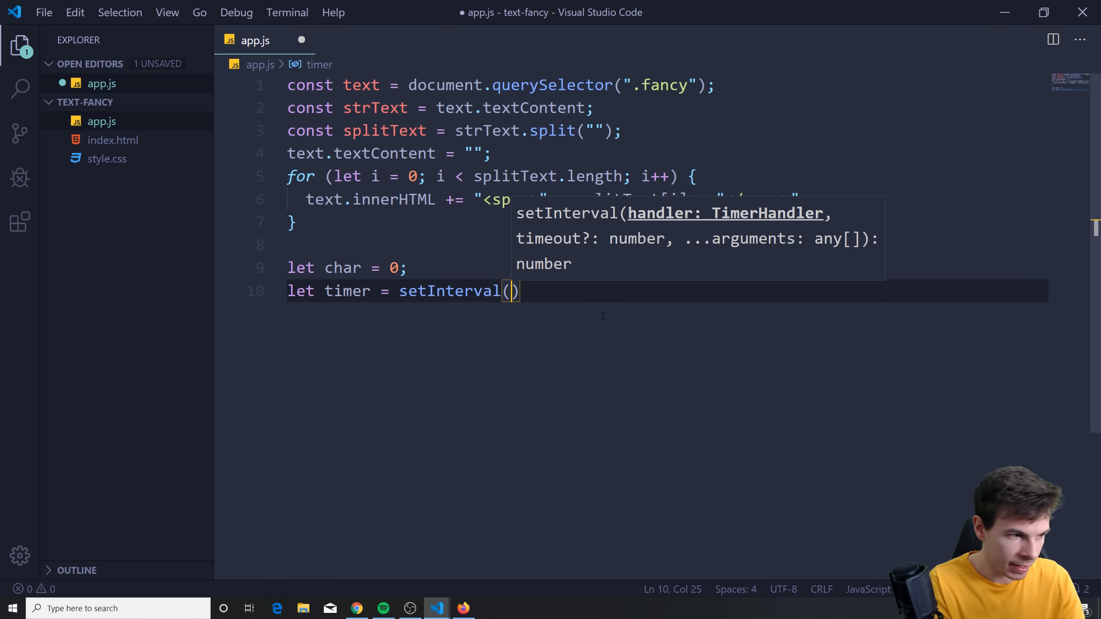
text(onTick,)
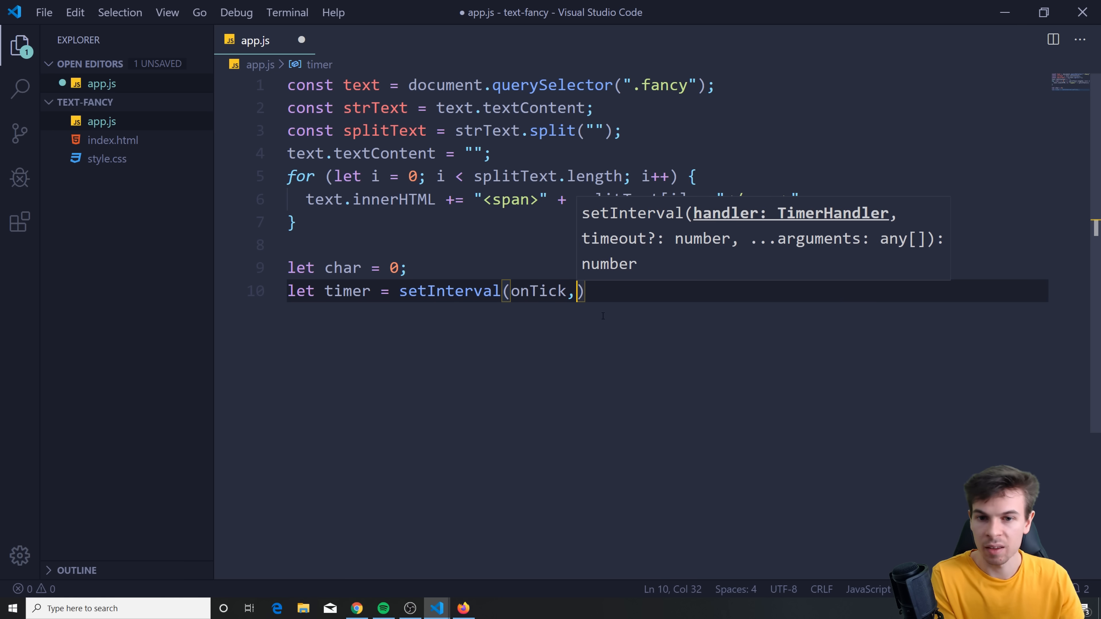
text(50)
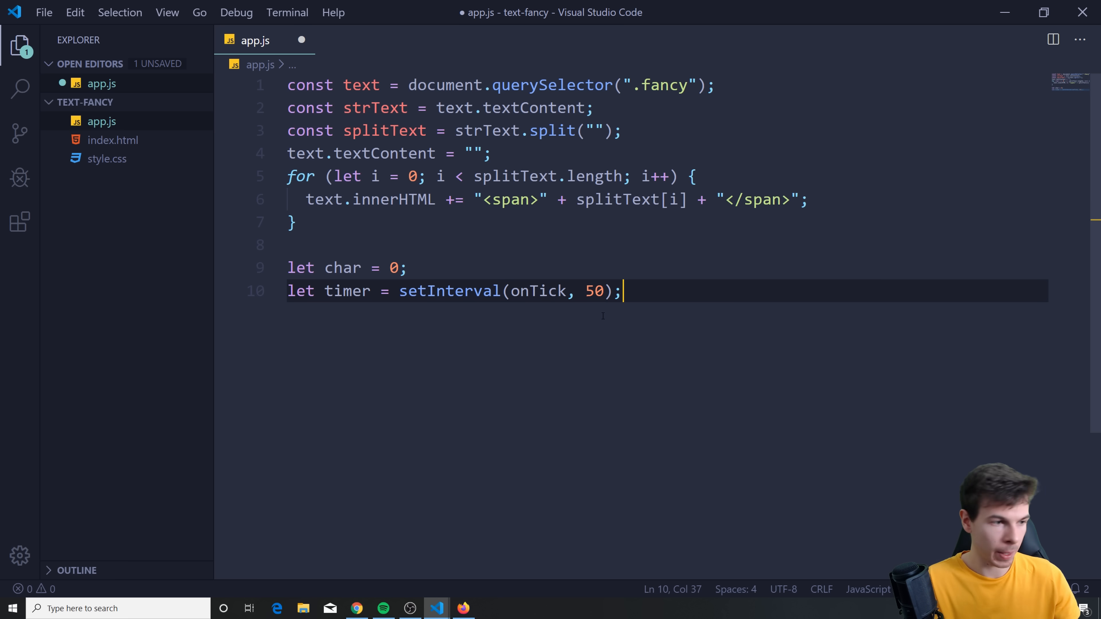
text(funct)
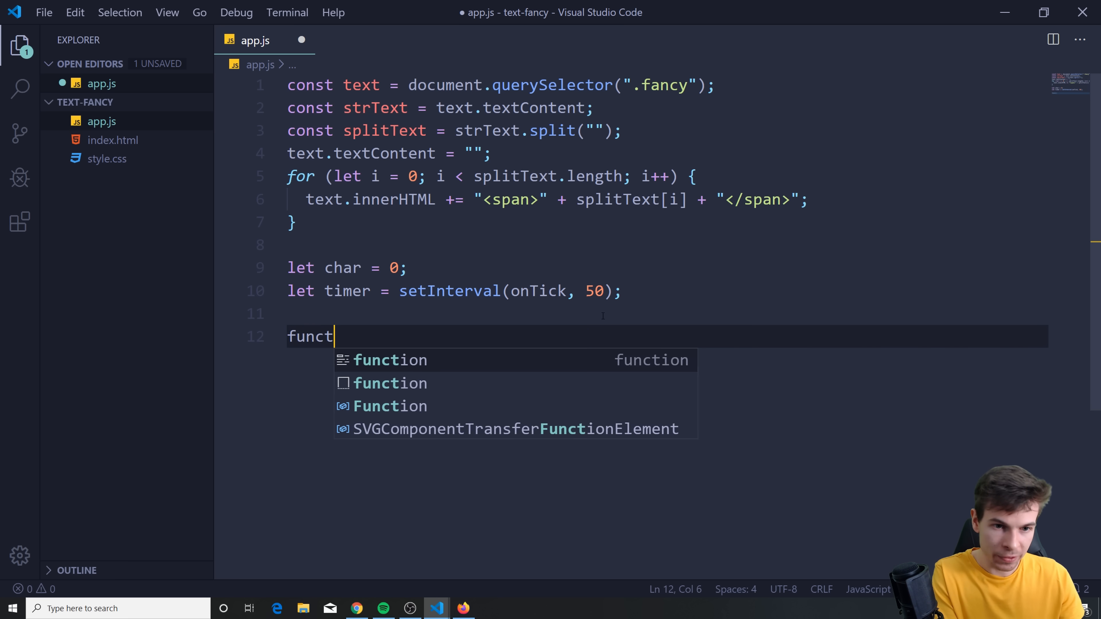
- Define onTick and select the current letter with const span = text.querySelectorAll('span')[char]
text(ion onTick)
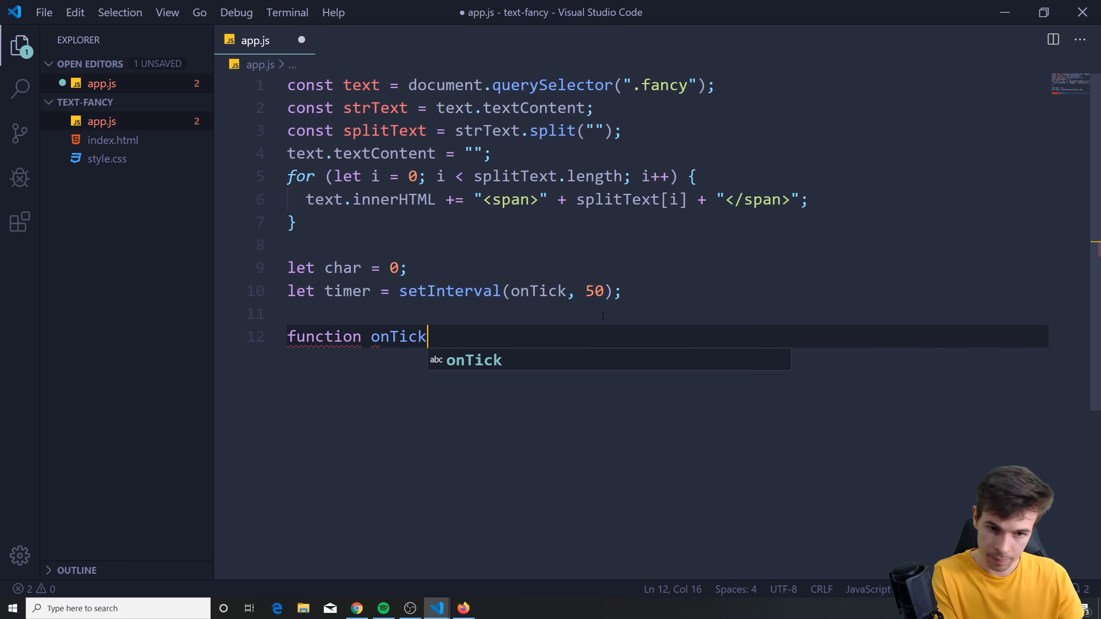
text((){)
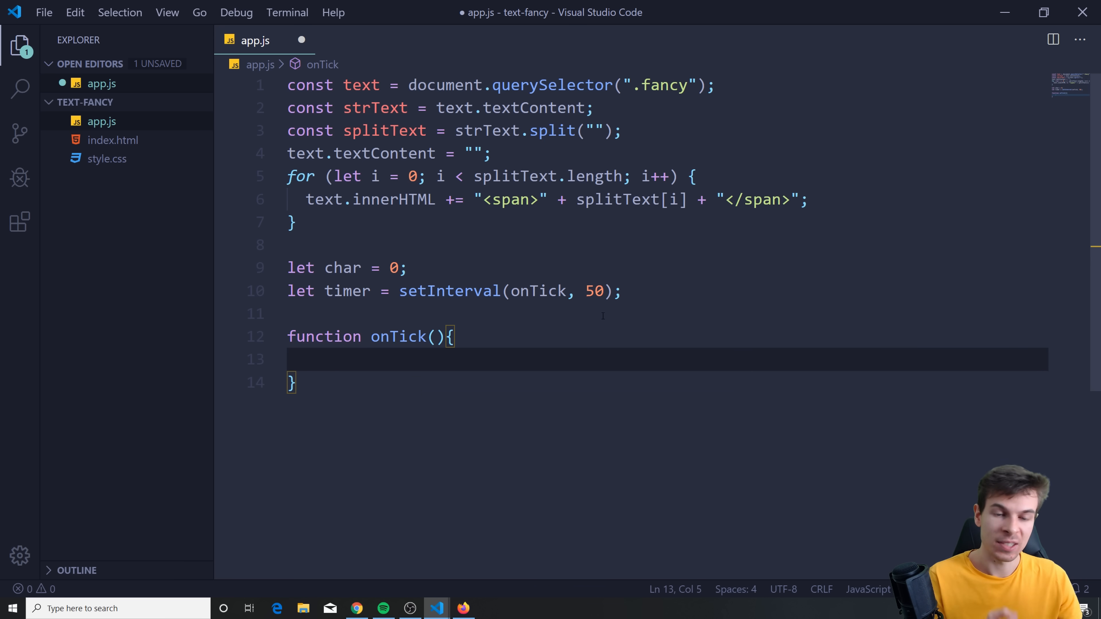
text(c)
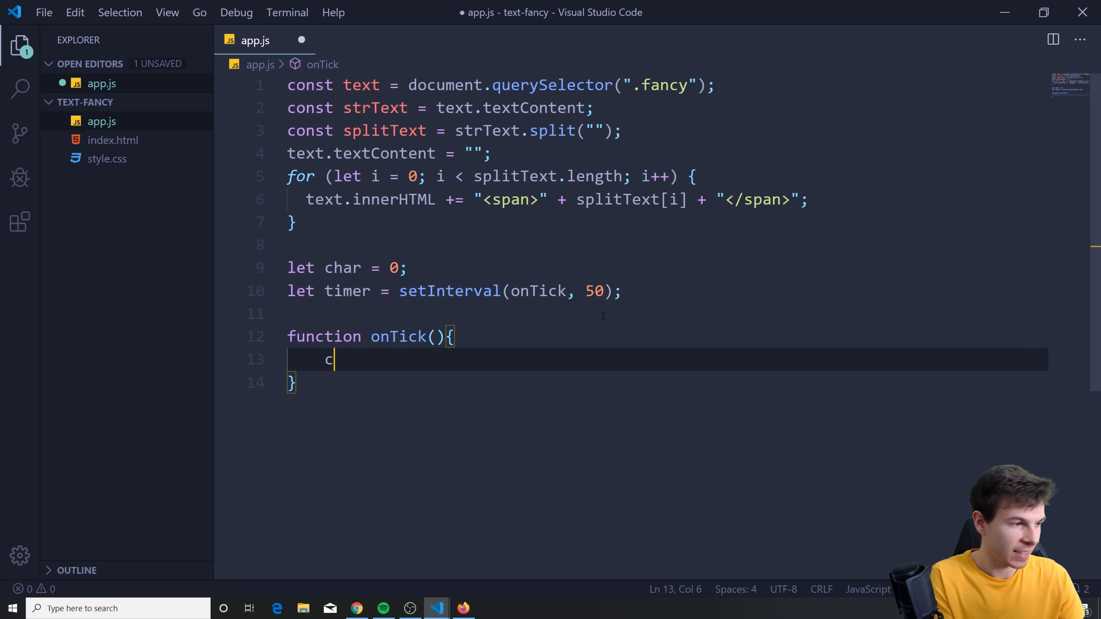
text(onst span =)
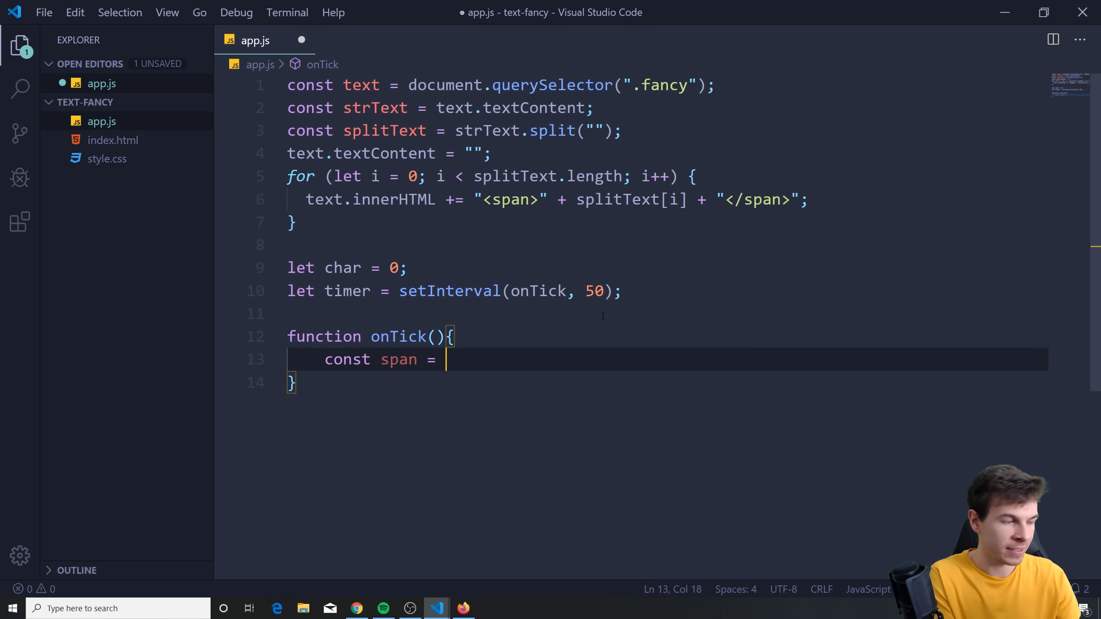
text(text.querySelectorAll)
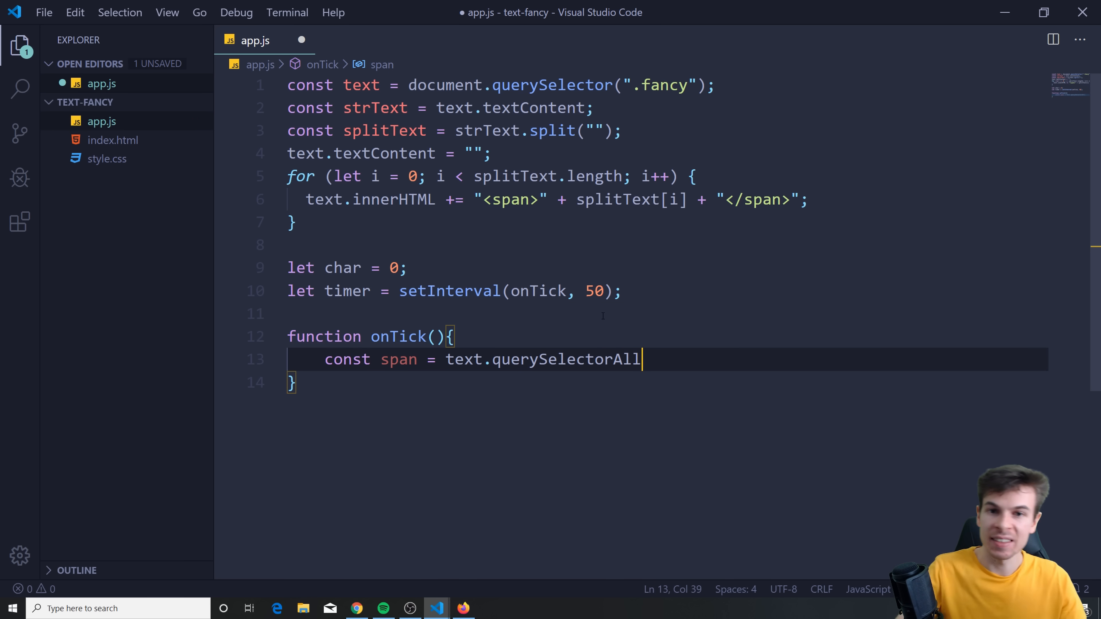
mouse_move(550, 256)
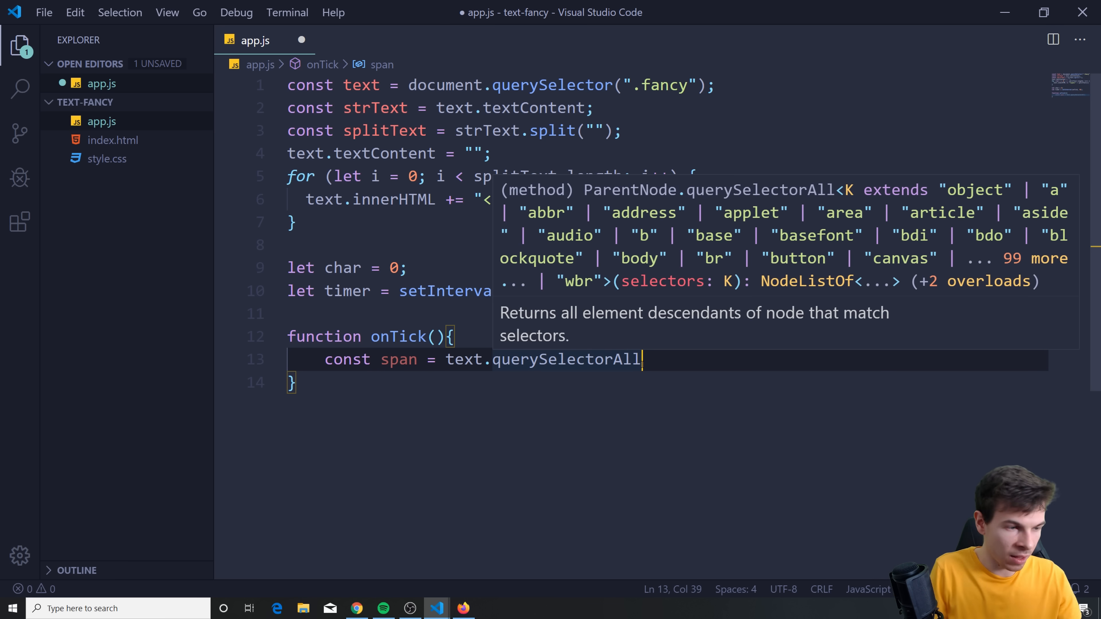
text((''))
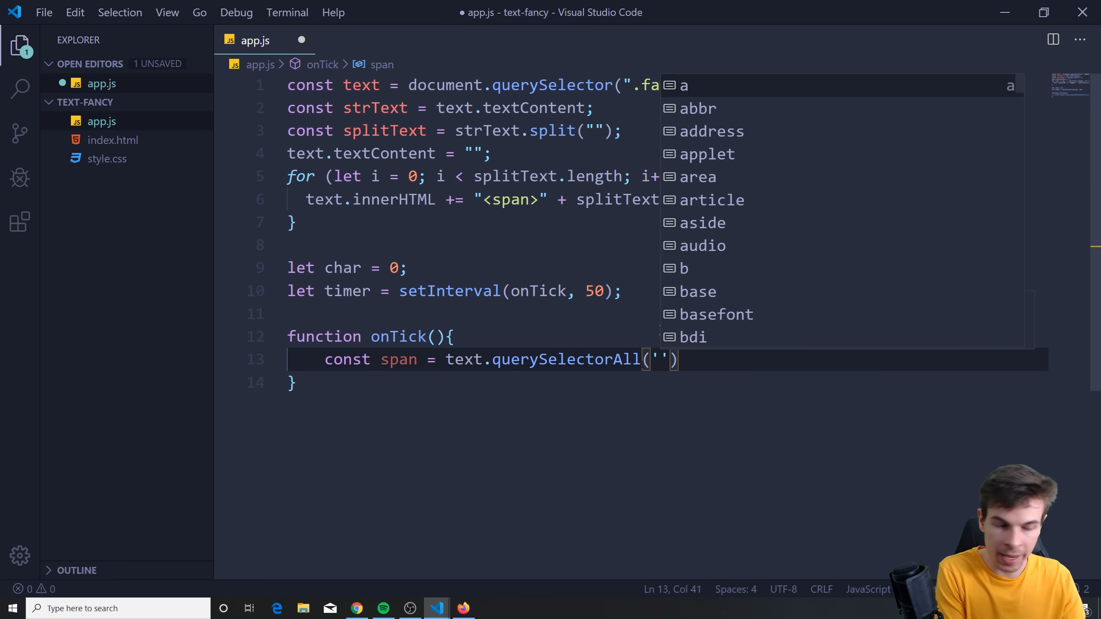
text(span)
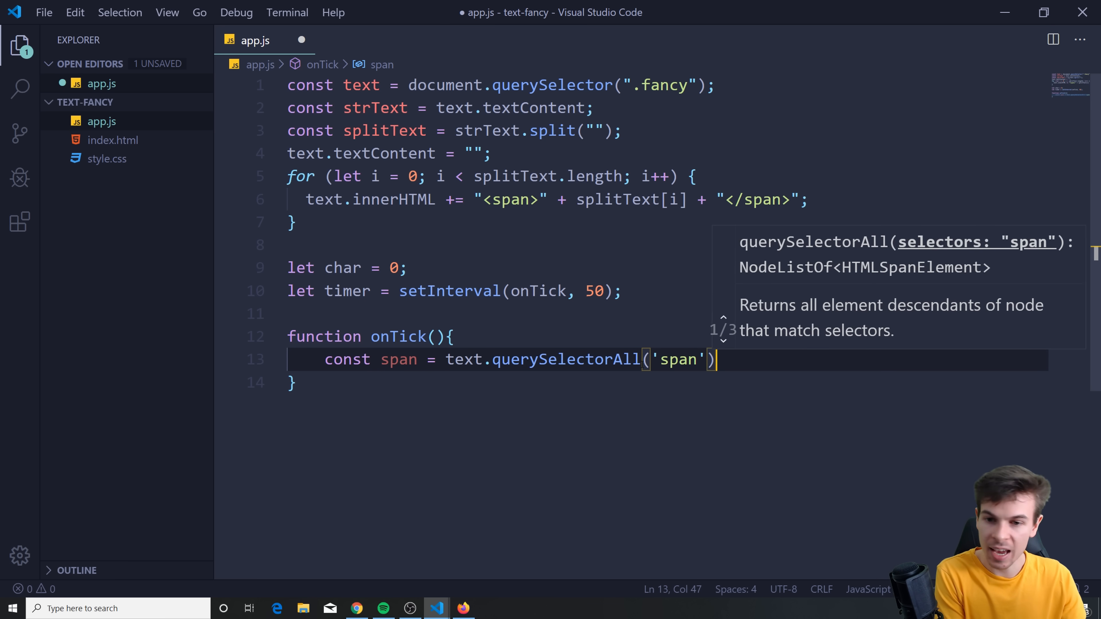
text([char];)
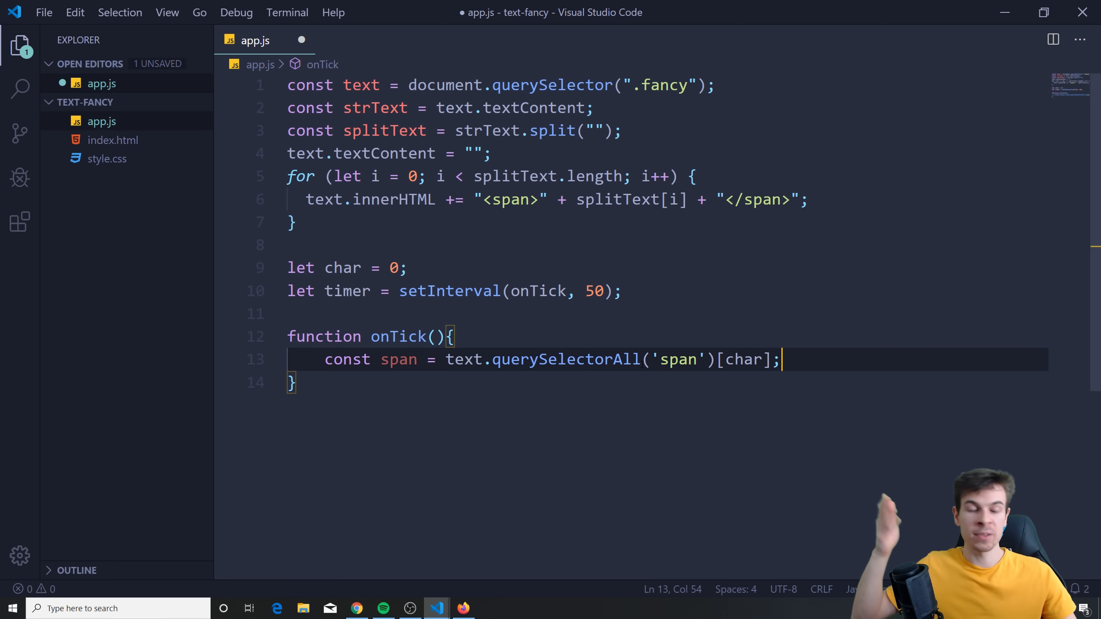
- Add the fade class via span.classList.add and increment char, then return to the editor
key(Enter)
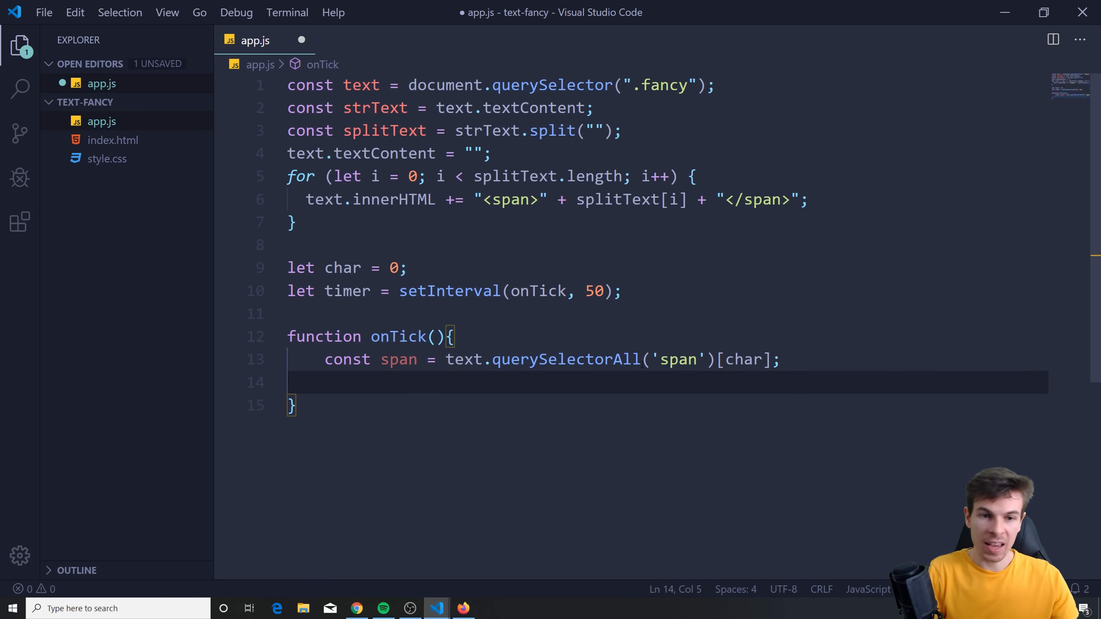
text(spla)
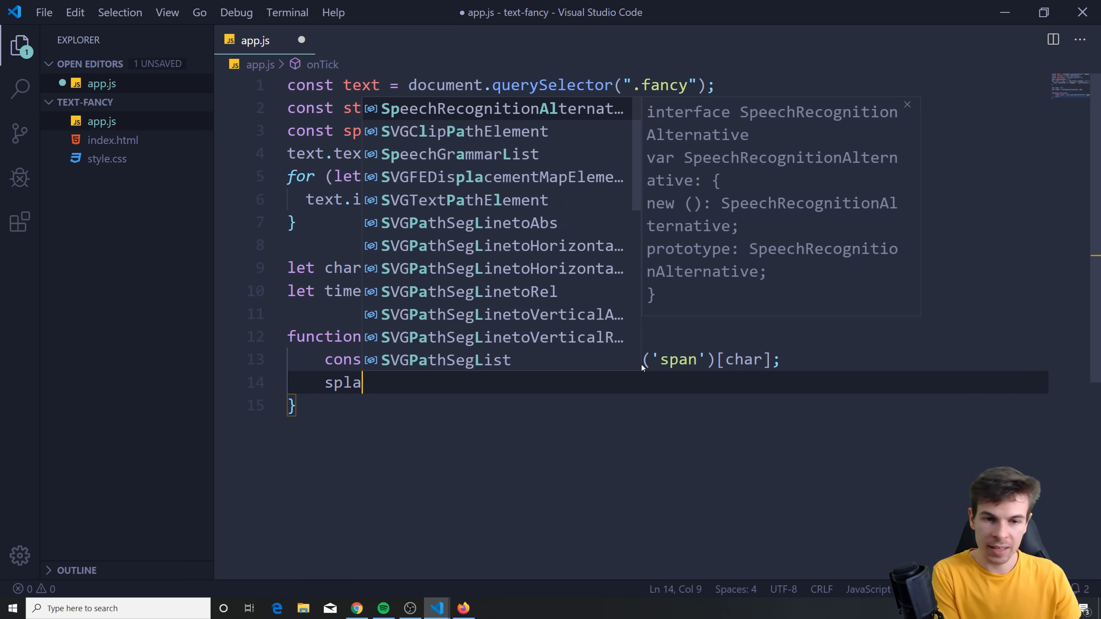
text(span.classList.add('fade');)
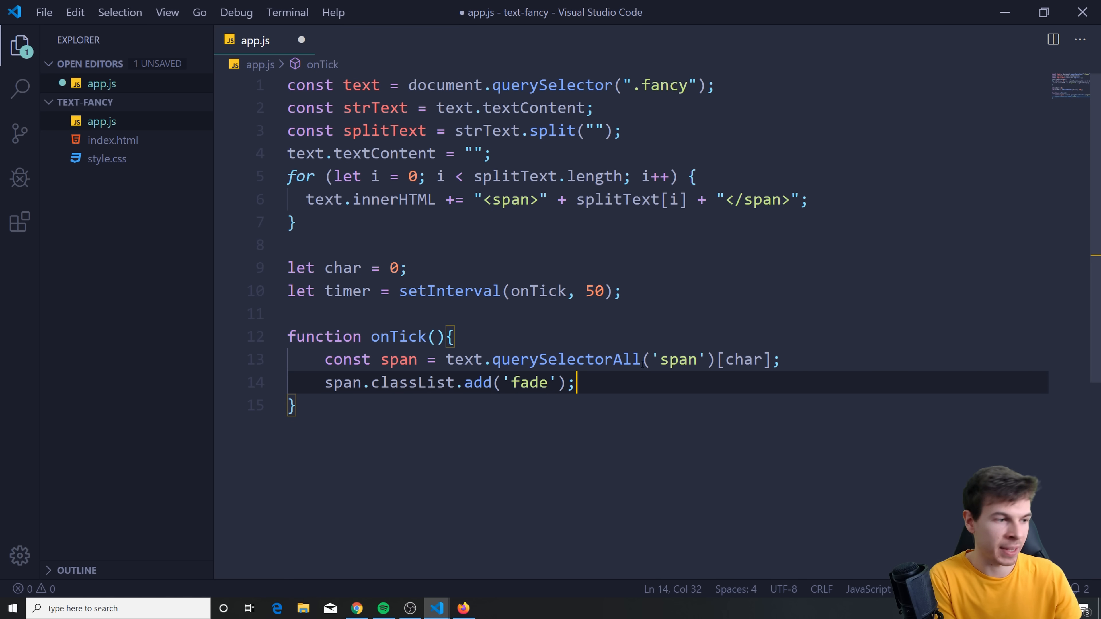
text(char++)
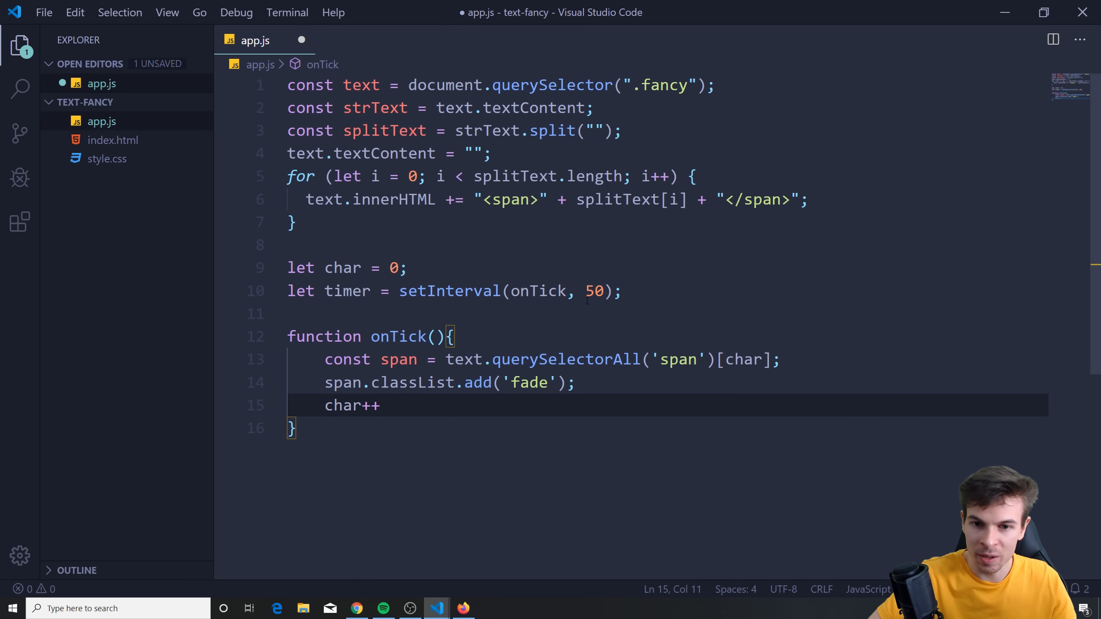
double_click(597, 291)
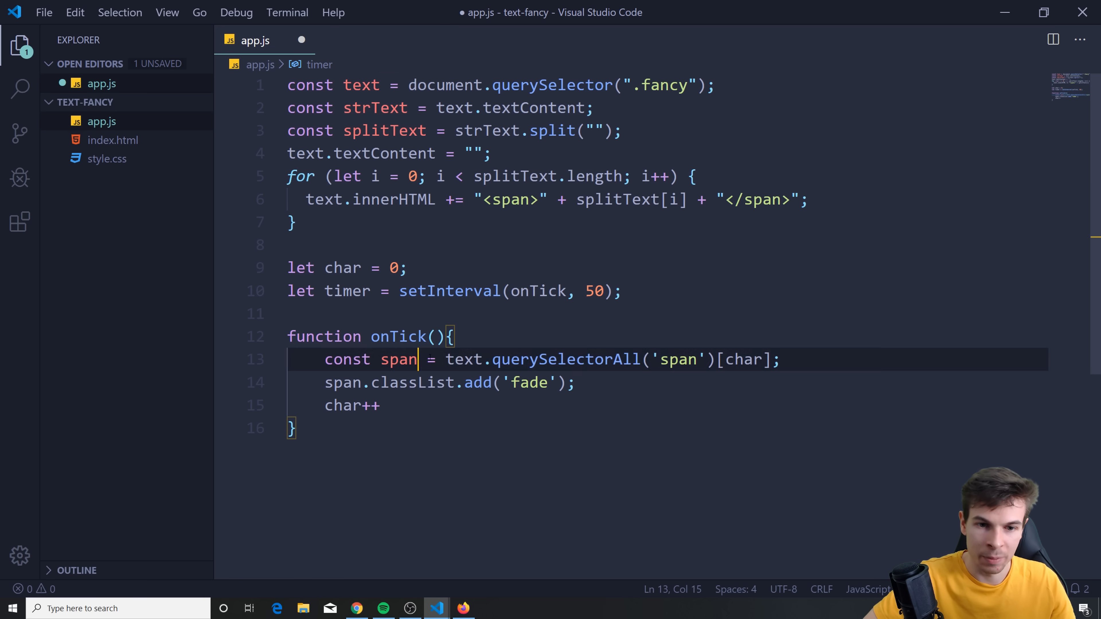
drag(419, 359, 734, 359)
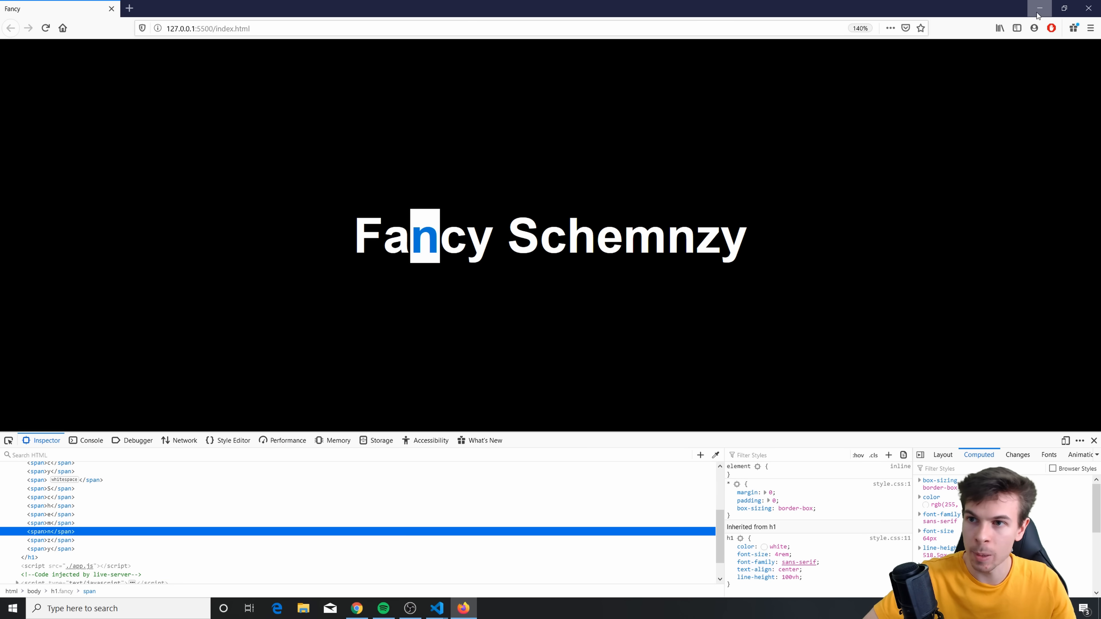
click(436, 609)
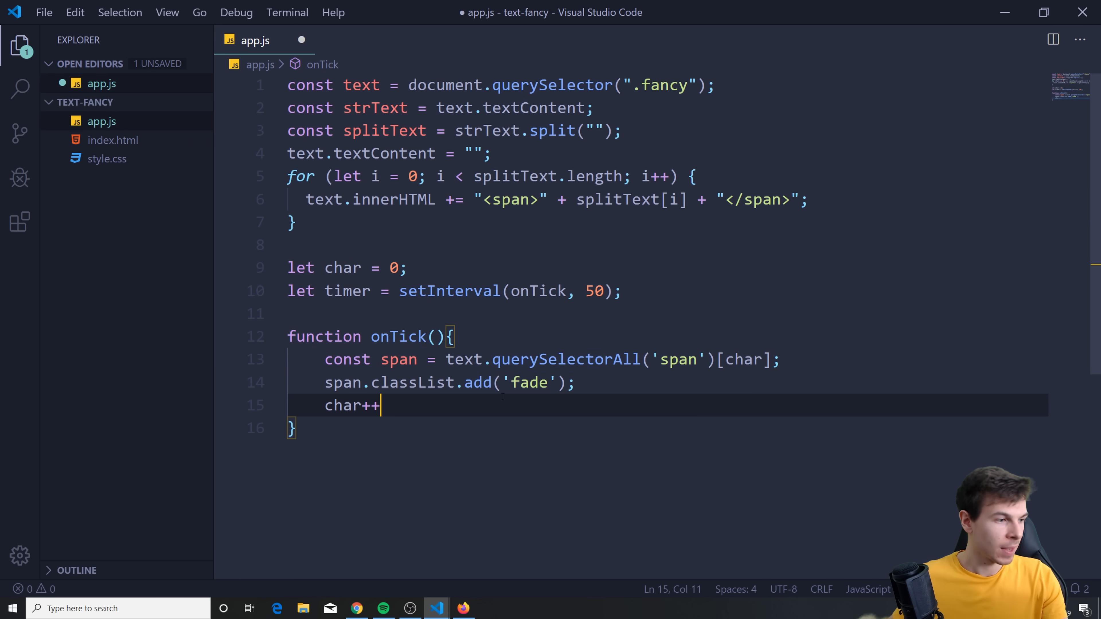
- Add if(char === splitText.length){ complete(); return; } after the counter increment
key(Enter)
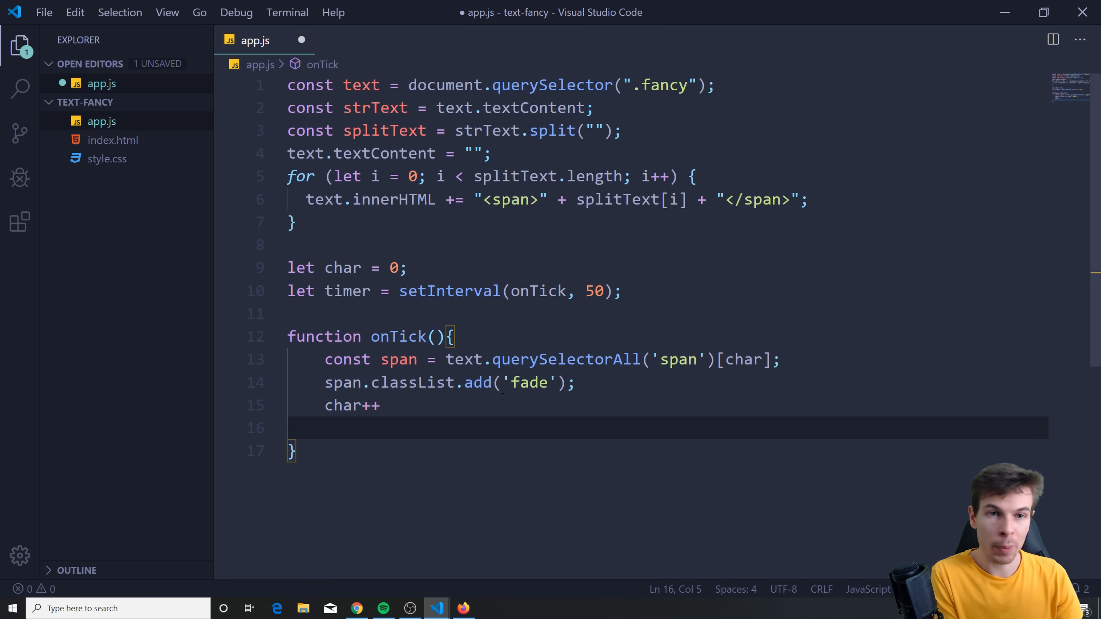
text(if(ch)
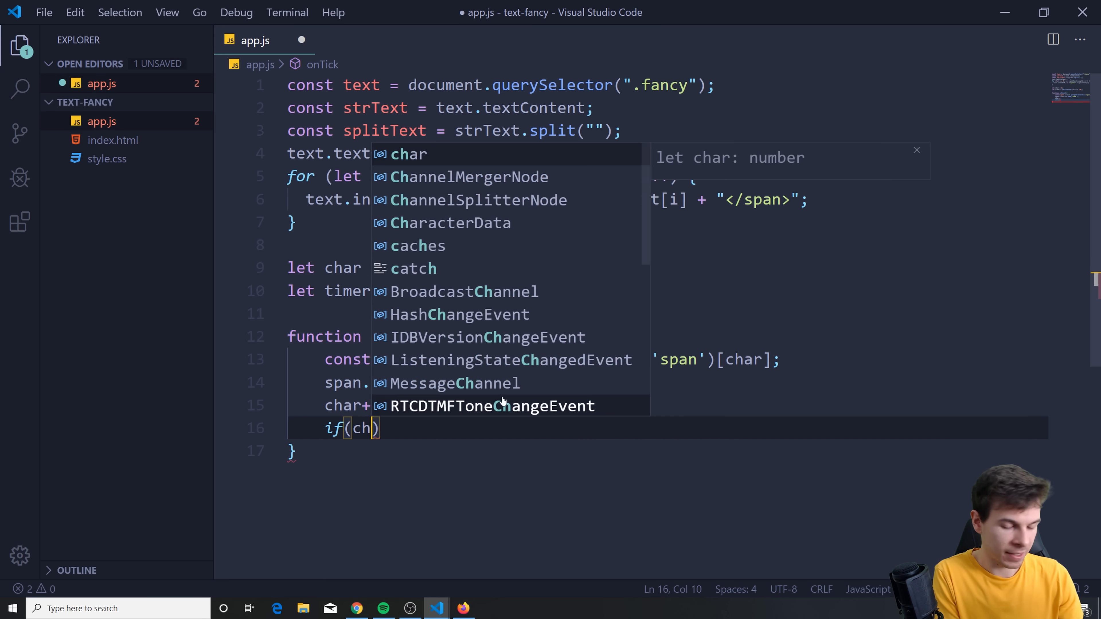
text(har === splitText.length)
text(complete();)
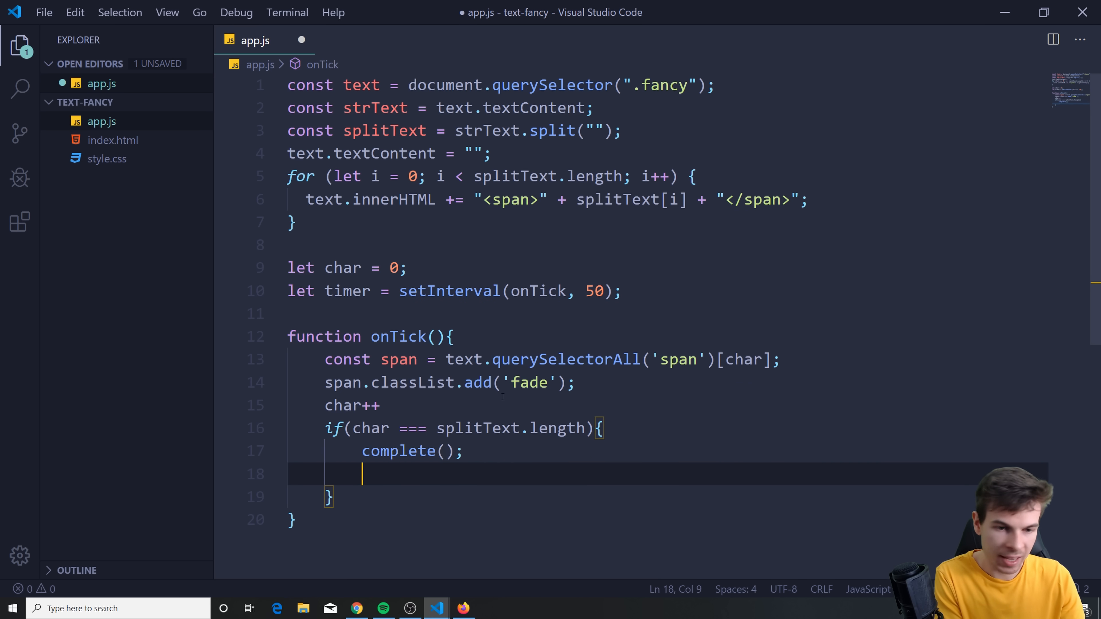
text(return;)
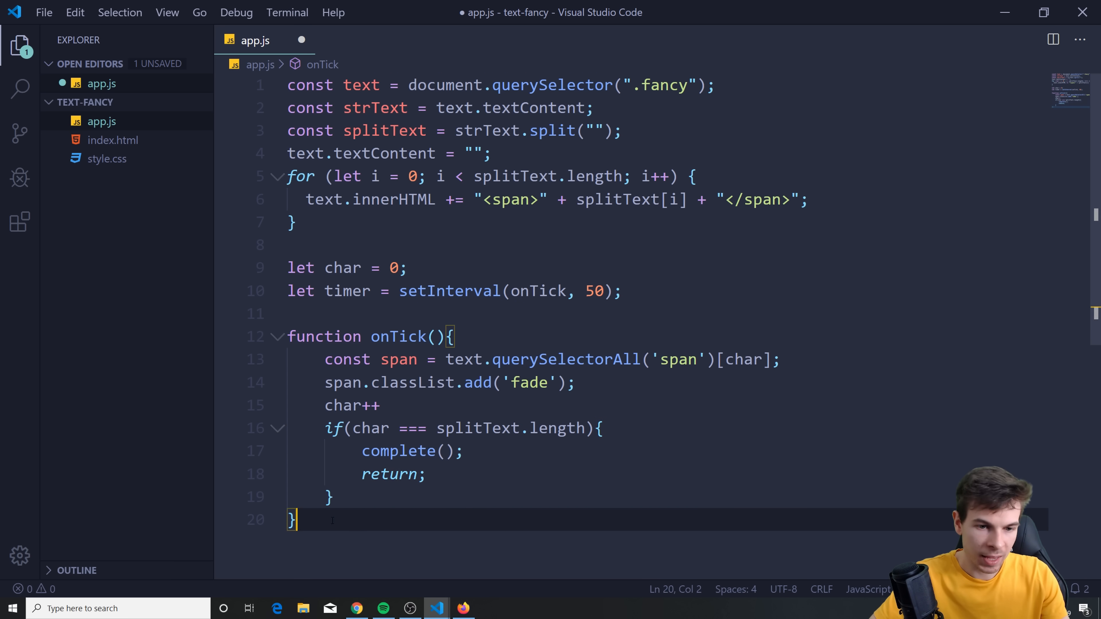
- Add function complete() with clearInterval(timer); timer = null; and save app.js
text(func)
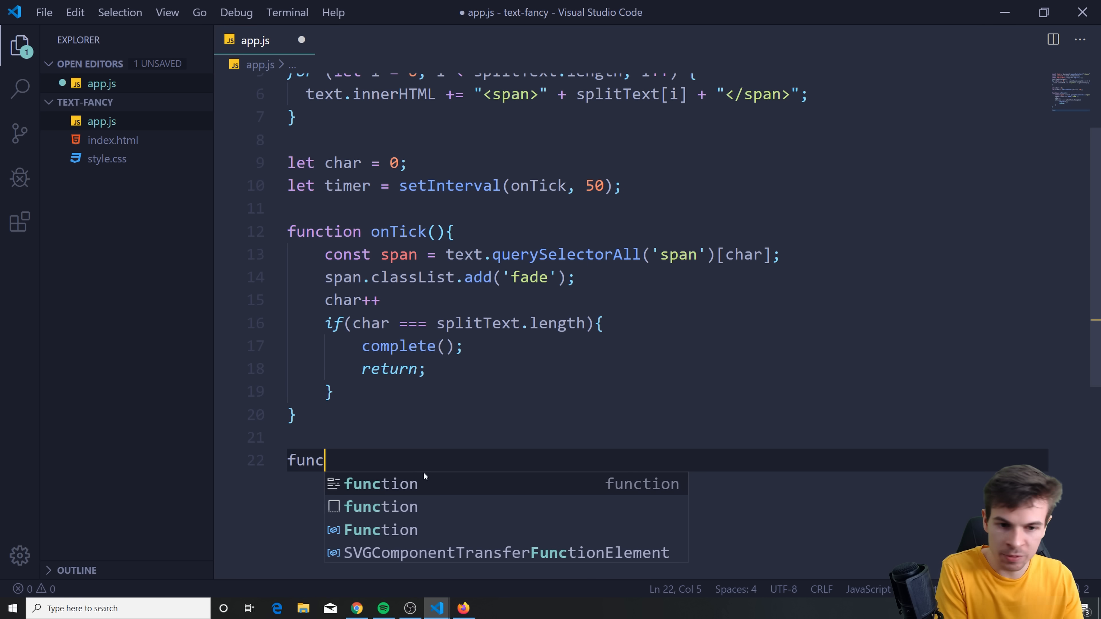
key(Tab)
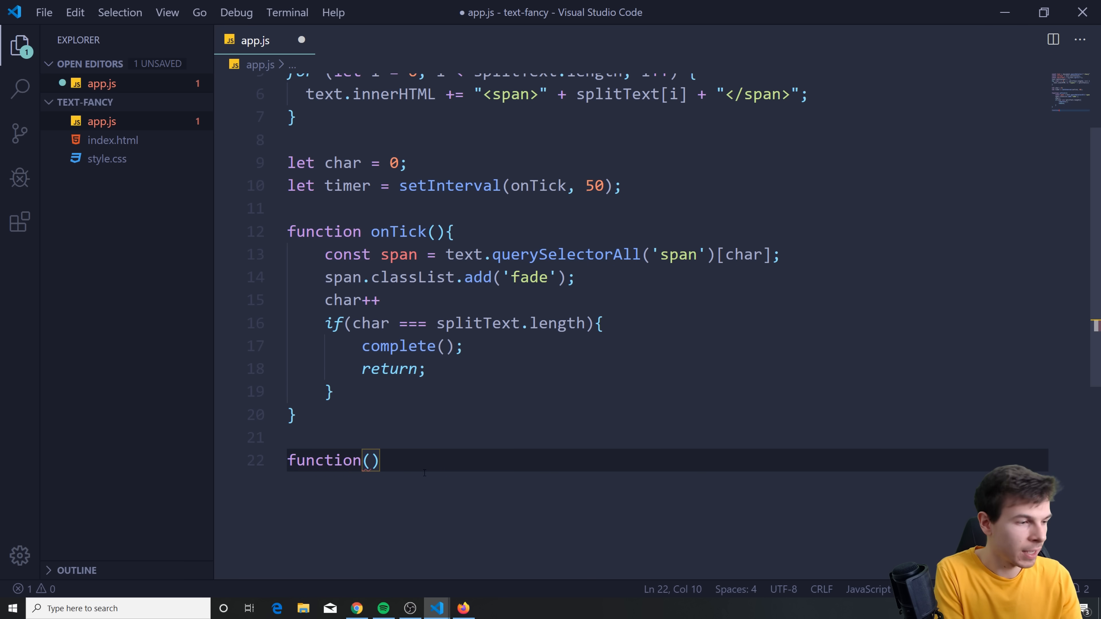
text(complet)
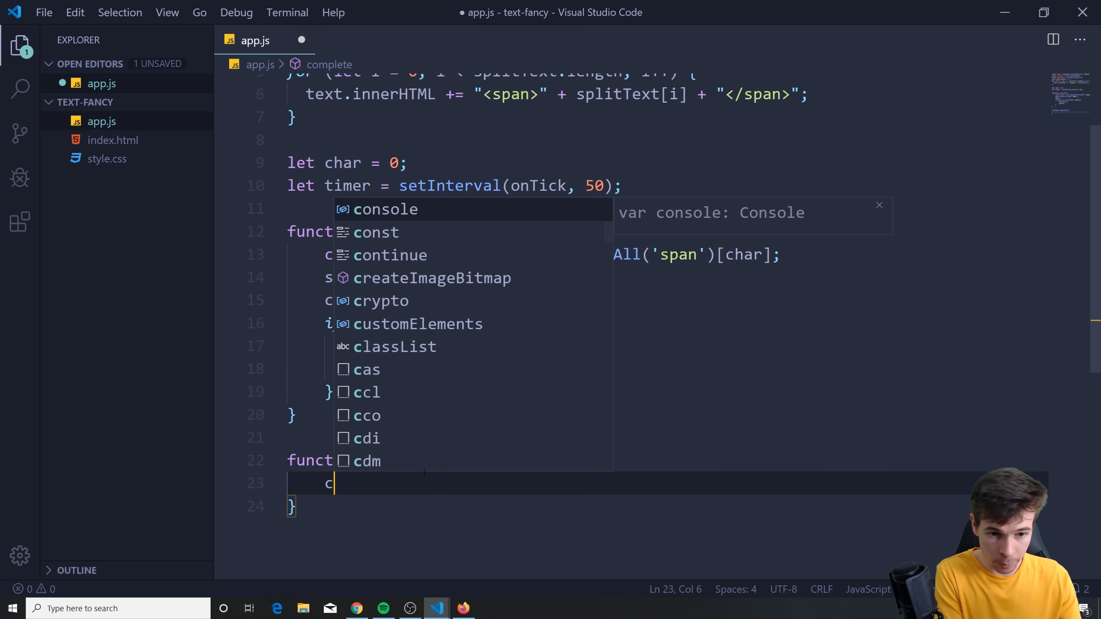
text(learInterval)
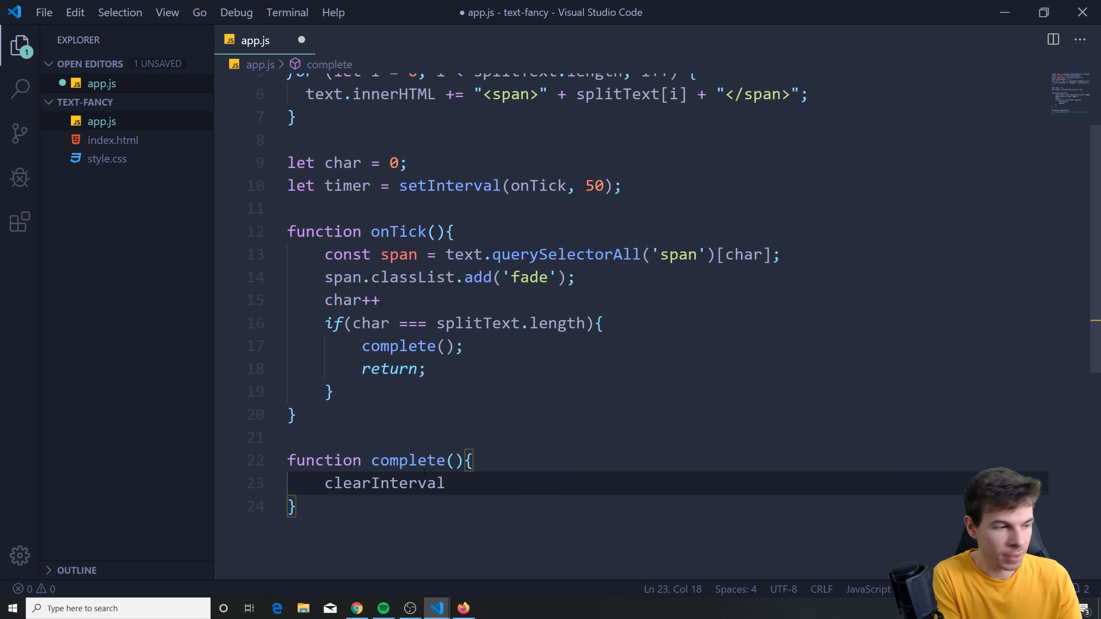
text((timer);)
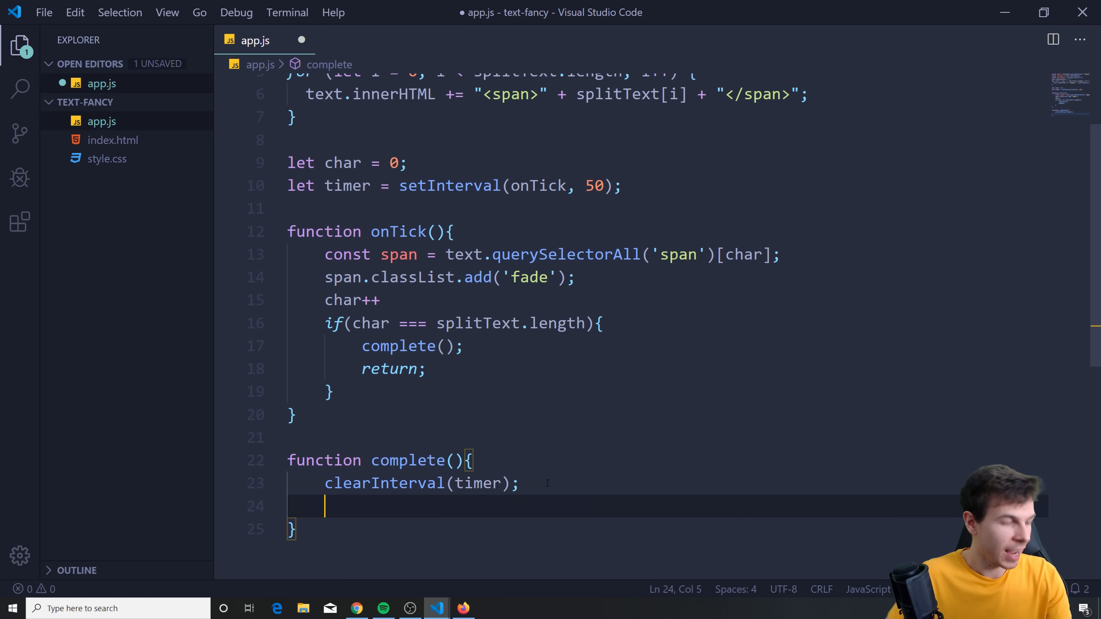
text(timer =)
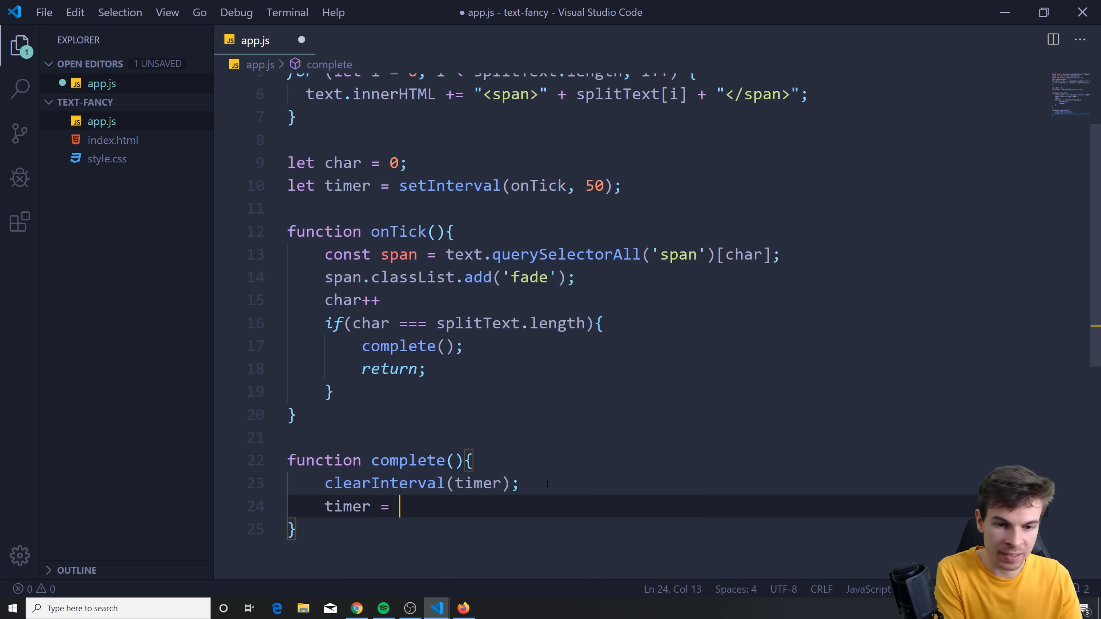
text(null;)
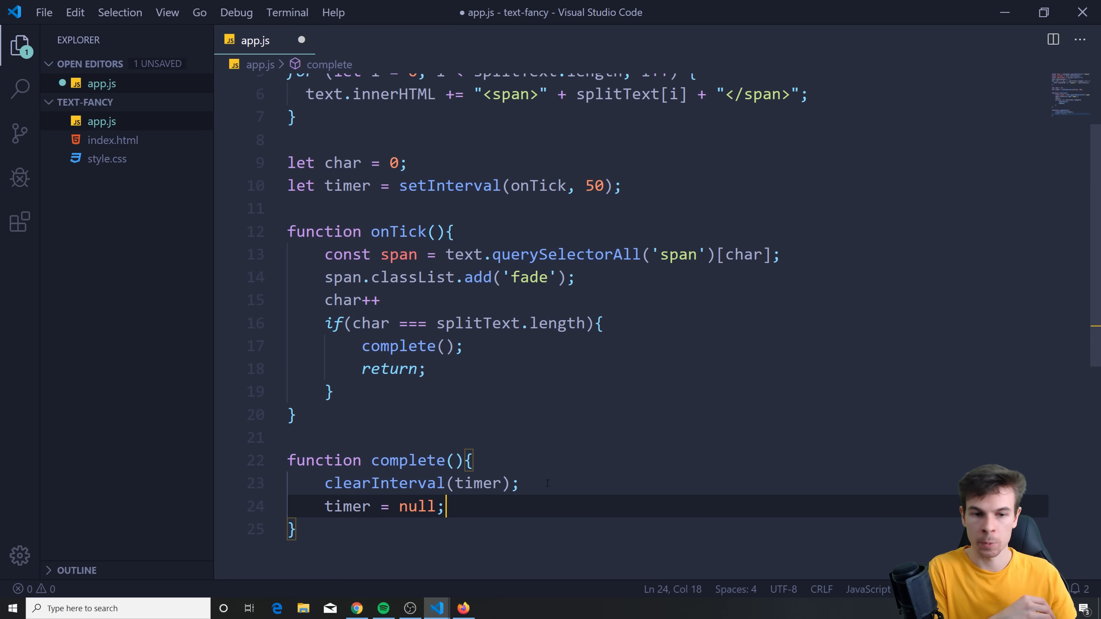
key(Ctrl+s)
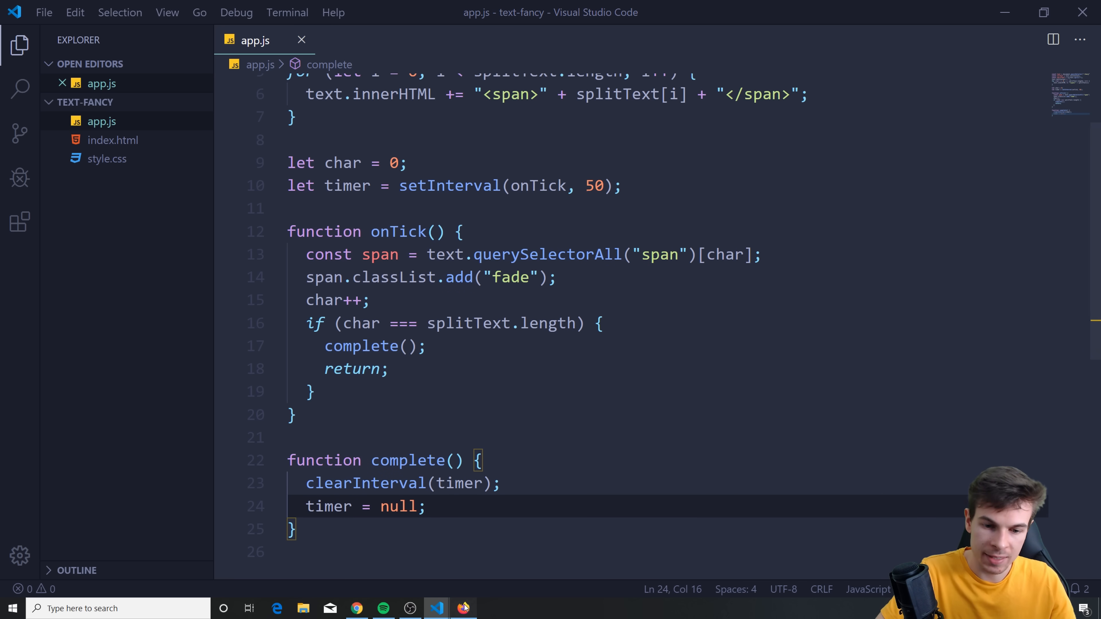
click(462, 616)
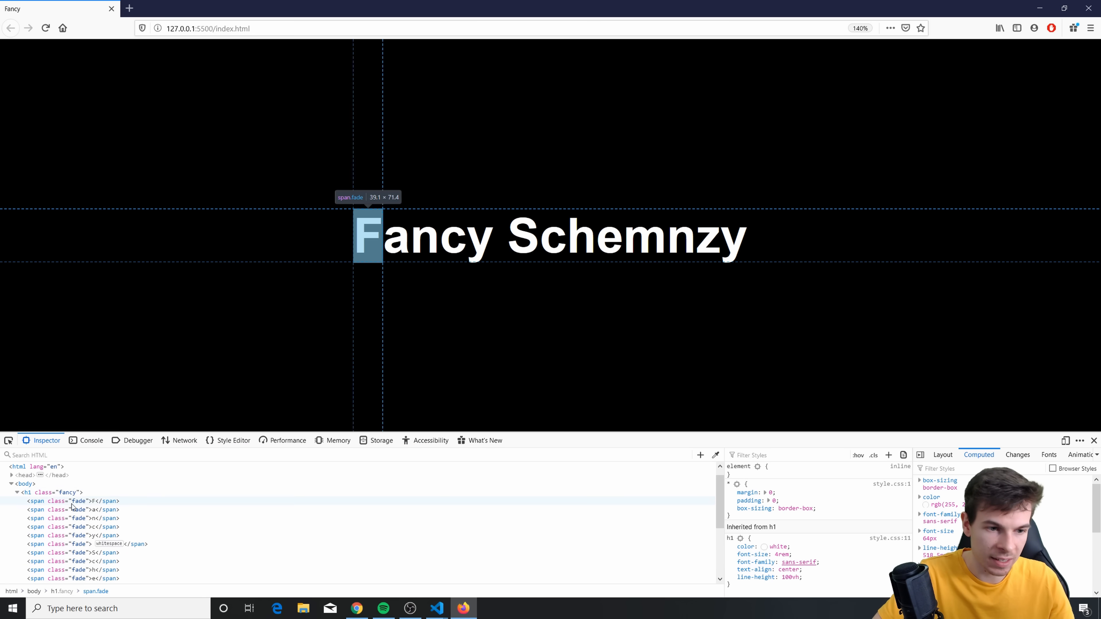
- Confirm the letter spans carry the fade class and the console is empty, then return to VS Code
click(45, 28)
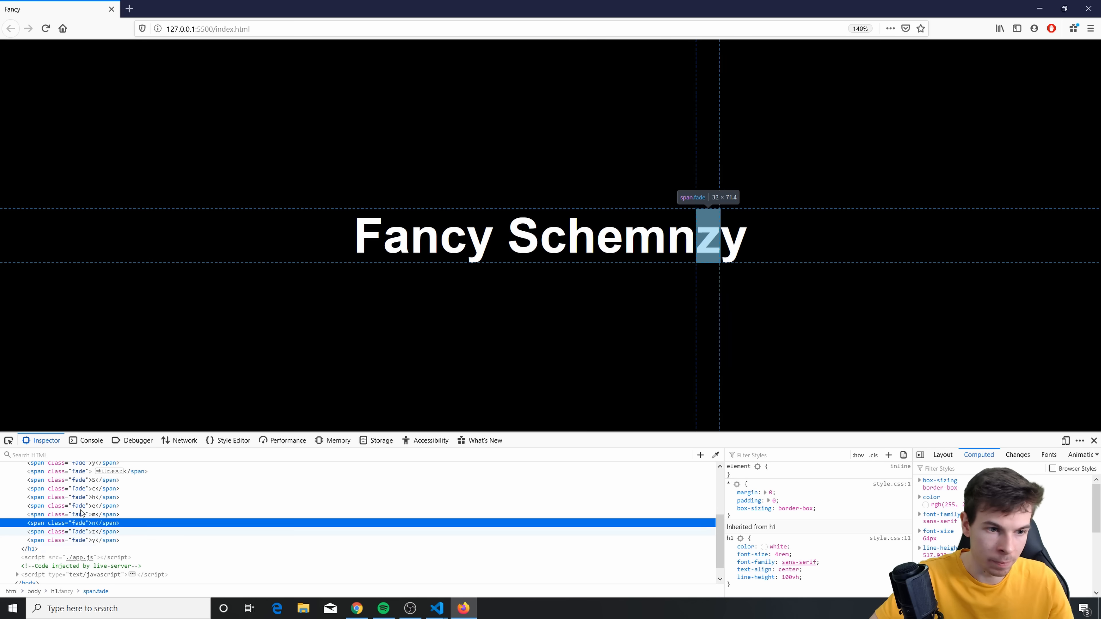
click(92, 441)
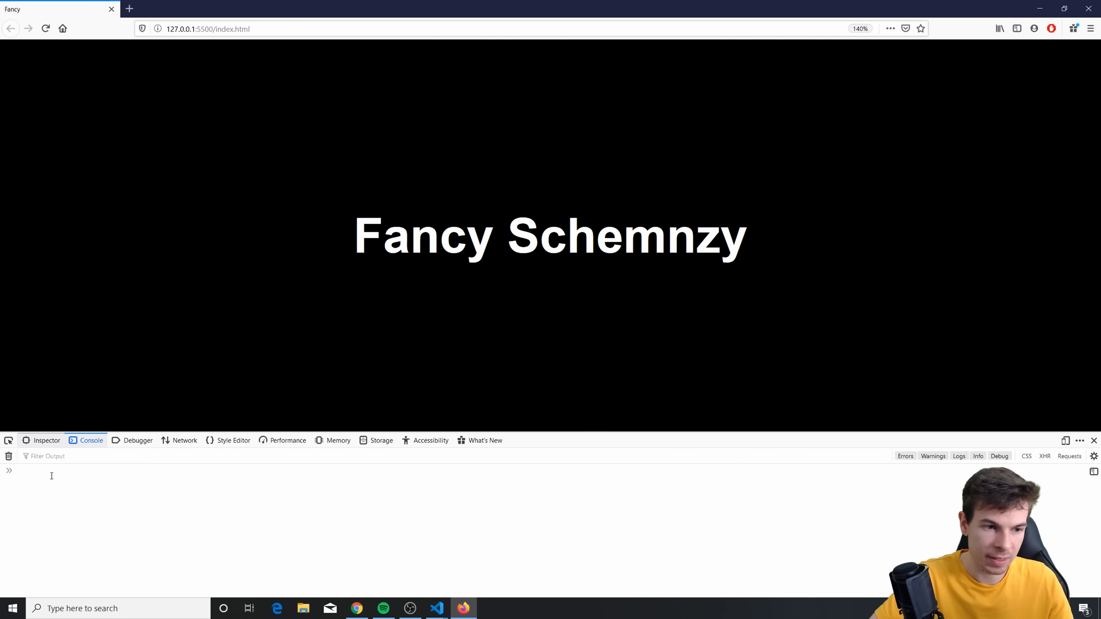
click(46, 440)
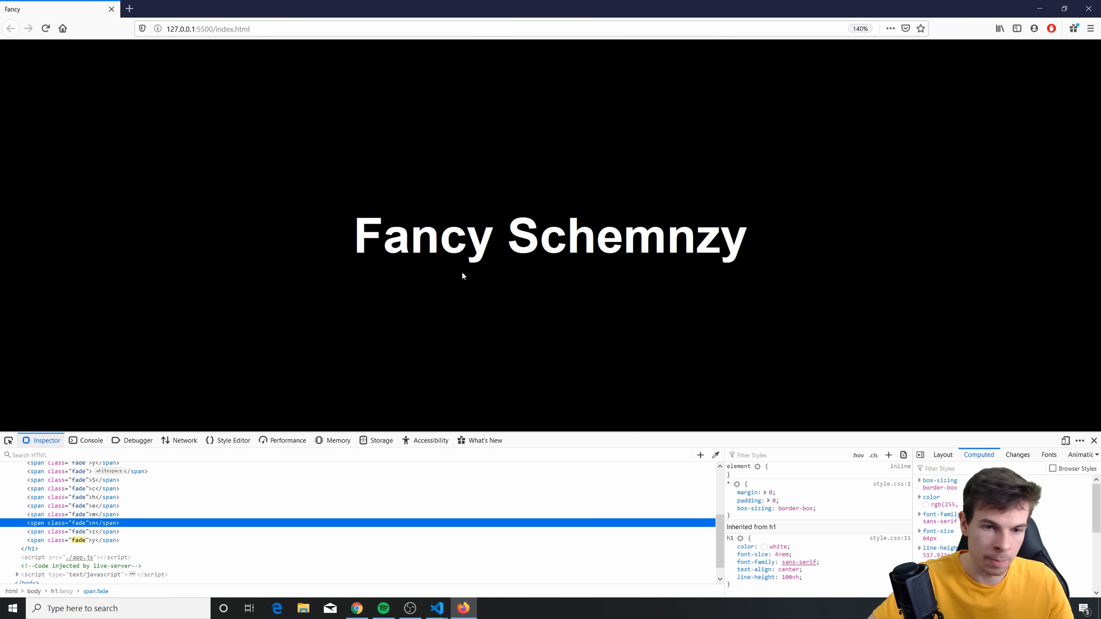
click(435, 608)
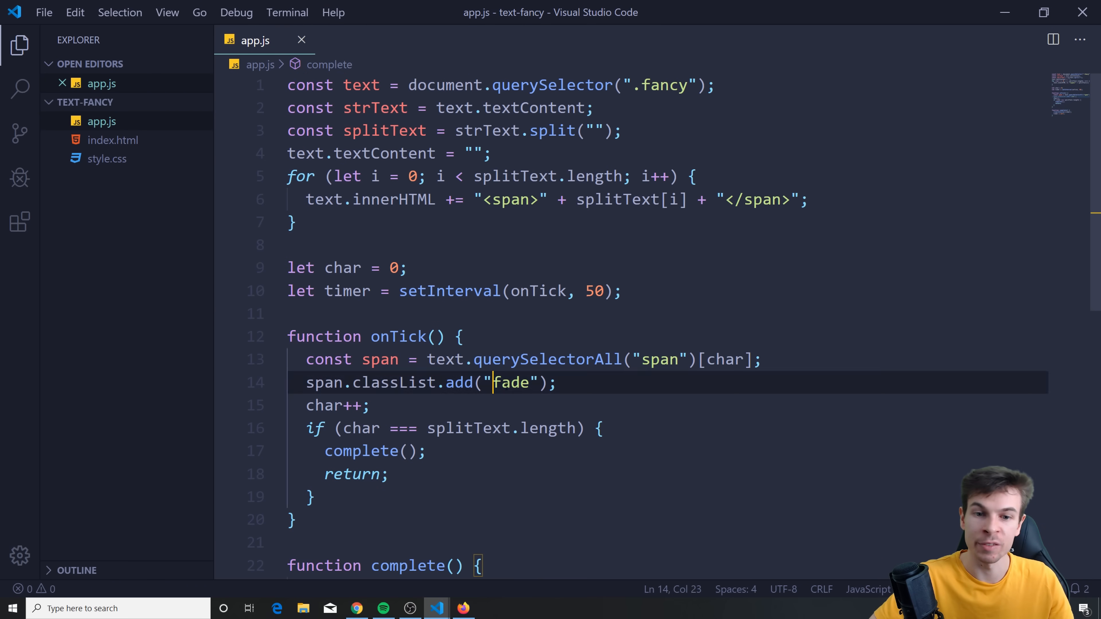
- In style.css add span{opacity:0; transition: all 0.4s ease;} and span.fade{opacity:1;}, then save
click(107, 159)
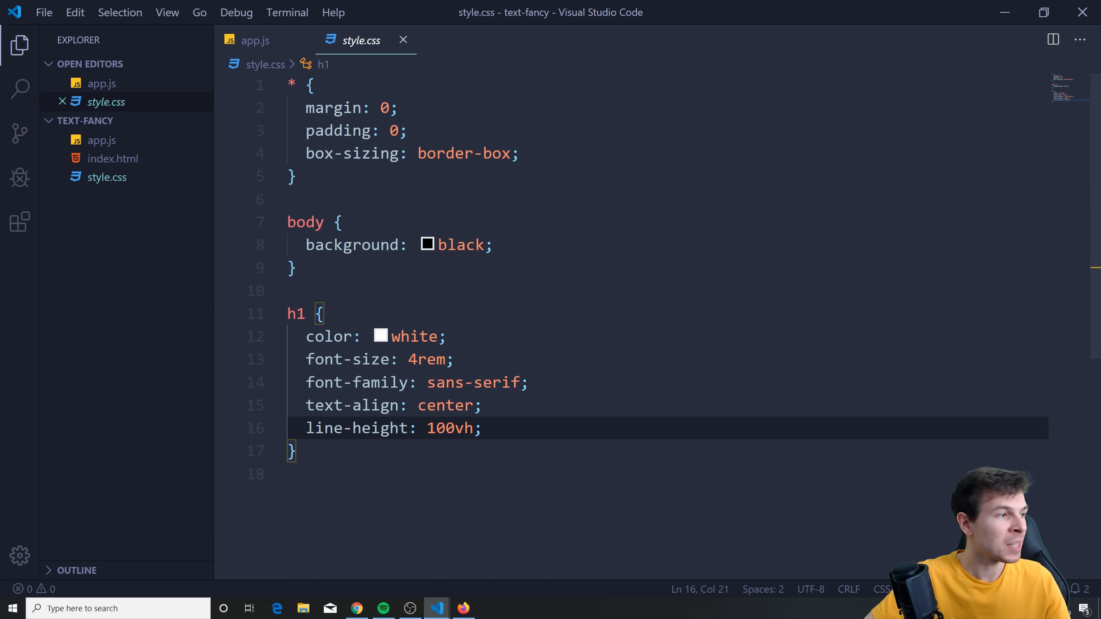
scroll(down, 3)
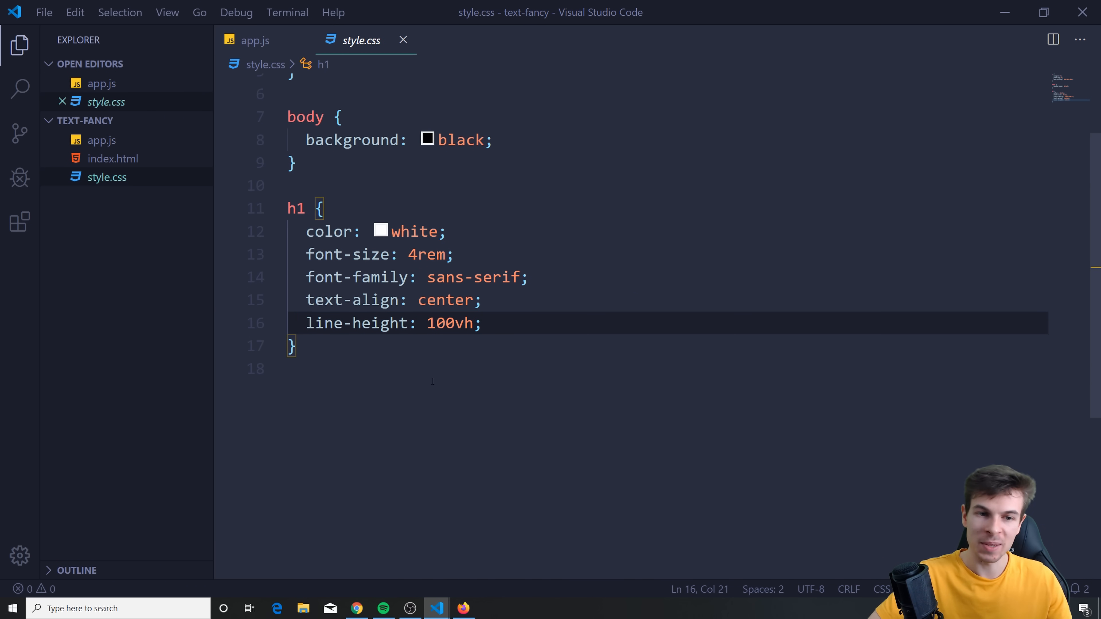
key(Enter)
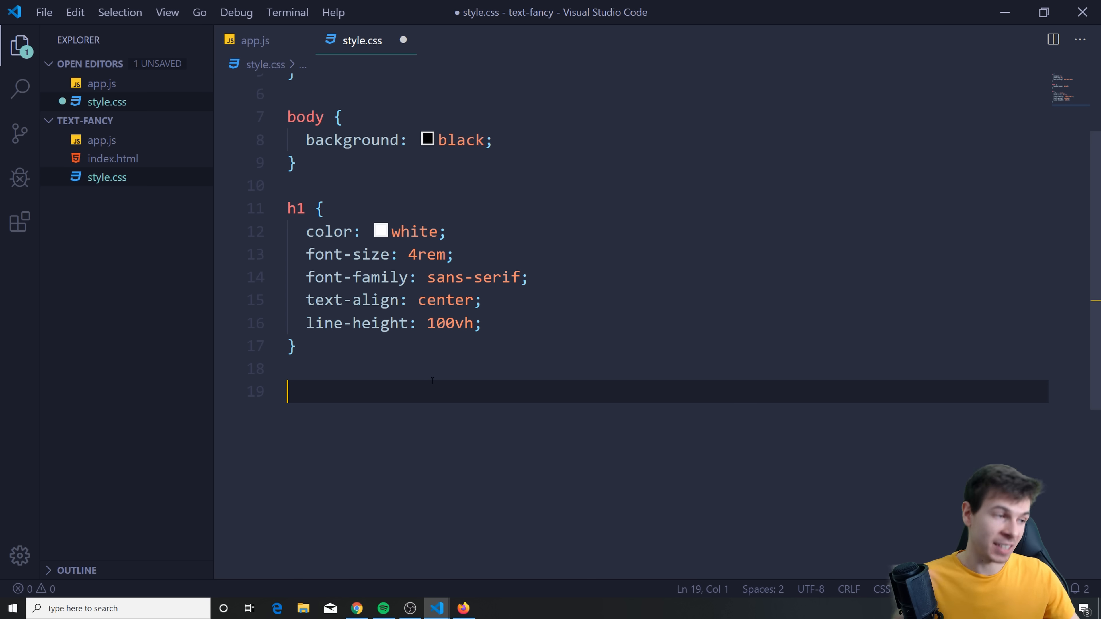
text(span{})
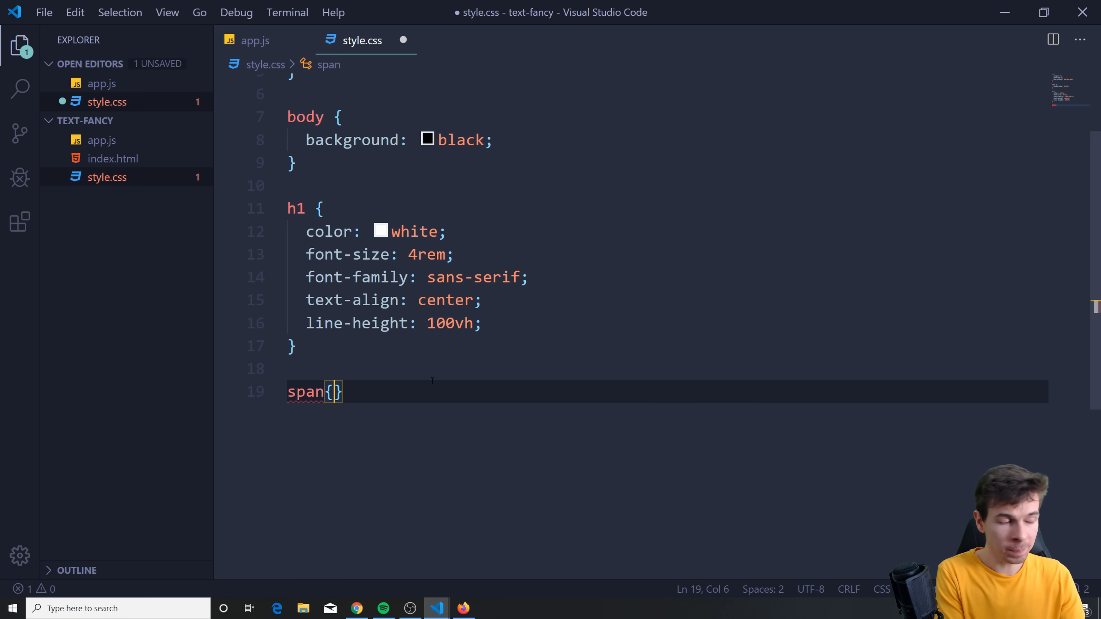
text(di)
text(transition: ;)
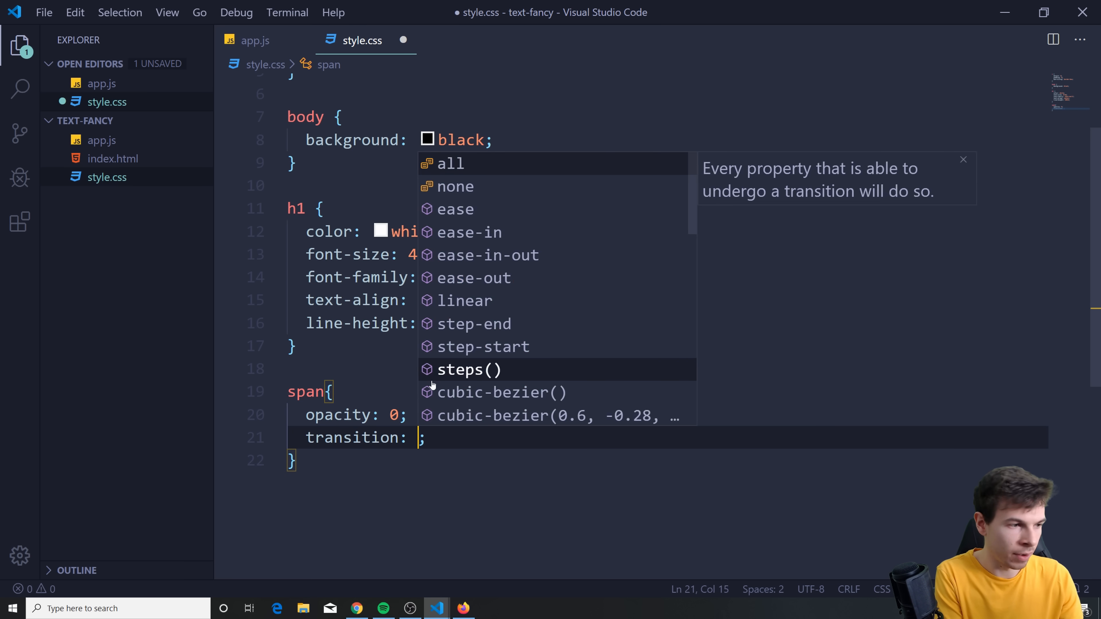
click(451, 164)
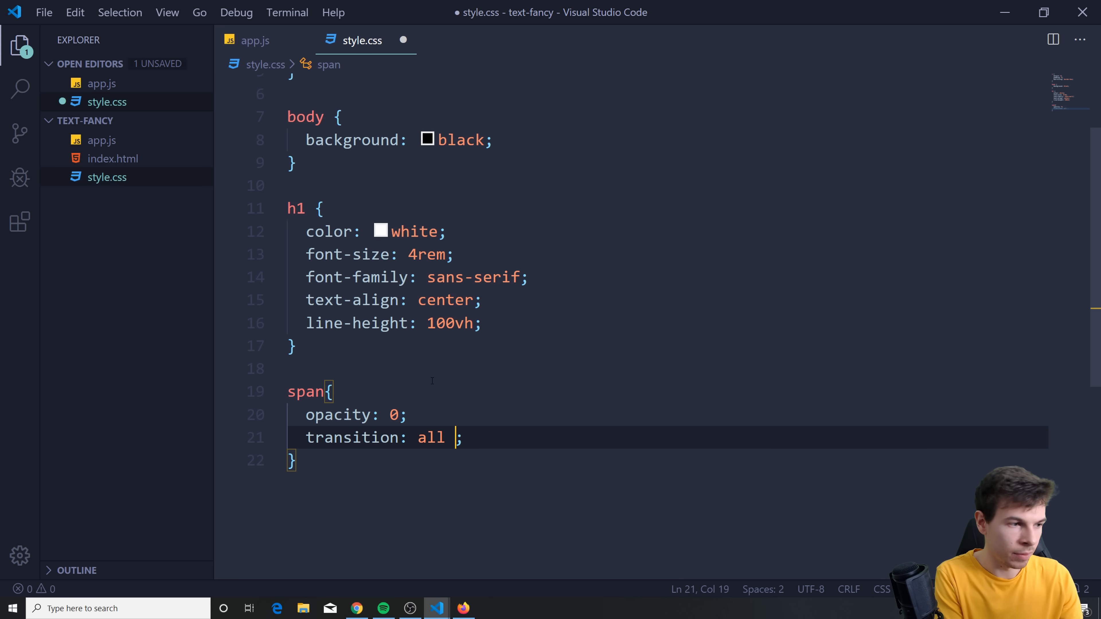
text(0.4s ease)
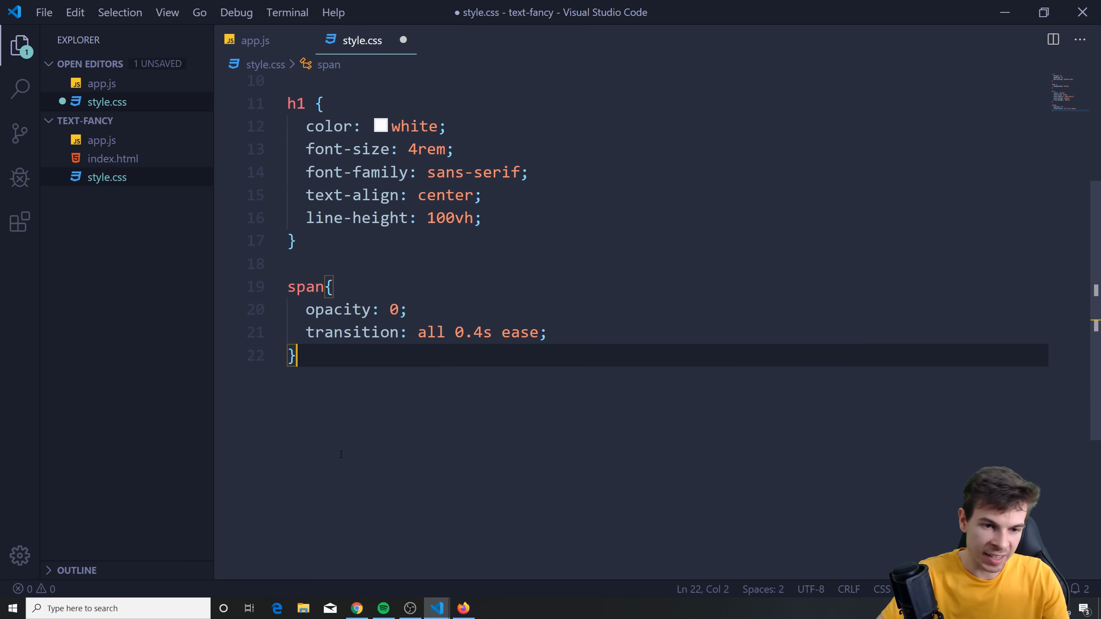
text(span.fade{)
text(opacity: 1;)
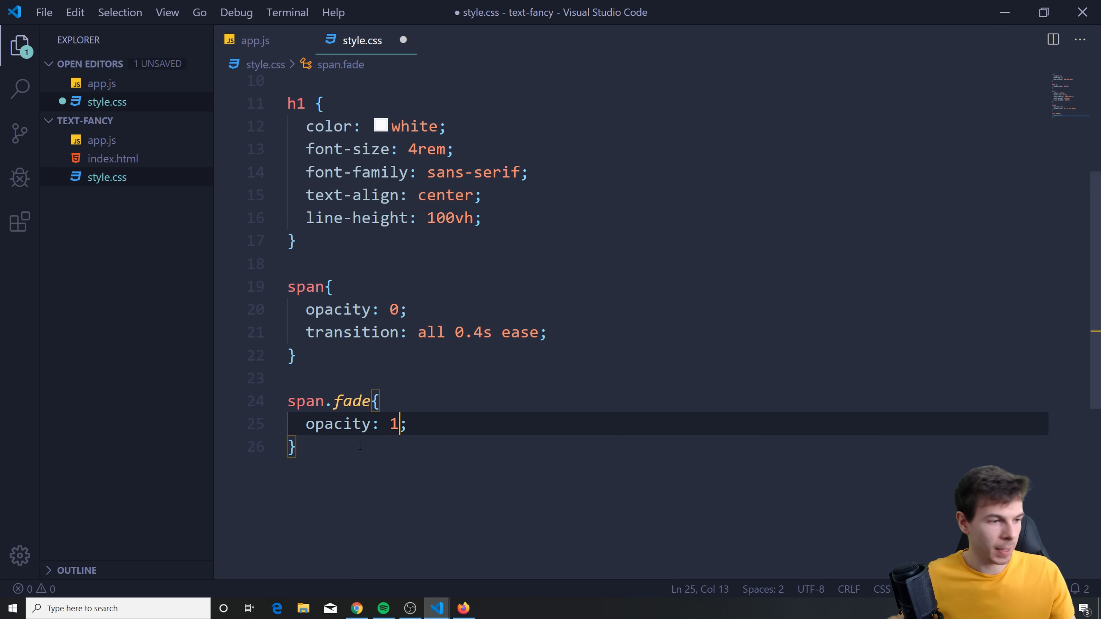
key(ctrl+s)
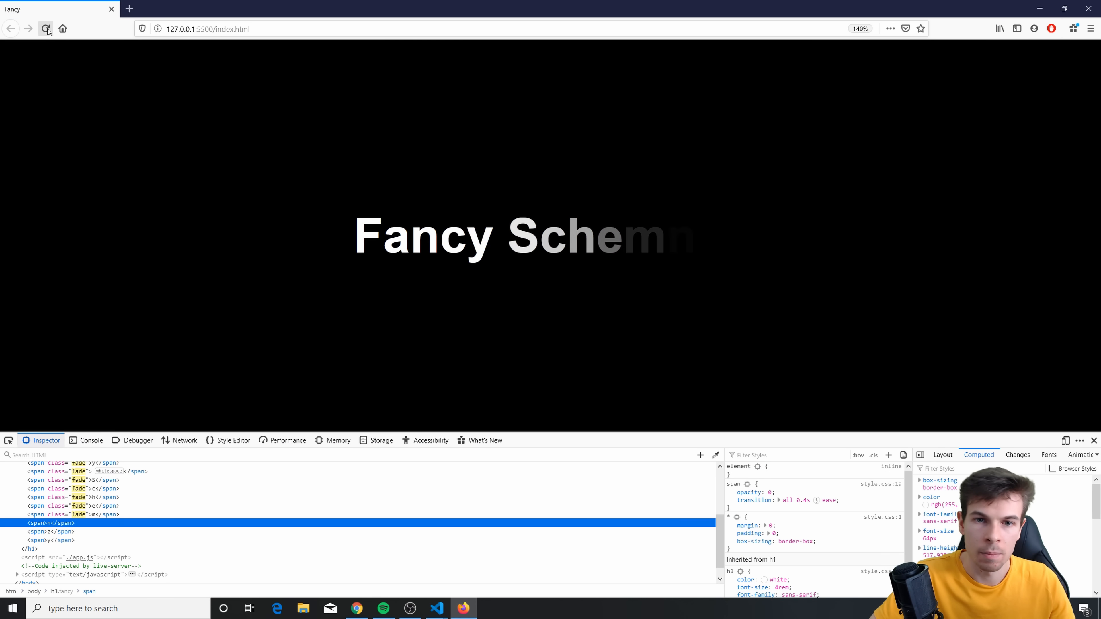
- Close DevTools and replay the 1s letter fade-in, hopping between Firefox and VS Code
click(47, 28)
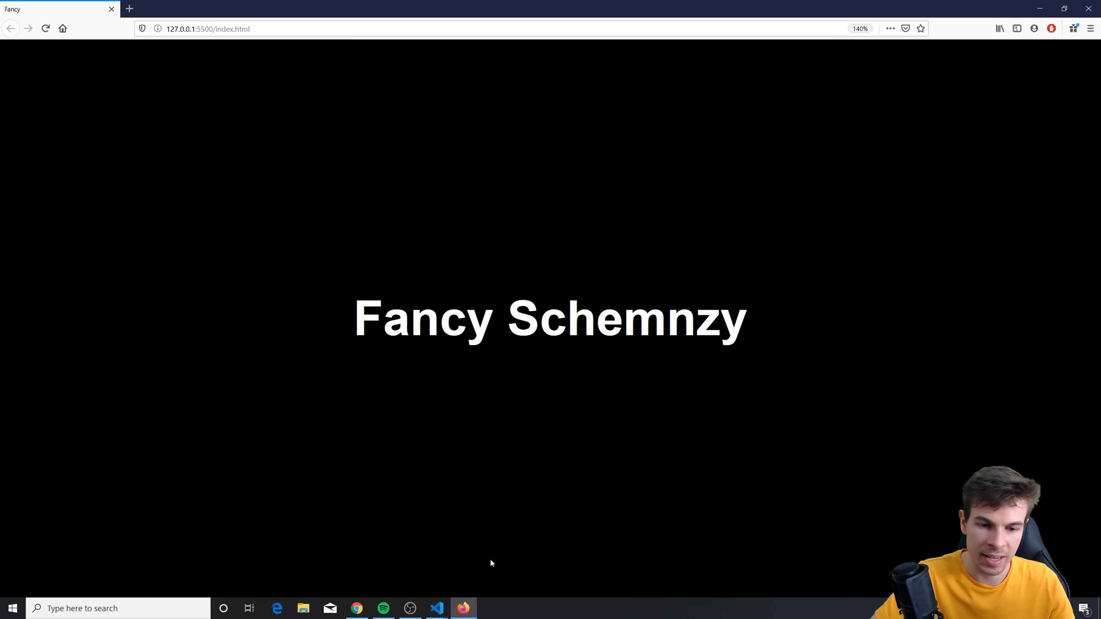
click(437, 608)
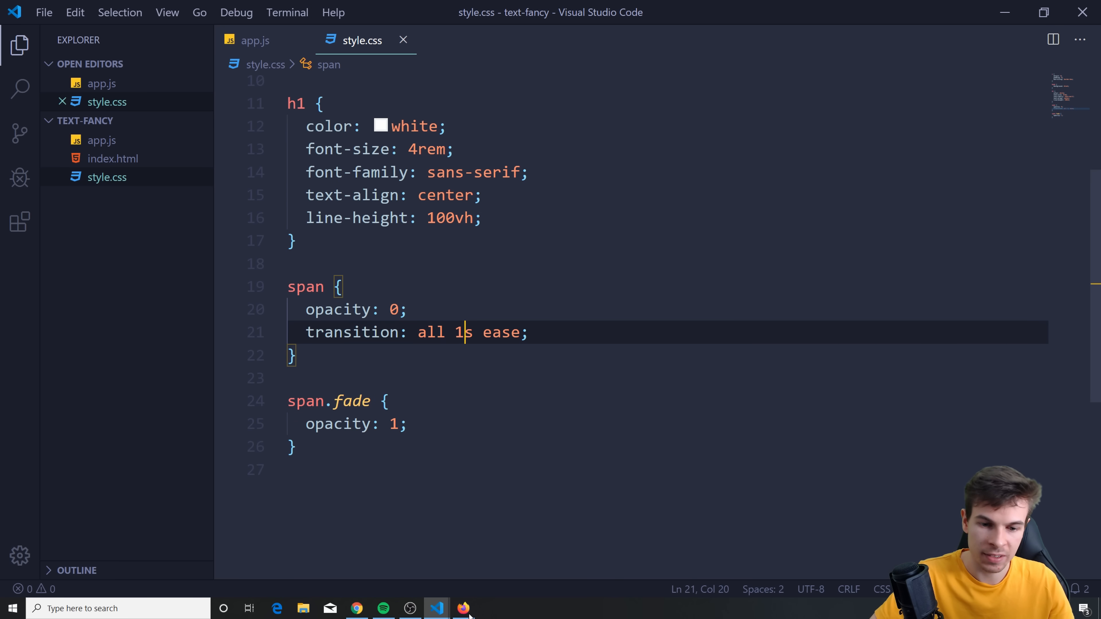
click(462, 609)
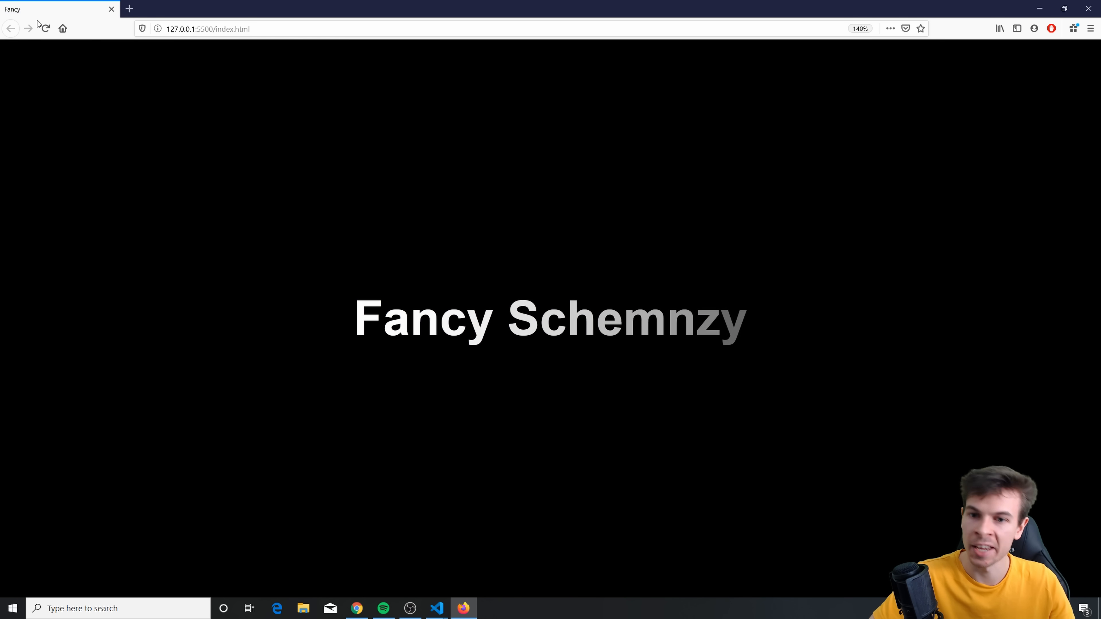
click(436, 608)
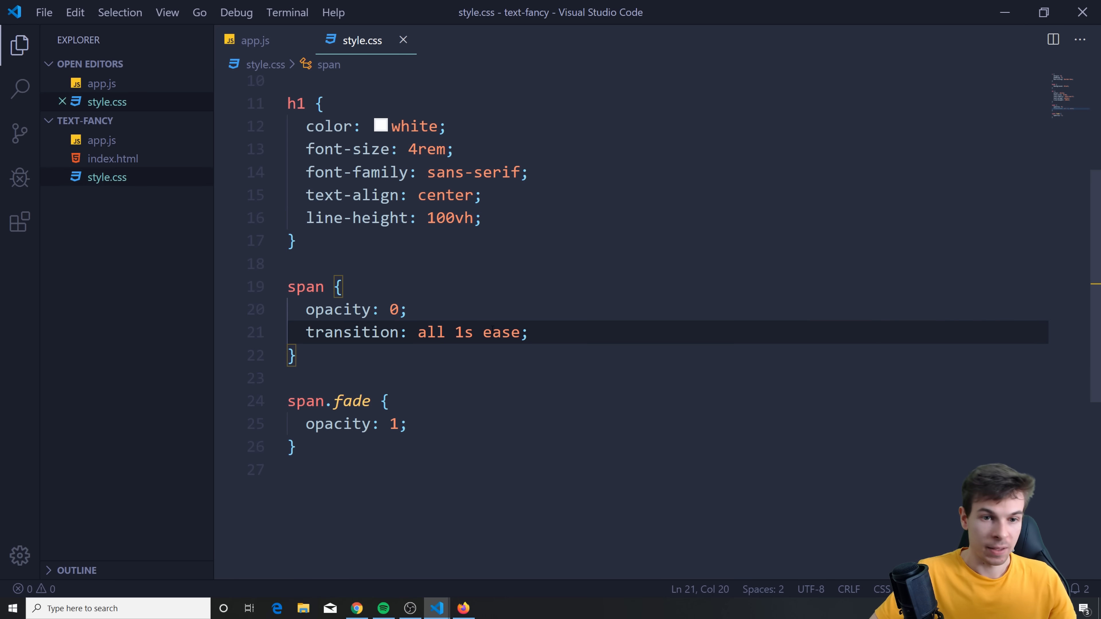
- Give the span rule transform: translateY(50px) and span.fade translateY(0px) so letters rise while fading
key(Enter)
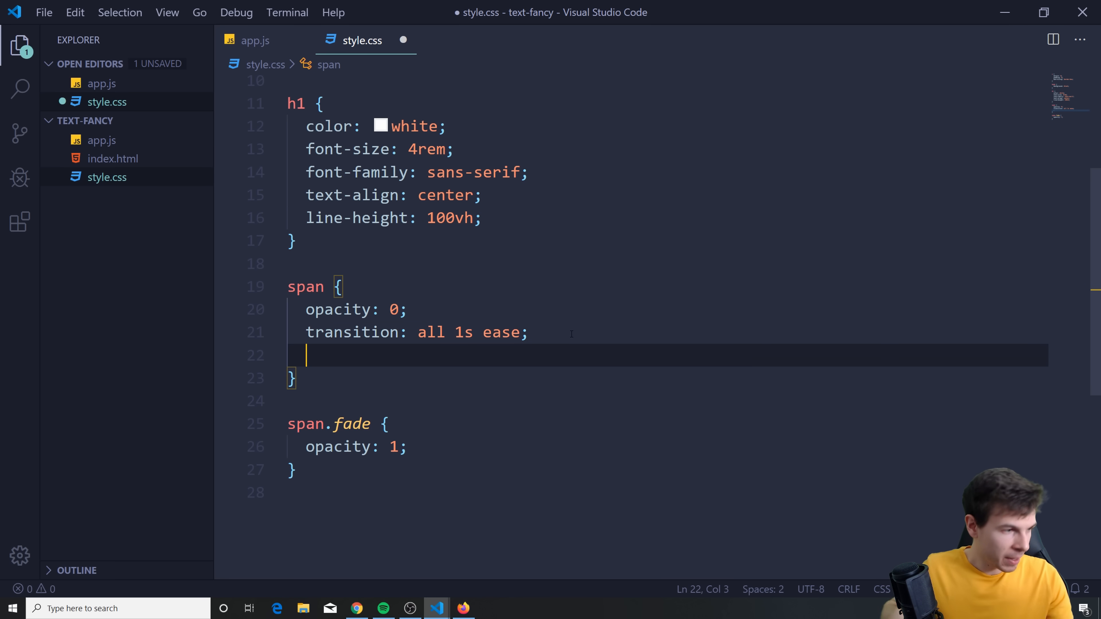
text(transform-origin: t)
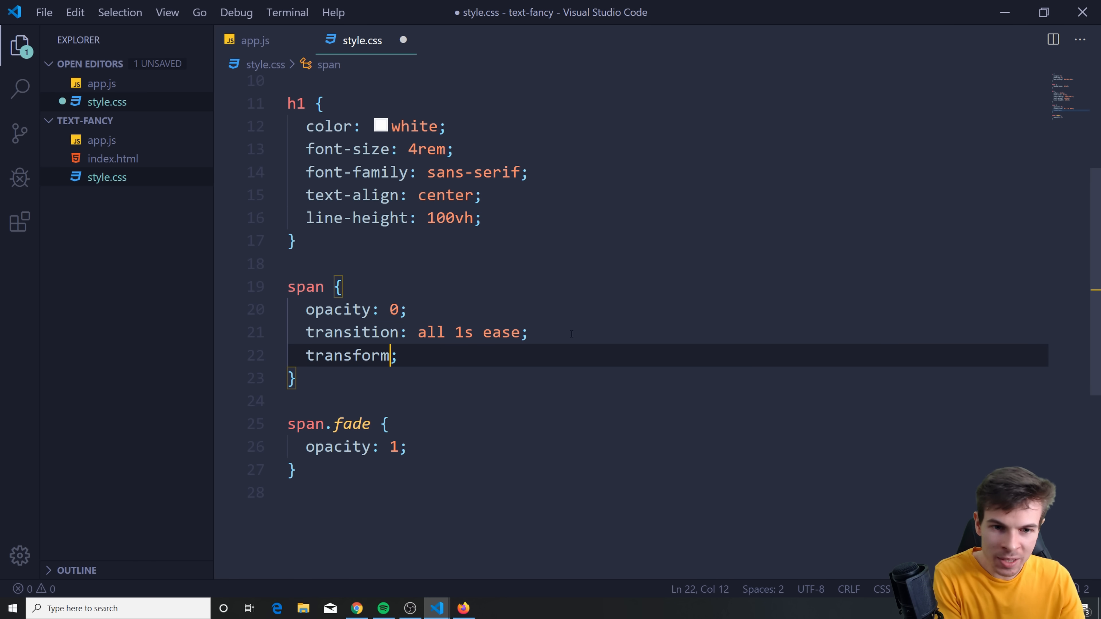
text(: tr)
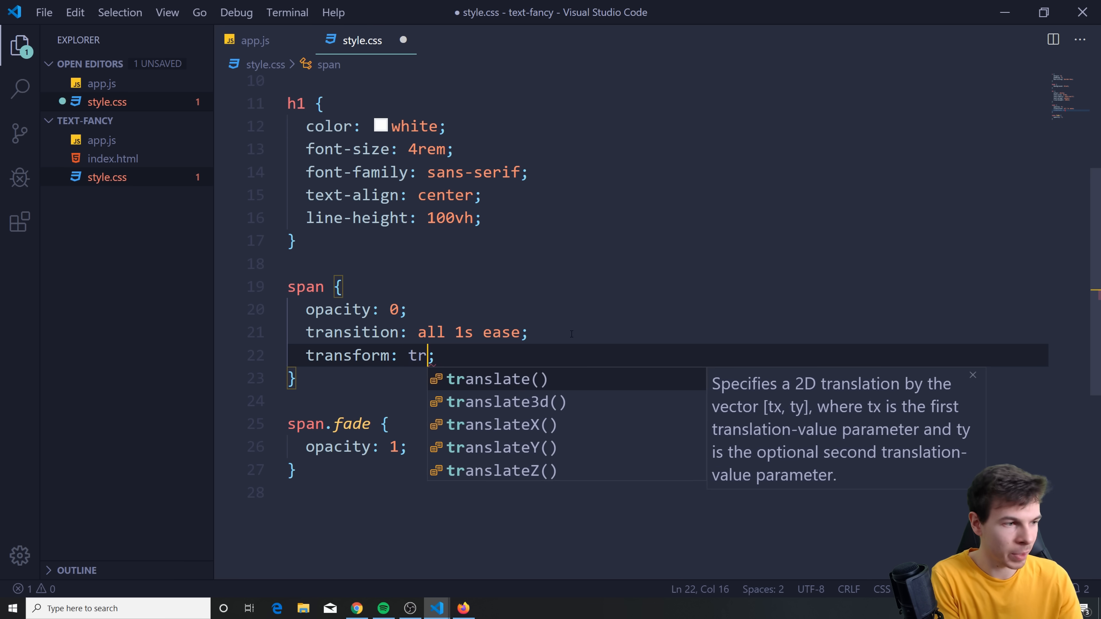
click(499, 448)
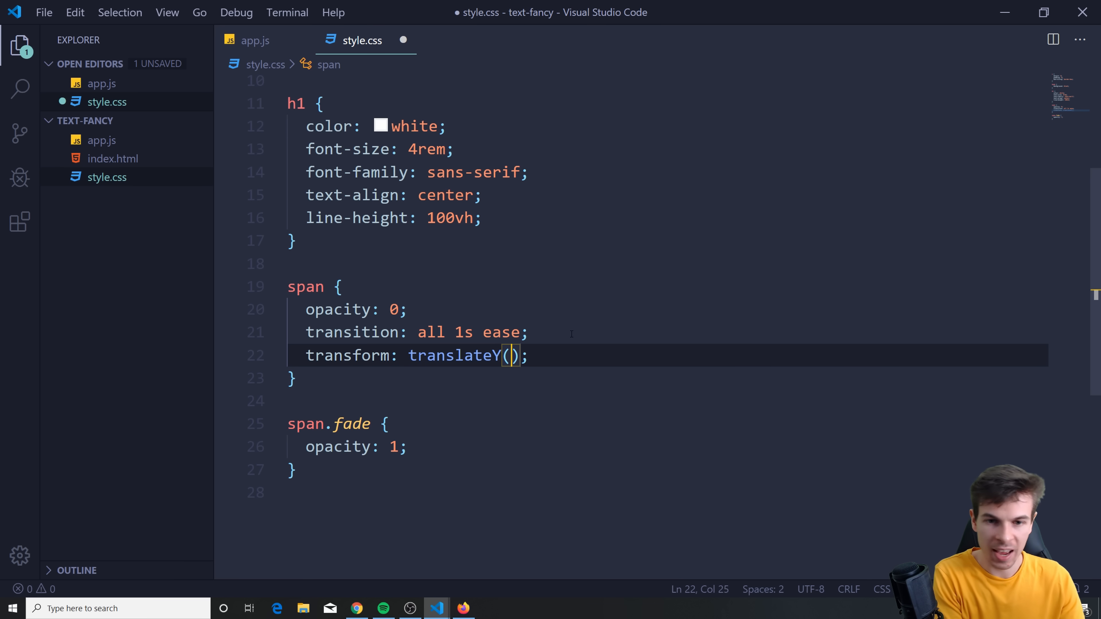
text(50px)
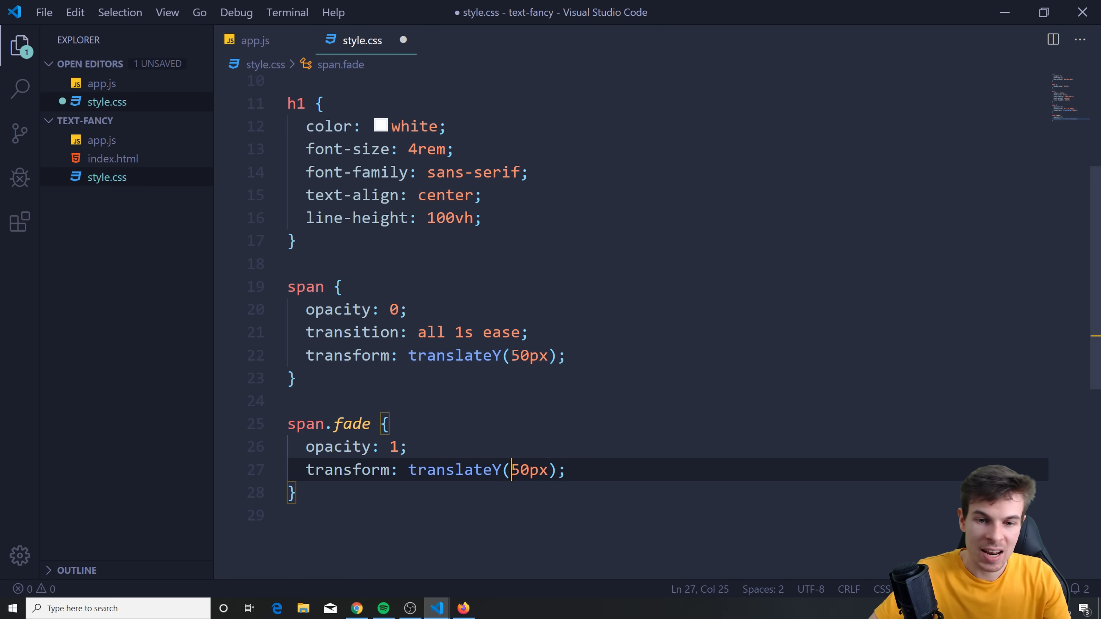
click(463, 608)
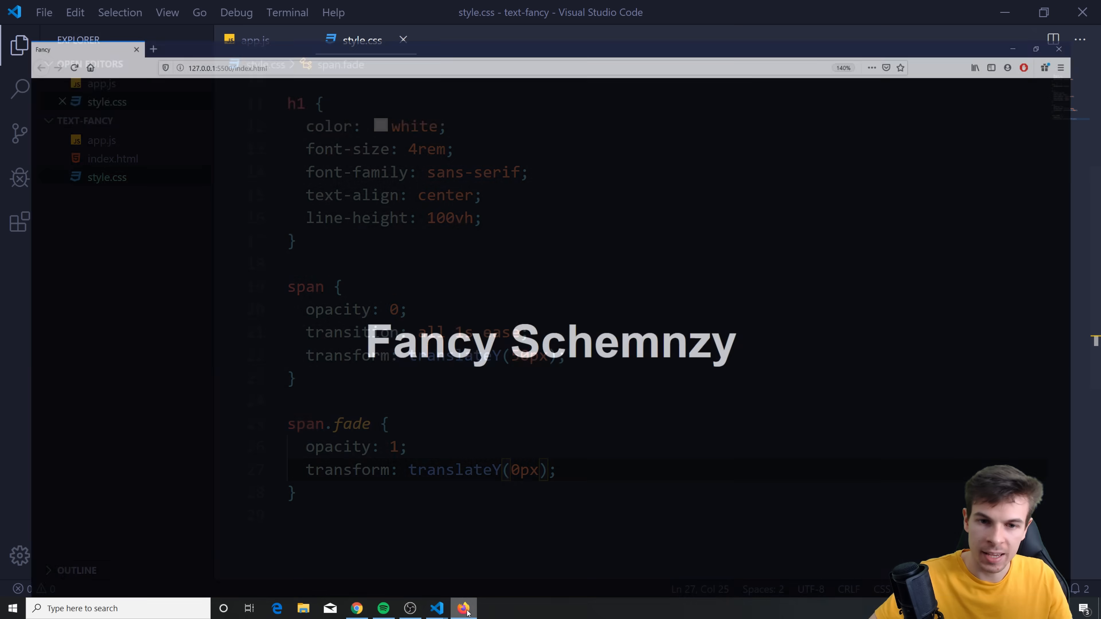
- Reload the page to check the slide-up fade, then return to style.css
click(463, 609)
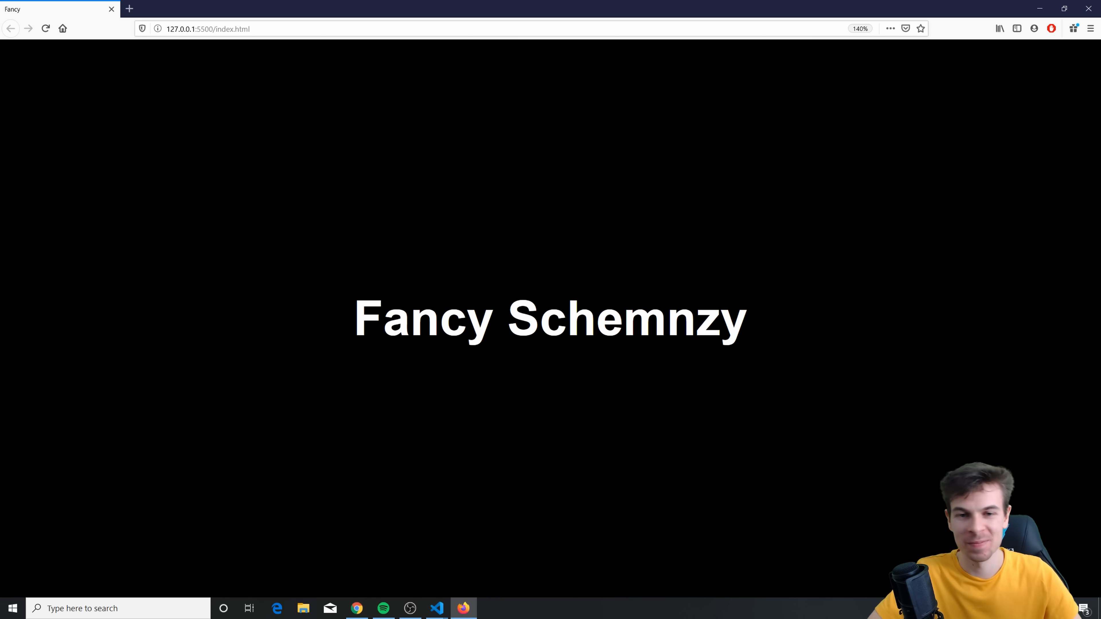
click(437, 608)
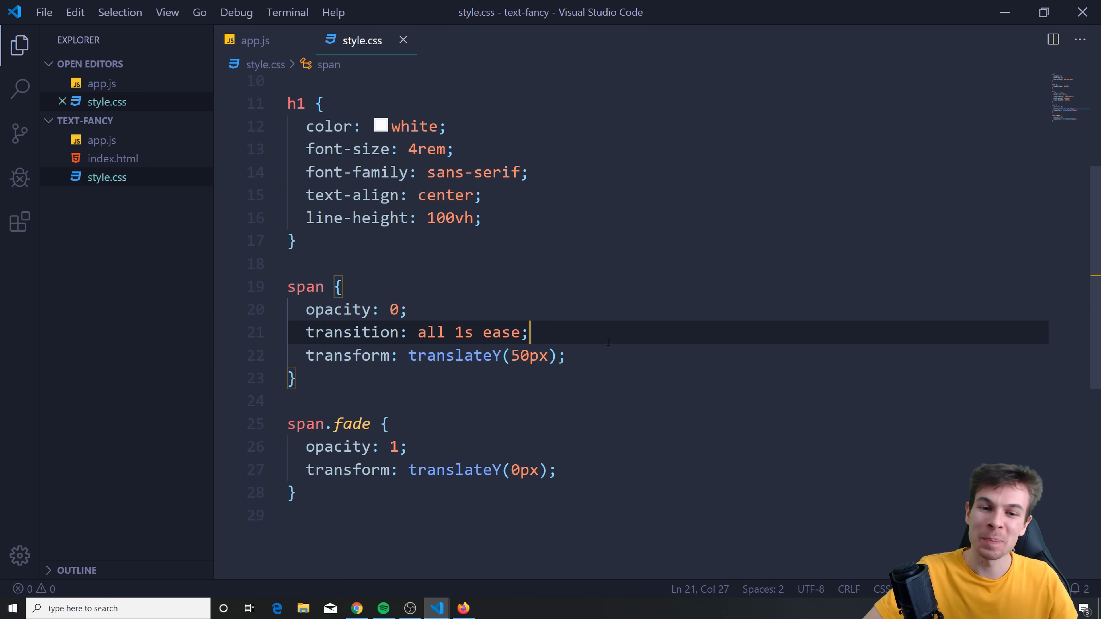
- Add display: inline-block to the span rule so the vertical translate takes effect
key(Enter)
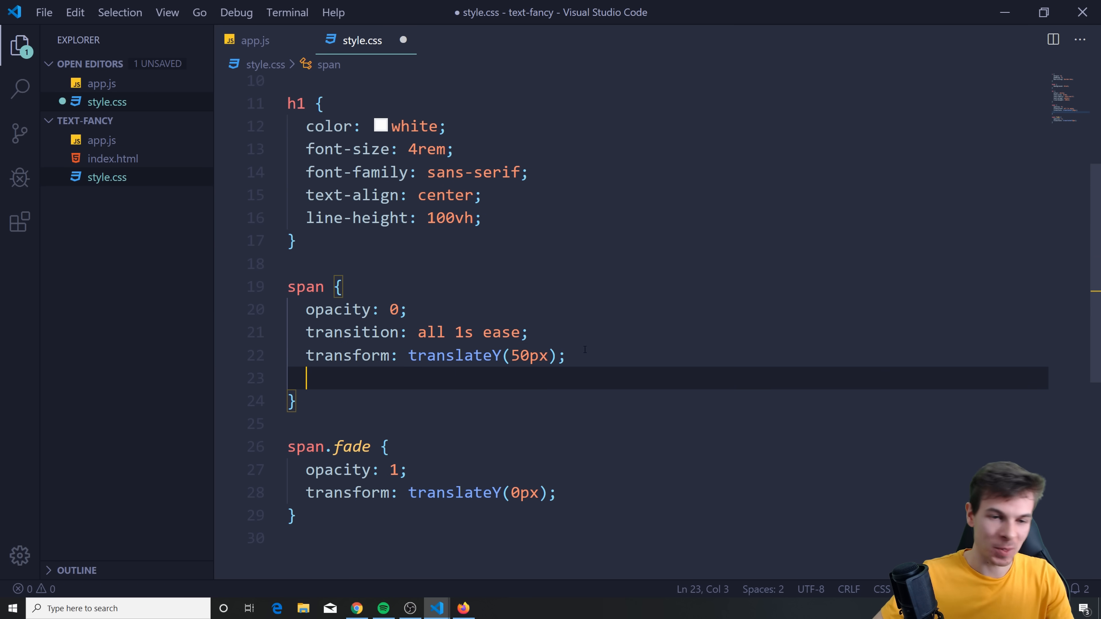
text(display: i;)
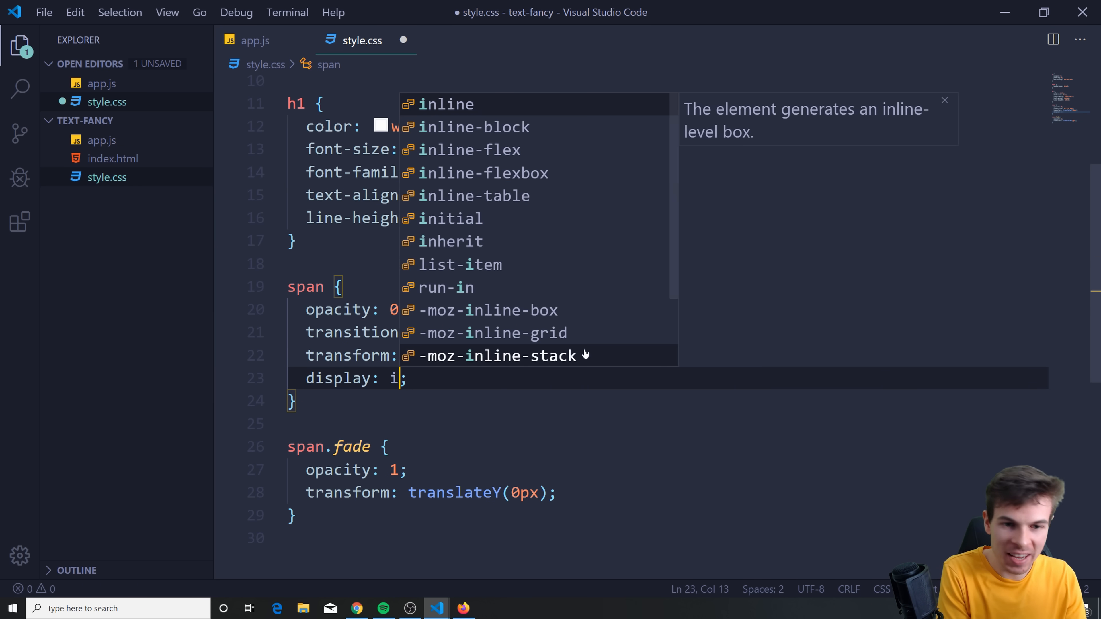
text(nl)
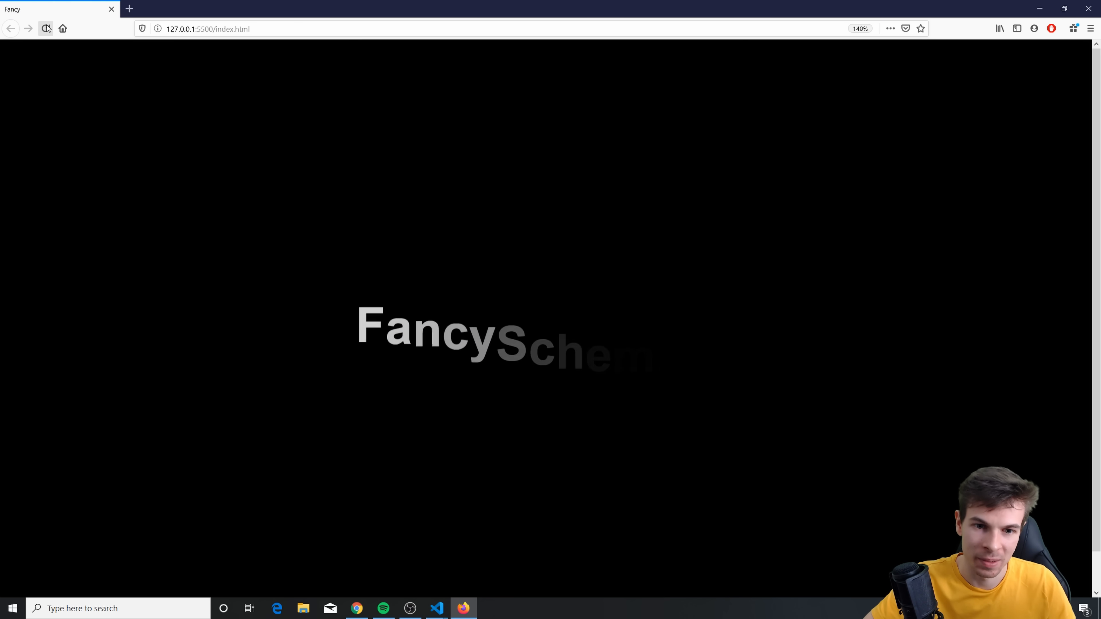
- Test an instant 0s span transition in the browser, then settle on 0.5s
click(437, 608)
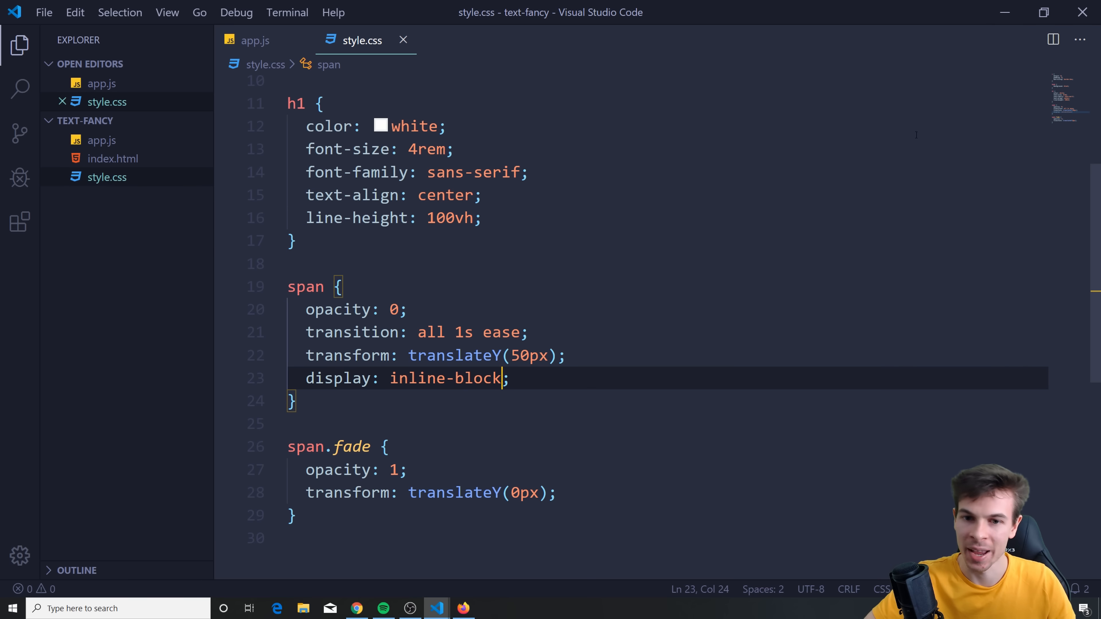
text(0)
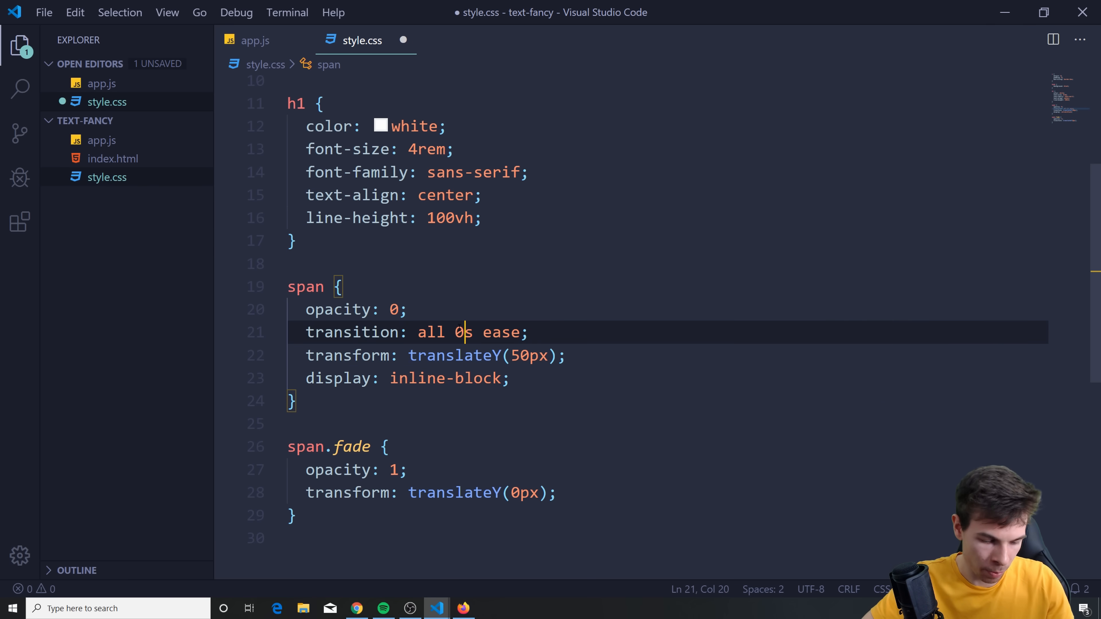
click(463, 608)
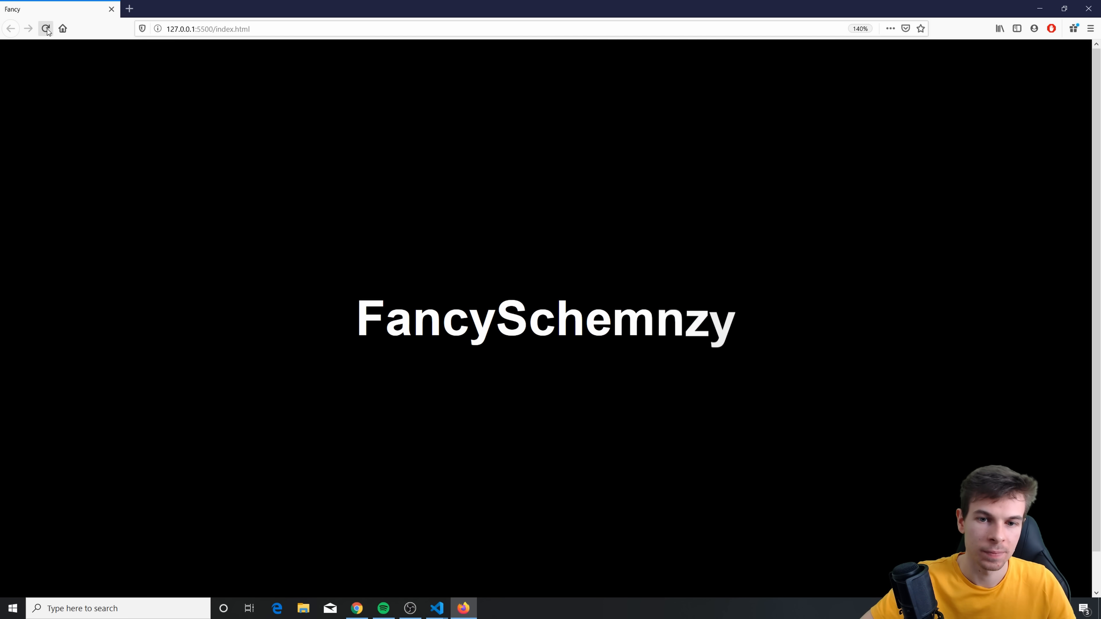
click(437, 608)
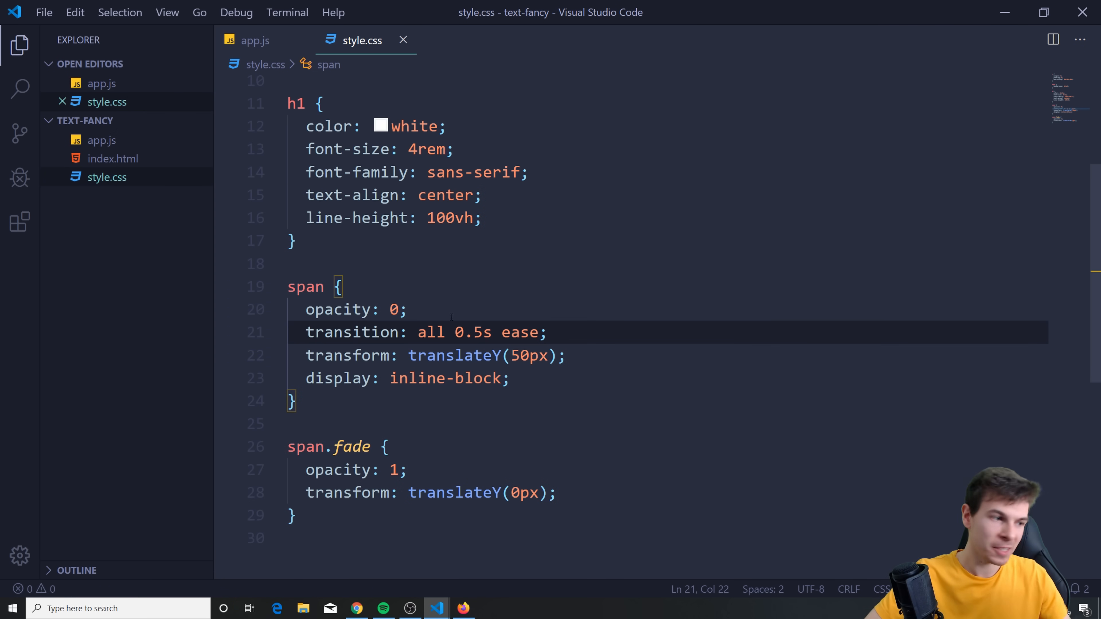
scroll(down, 3)
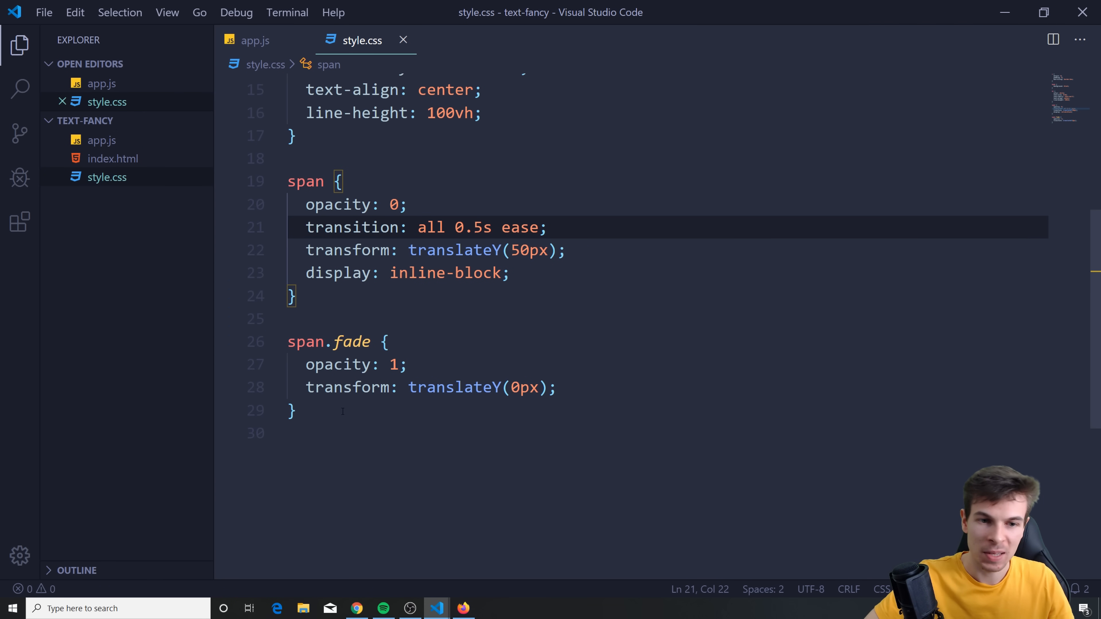
- Strip span to its transition and give span.fade color: blue, then tweak it with the colour picker
double_click(349, 341)
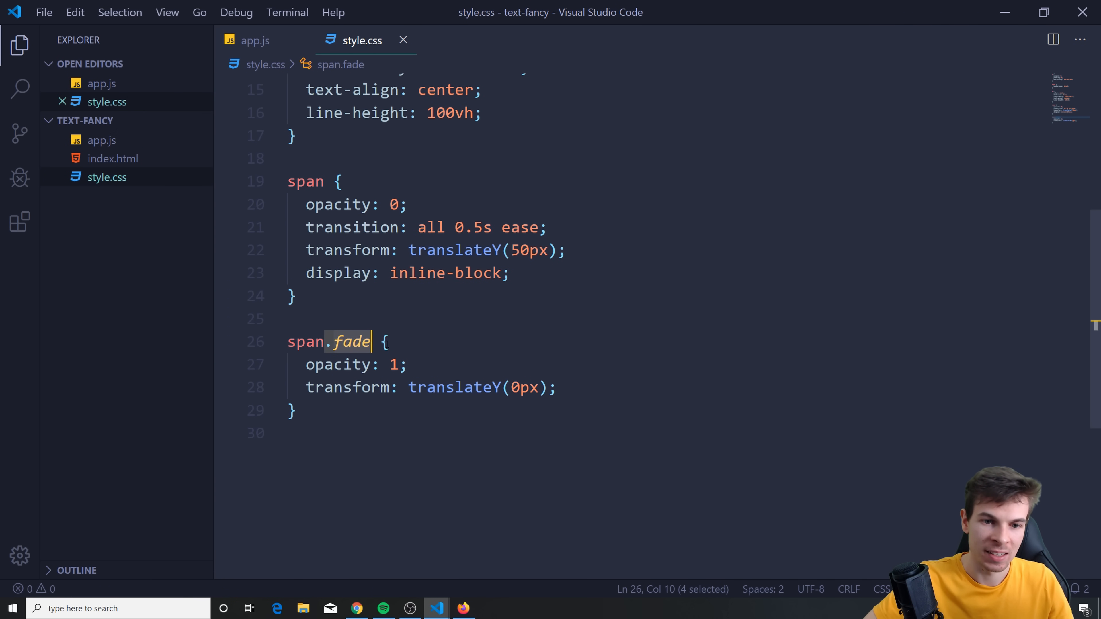
mouse_move(148, 351)
text(c)
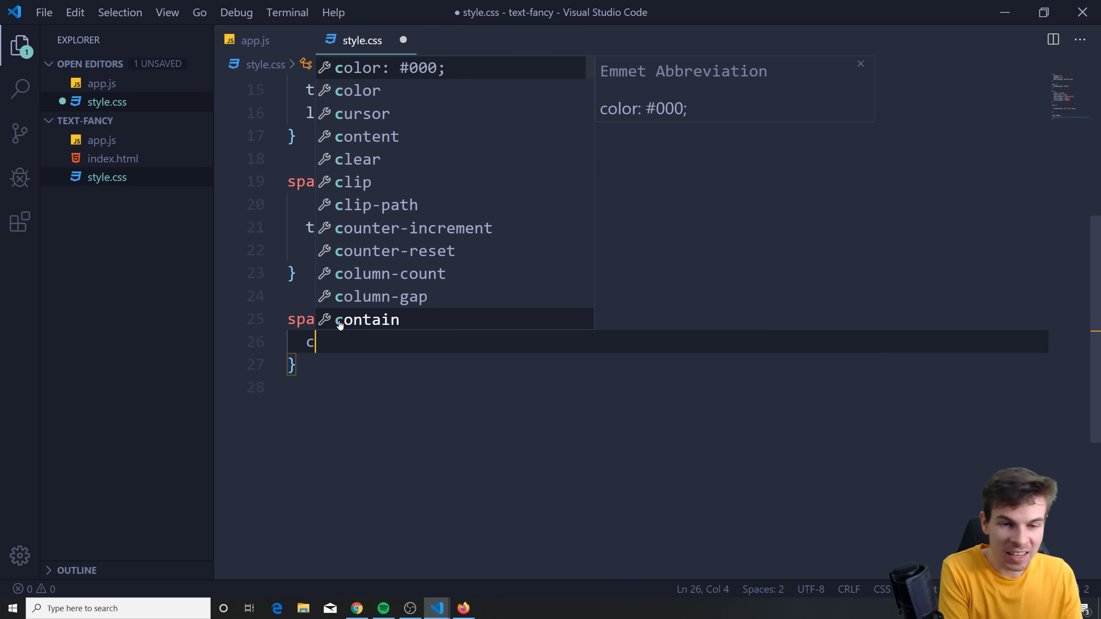
text(olor: ;)
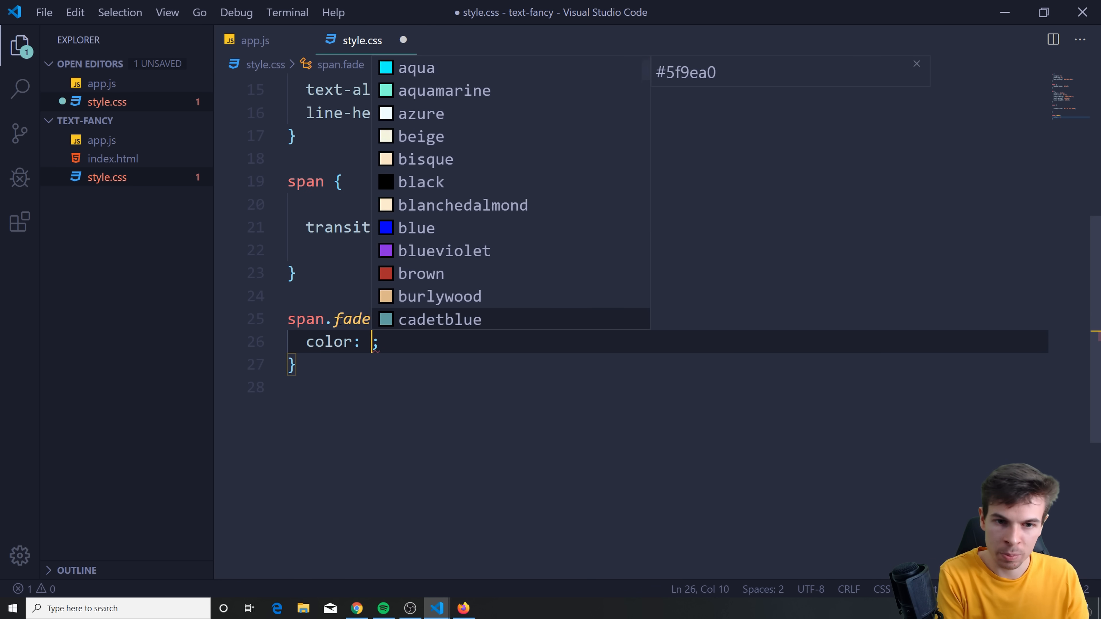
text(blue)
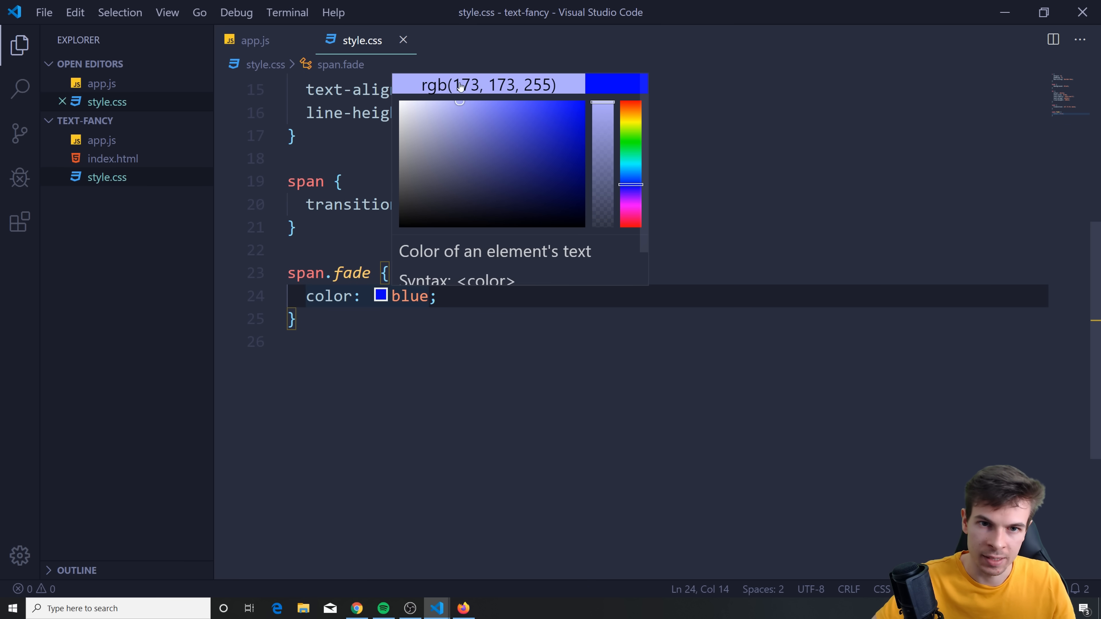
click(462, 607)
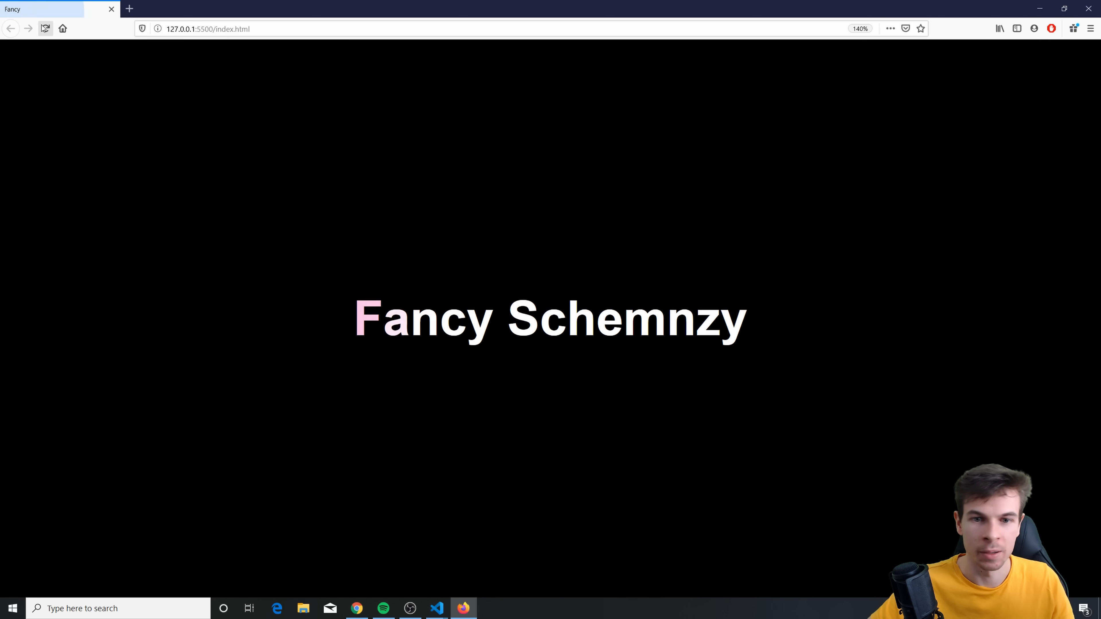
- Reload so the heading's letters turn pink one by one until the whole title is pink
click(45, 28)
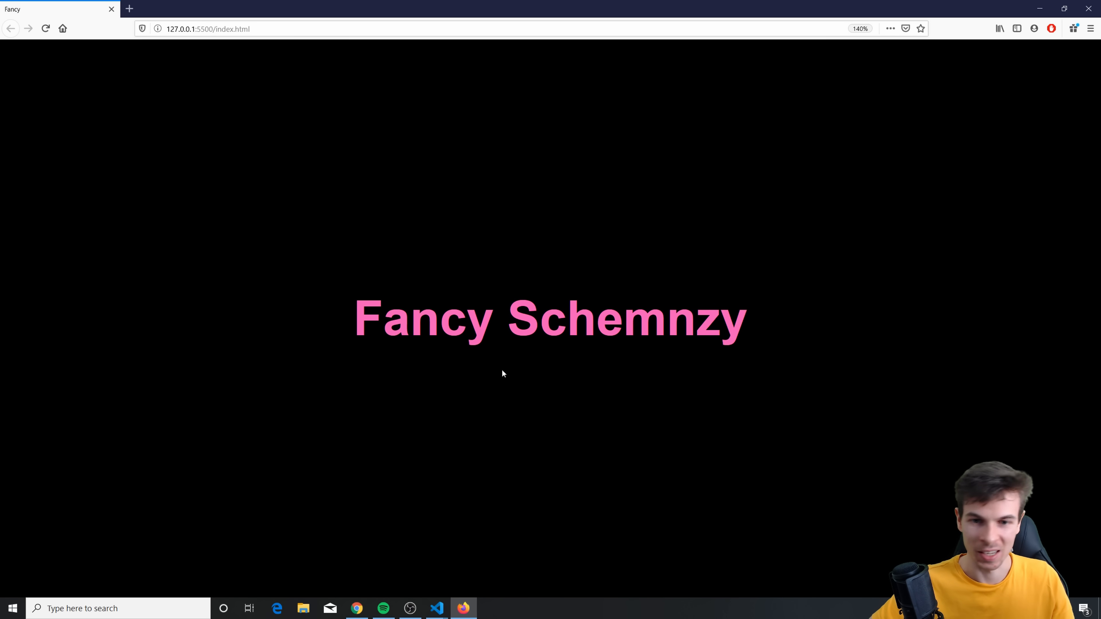